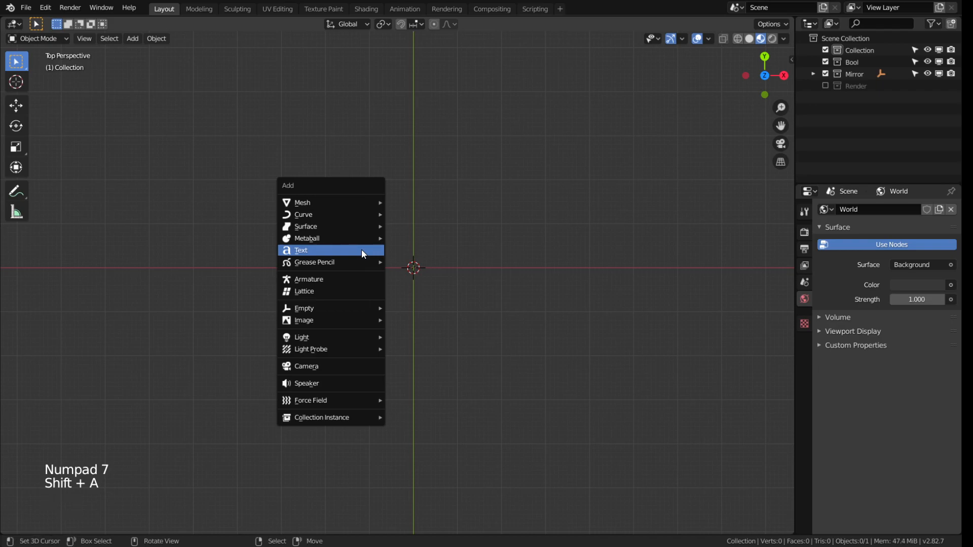
Add a text object and write the lettering 3D-JEWELRY, leaving its paragraph settings shown
click(302, 251)
text(3D-)
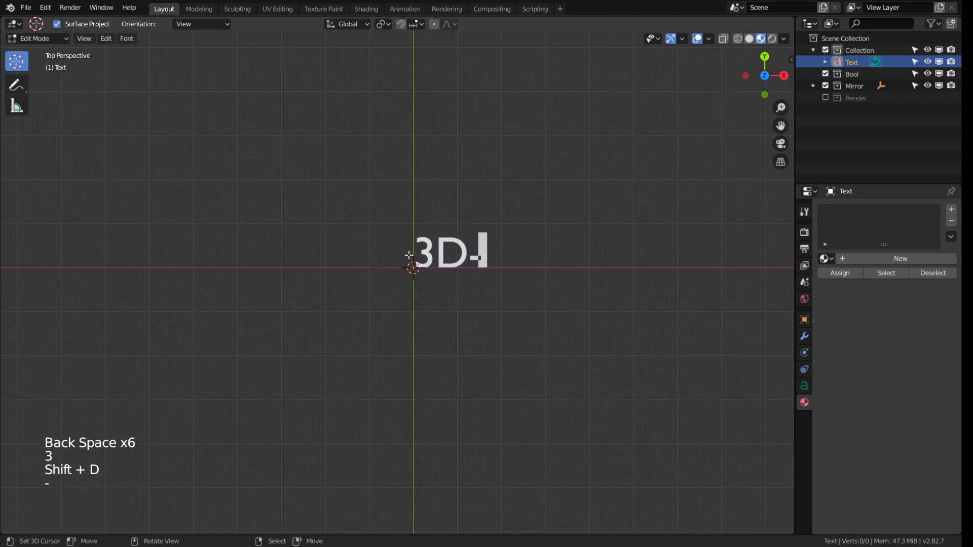
text(JEWEL)
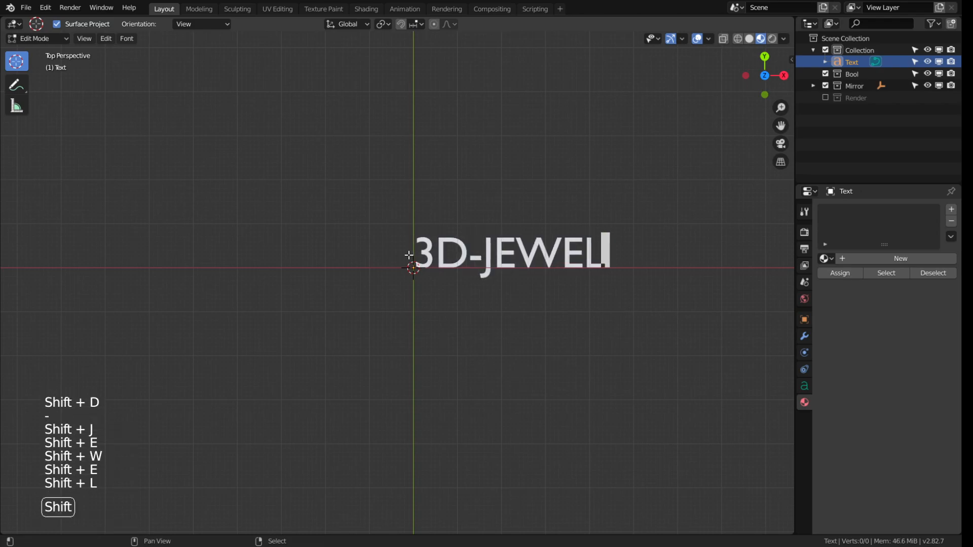
key(Tab)
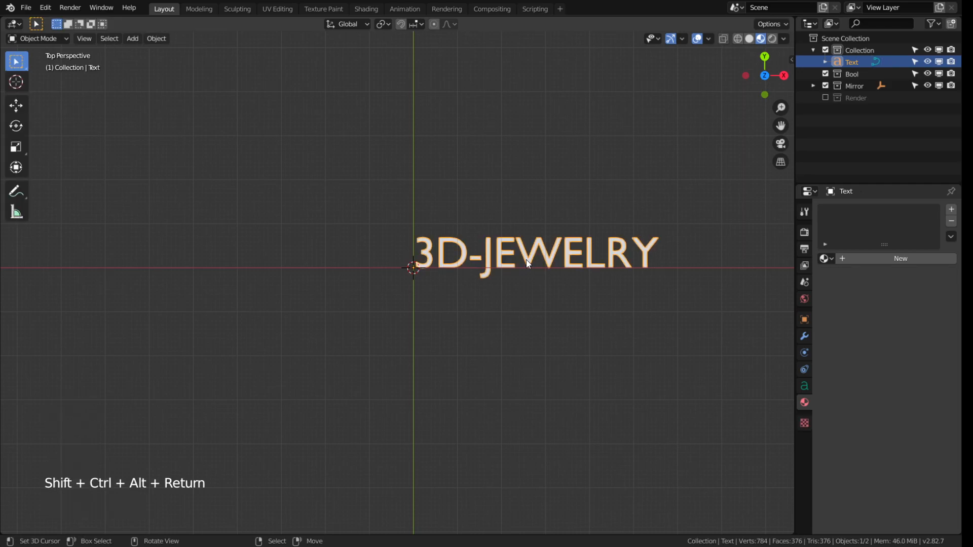
key(Tab)
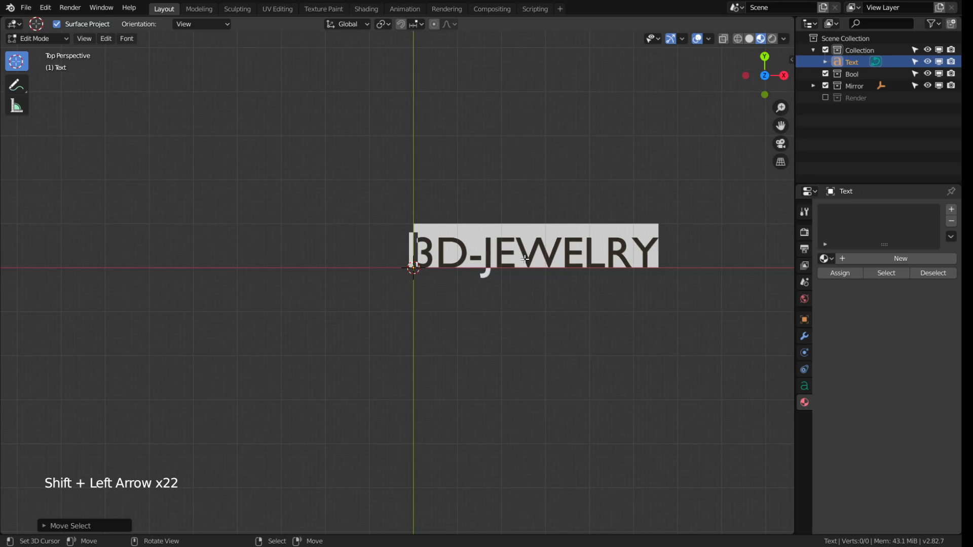
click(803, 385)
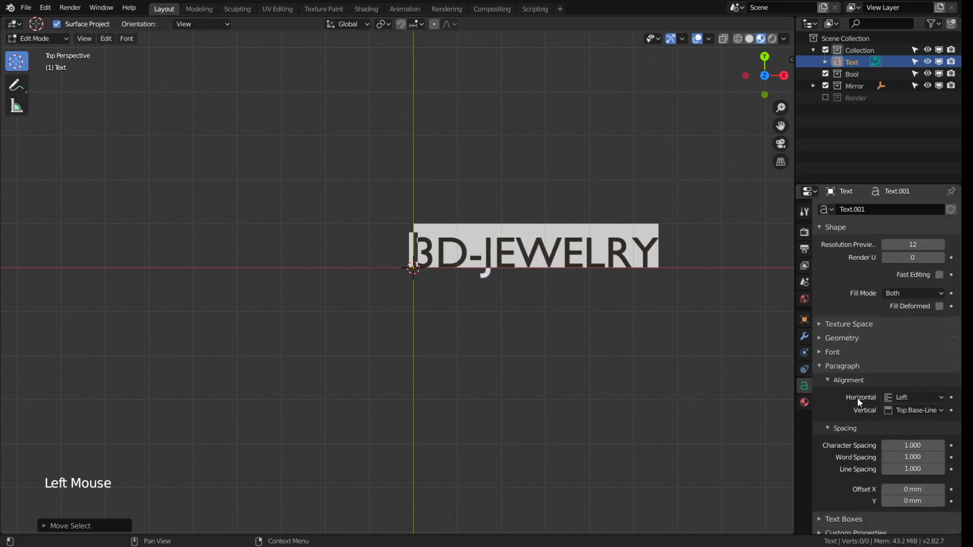
Load the Brussels script font for the lettering, which reads 3Djewelry at about 47 mm wide
scroll(down, 3)
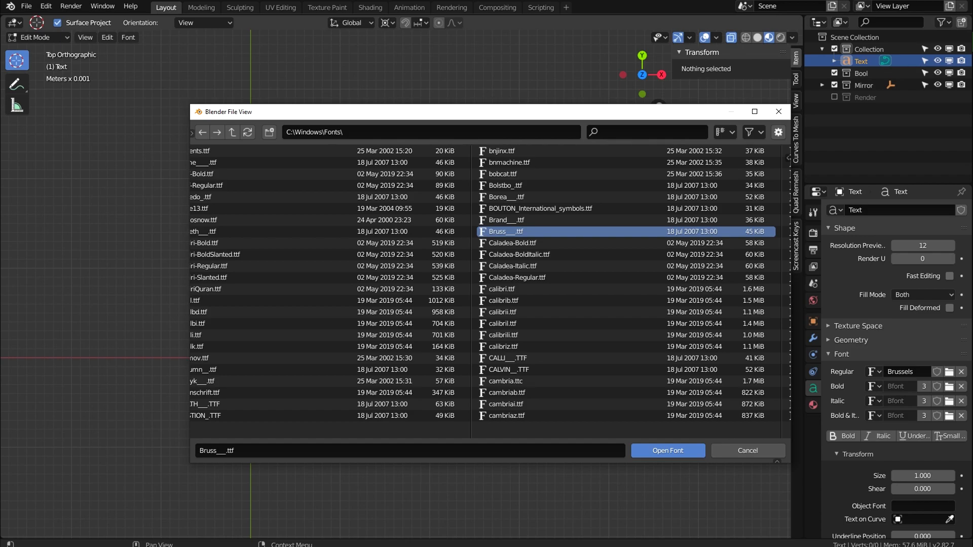
click(668, 450)
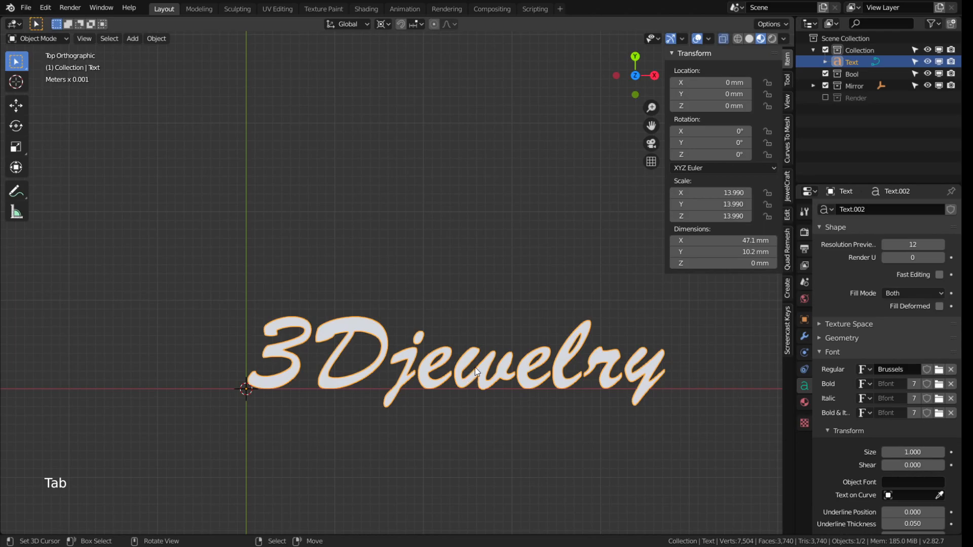
Convert the 3Djewelry text object into a mesh and enter mesh edit mode
key(Tab)
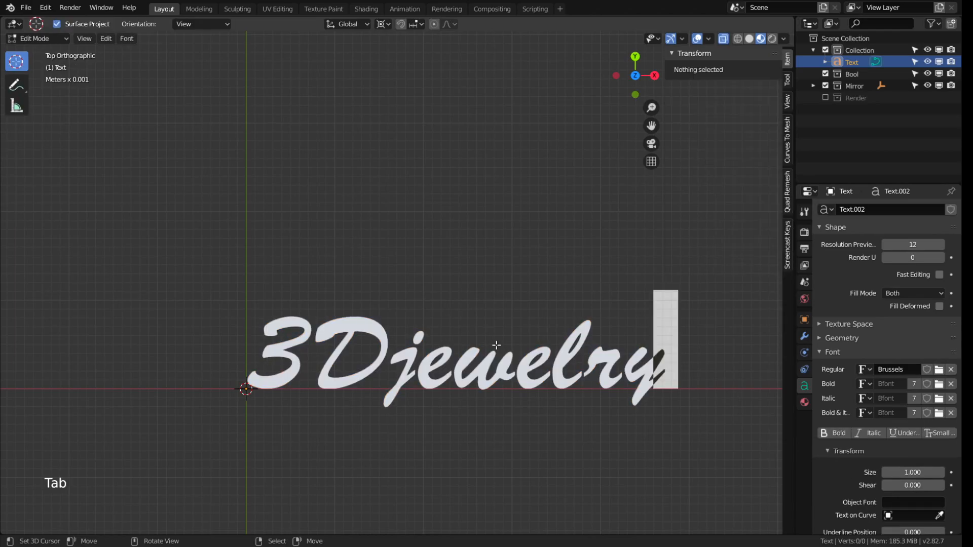
key(Tab)
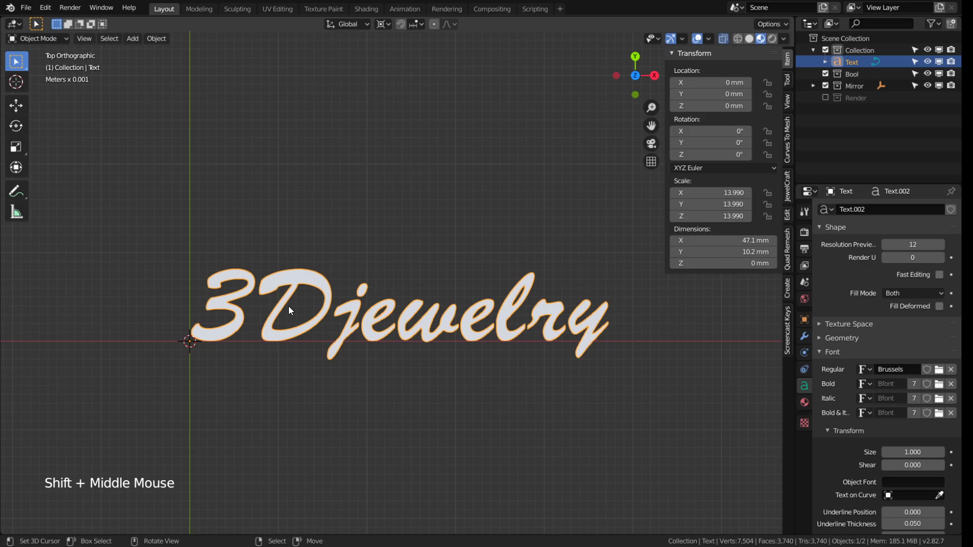
click(156, 37)
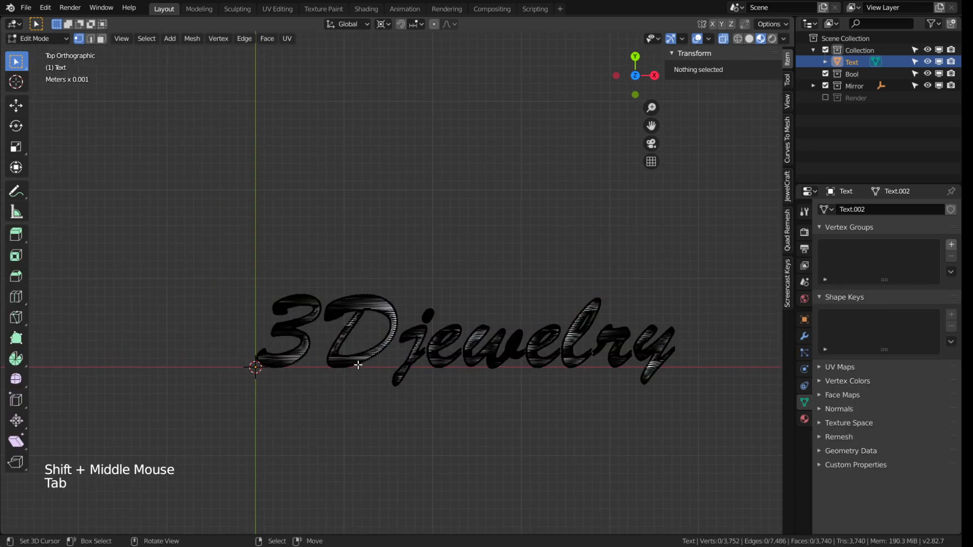
key(alt+z)
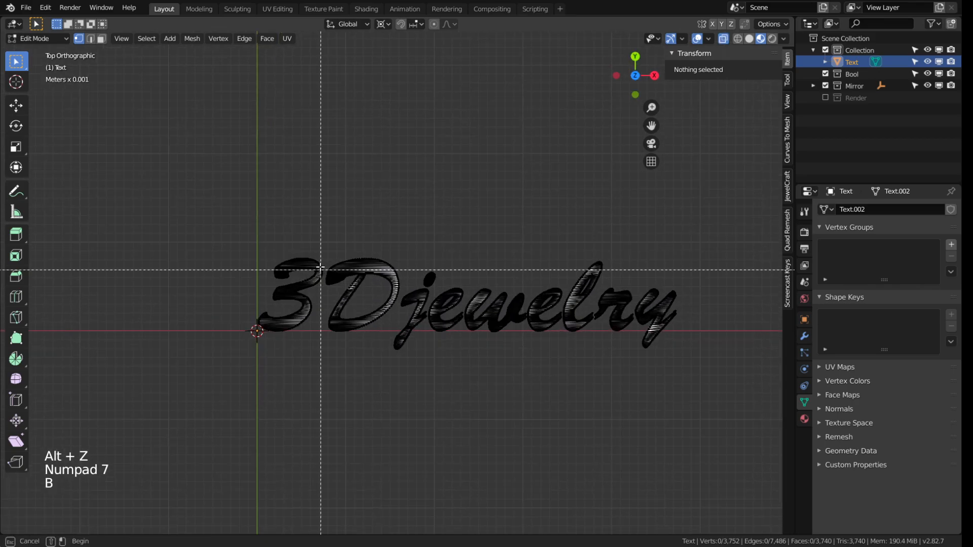
click(358, 292)
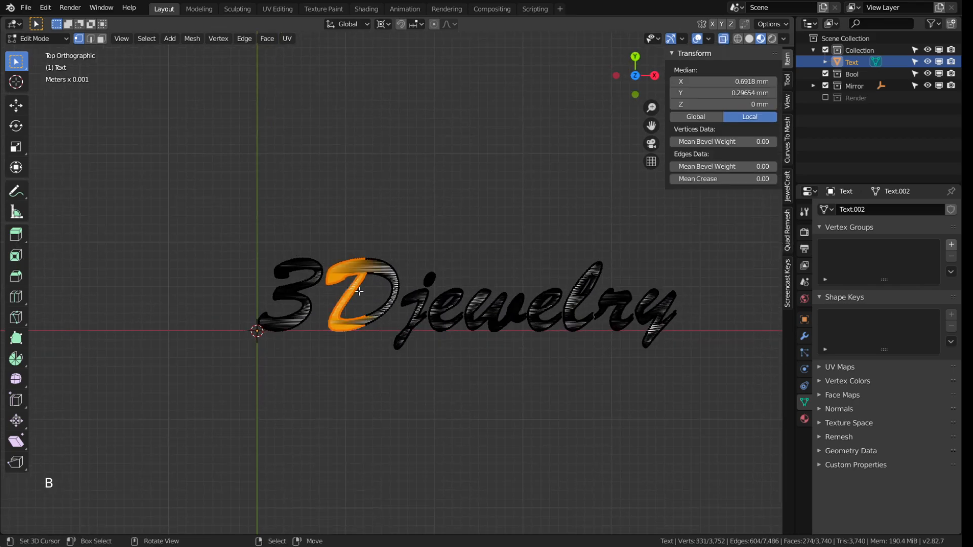
key(ctrl+l)
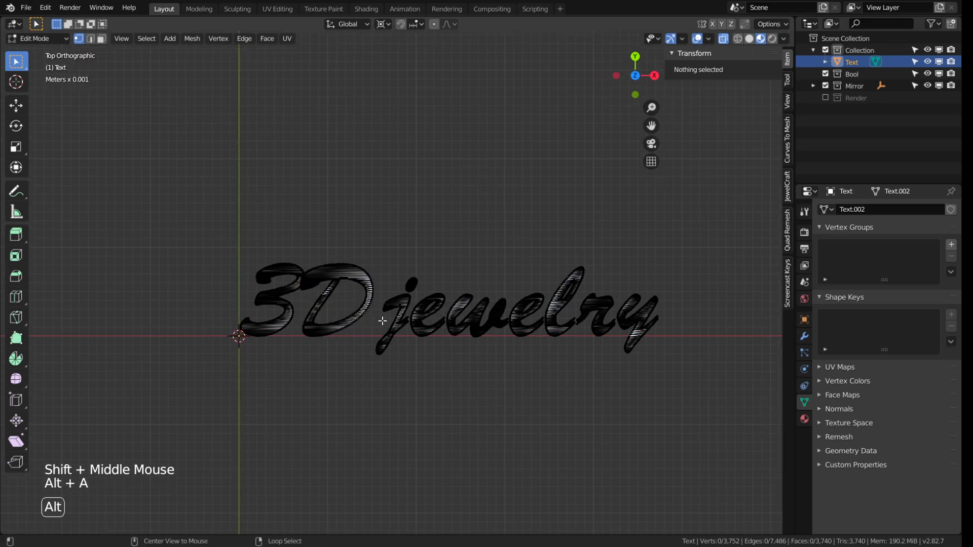
click(390, 307)
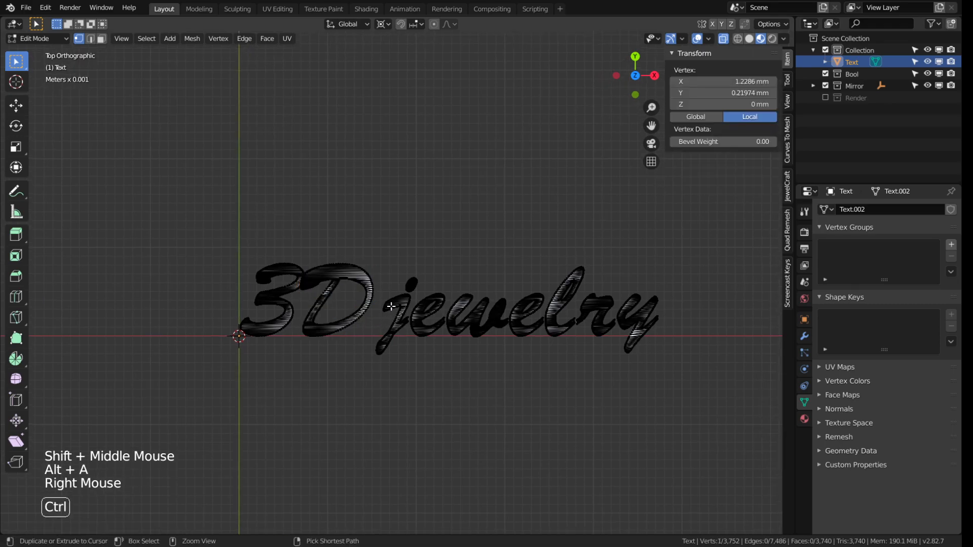
click(439, 322)
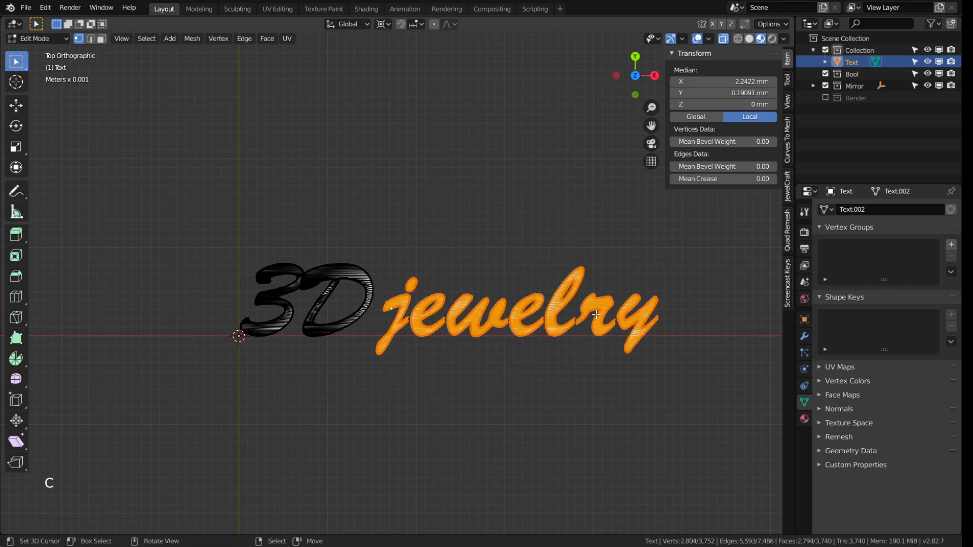
key(s)
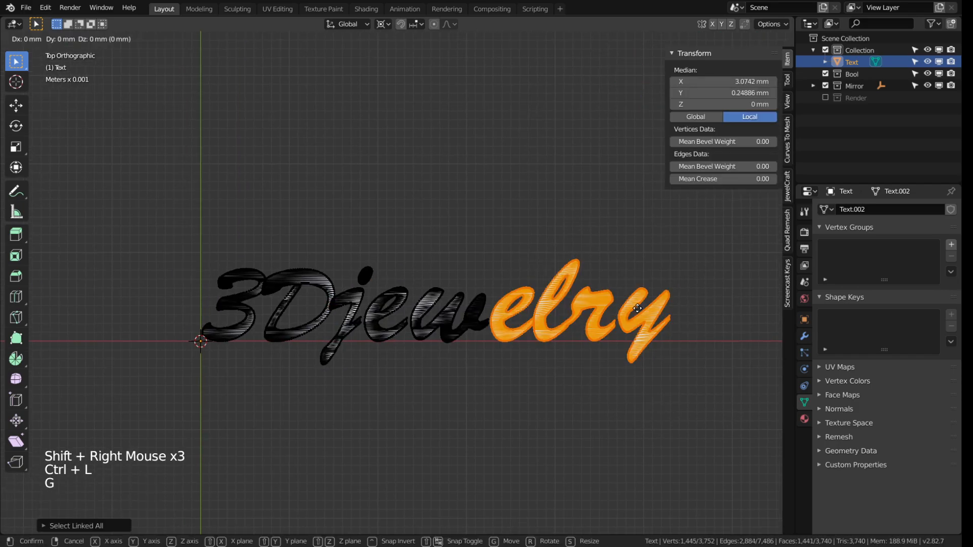
key(alt+a)
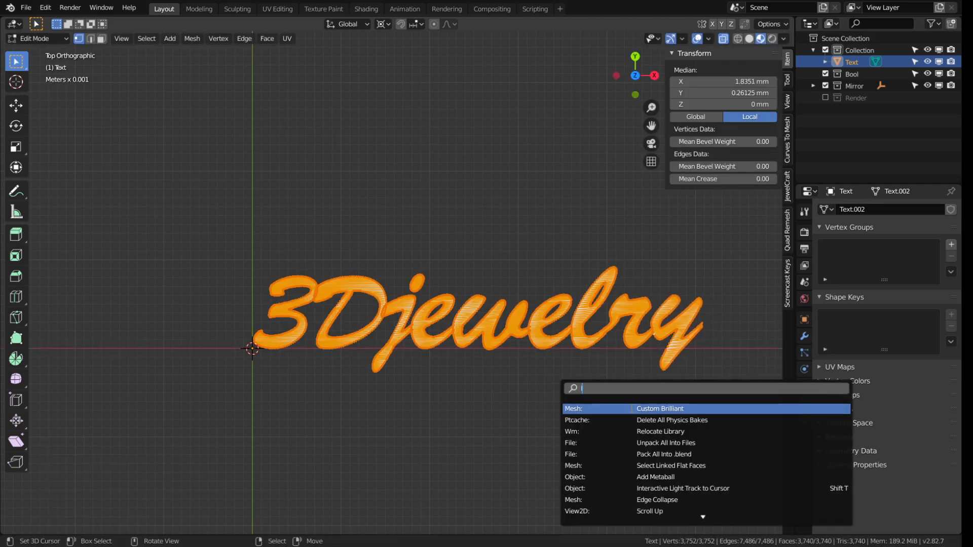
Run Limited Dissolve on the whole lettering mesh and return to object mode at 50.6 mm wide
text(limi)
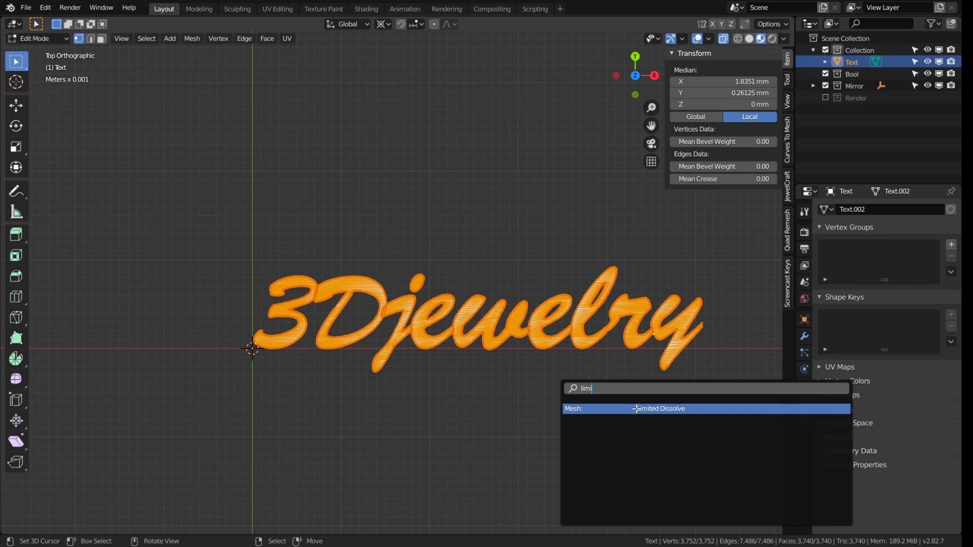
click(658, 409)
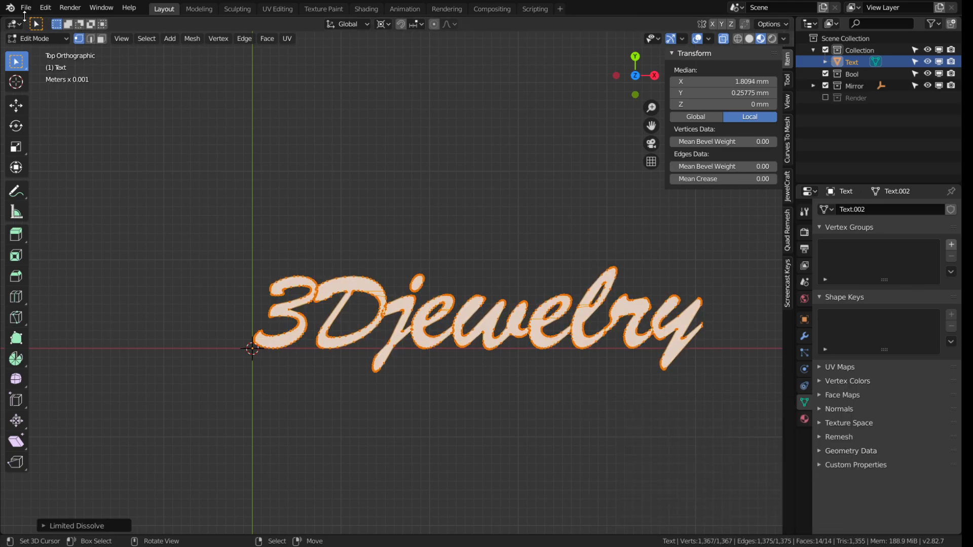
click(26, 7)
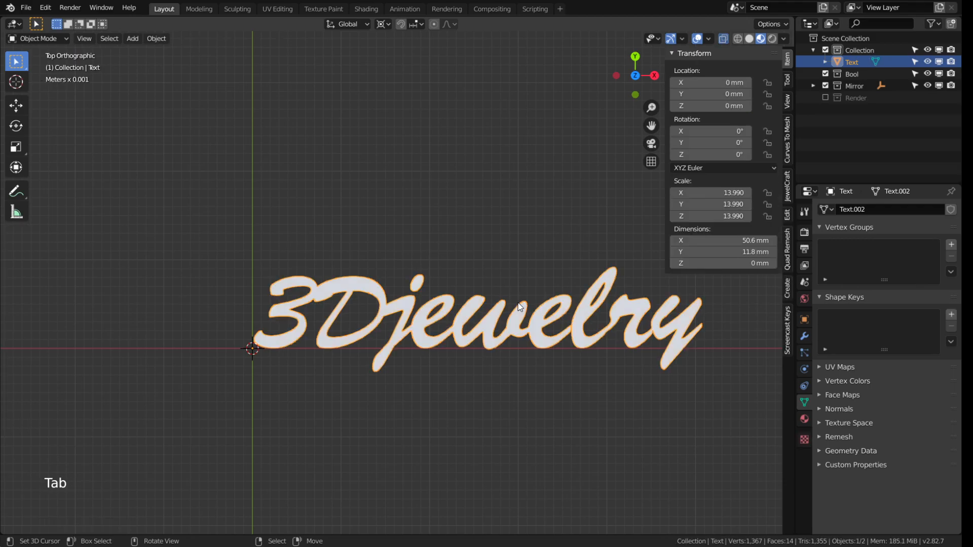
Extrude the flat lettering into solid letters about 3 mm thick and check it from the front
key(Tab)
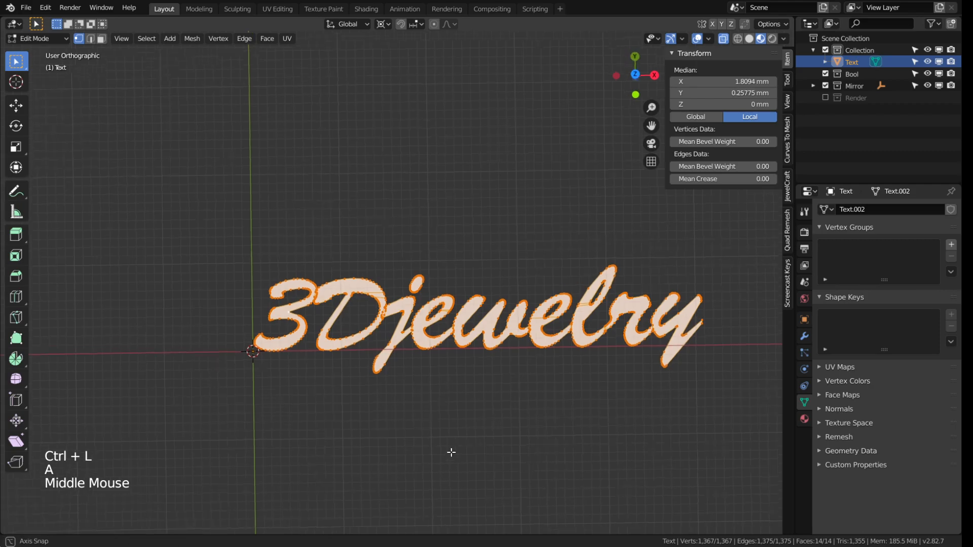
key(e)
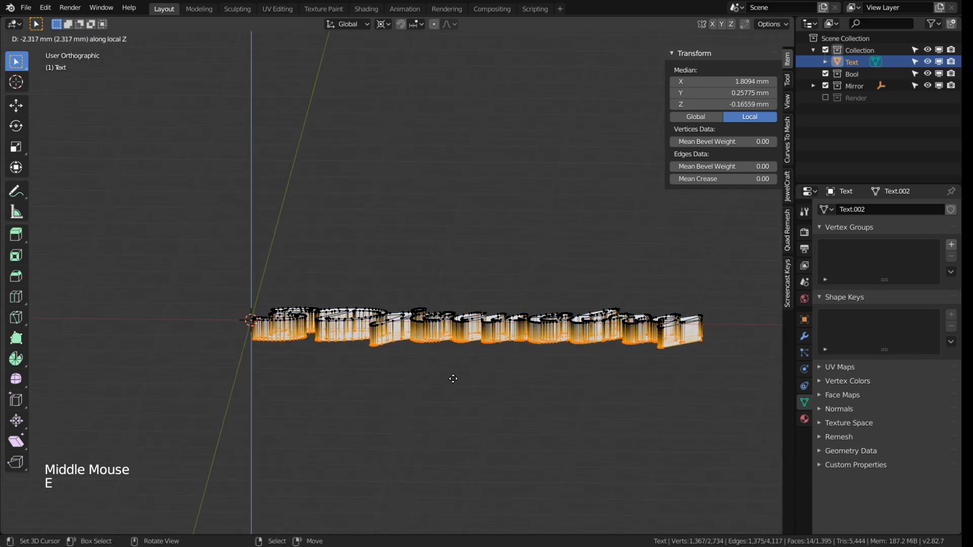
mouse_move(459, 384)
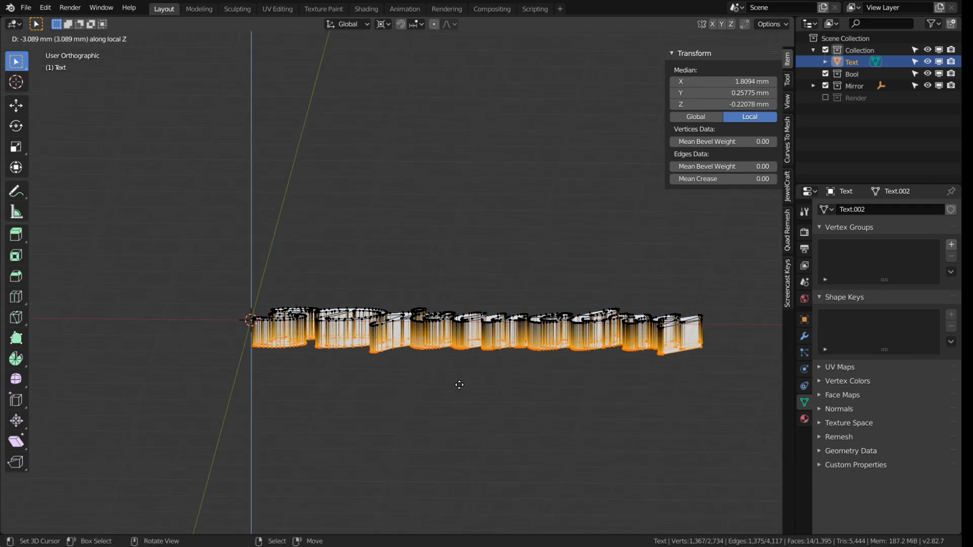
key(KP_1)
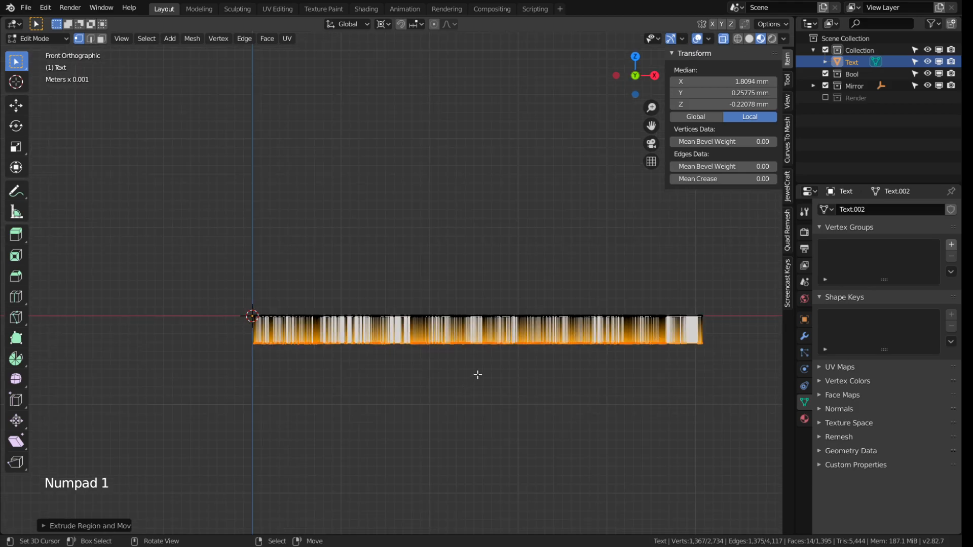
drag(477, 372, 505, 421)
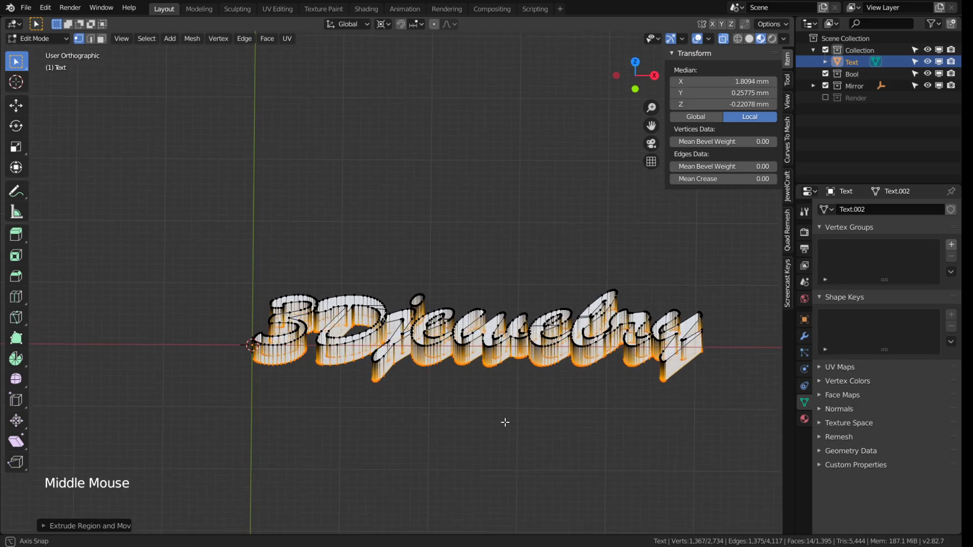
key(Tab)
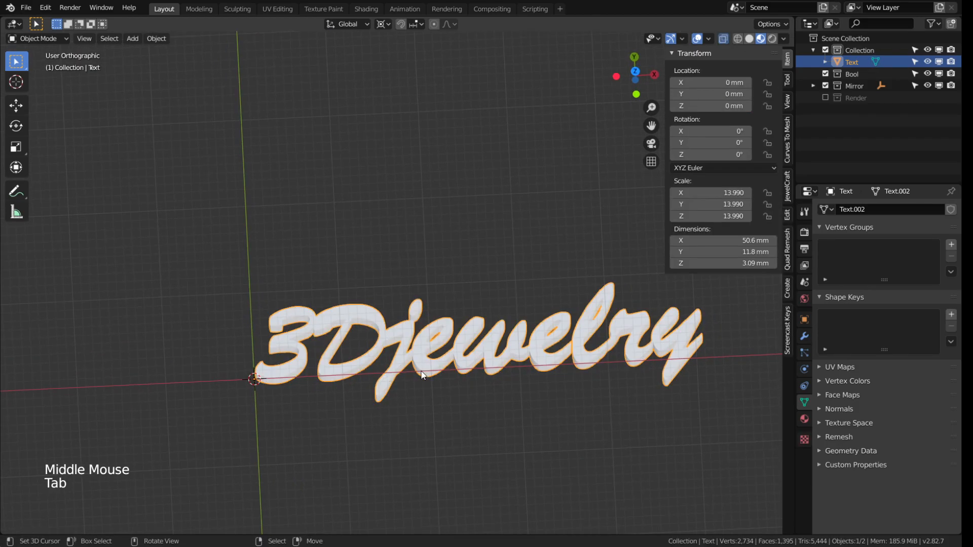
Add an upright Bezier circle at the origin with a 7.8 mm radius as the ring path
key(KP_7)
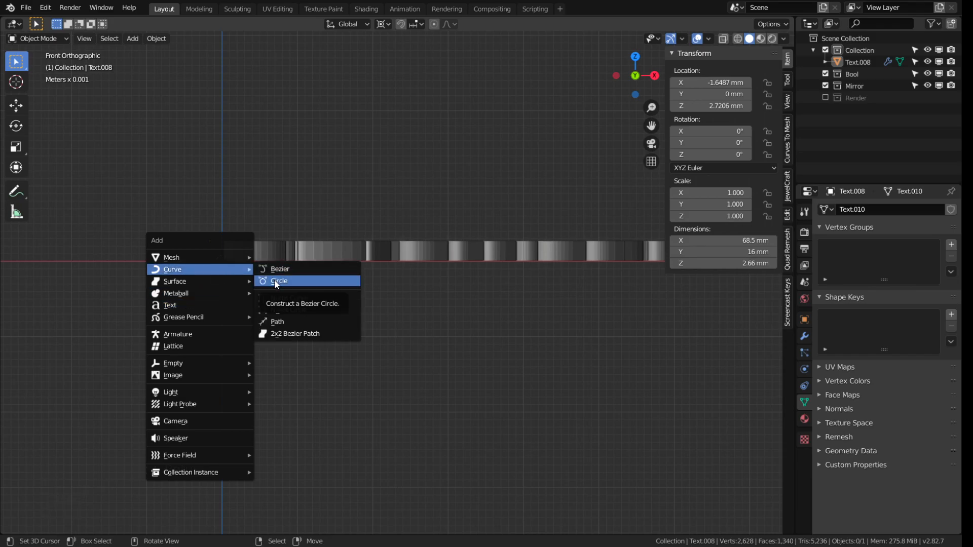
click(279, 281)
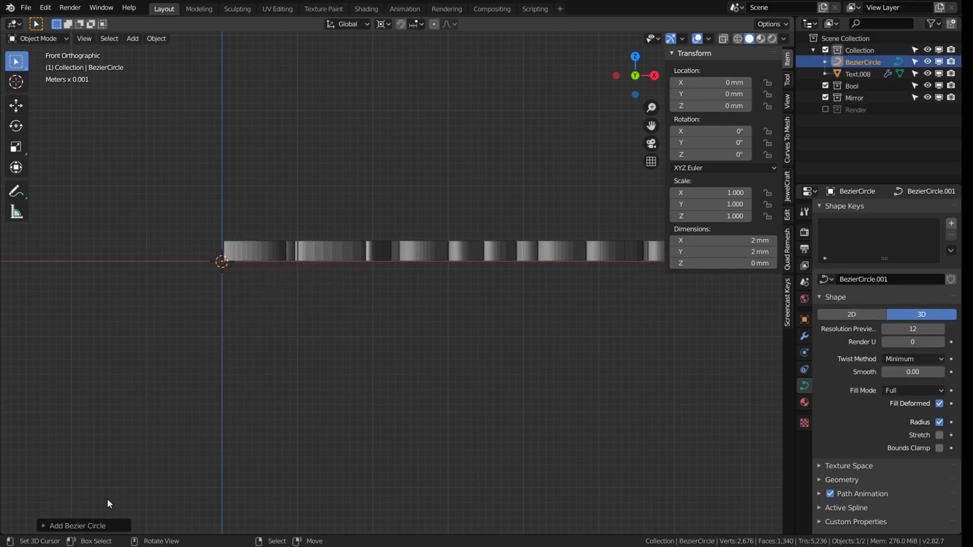
click(77, 526)
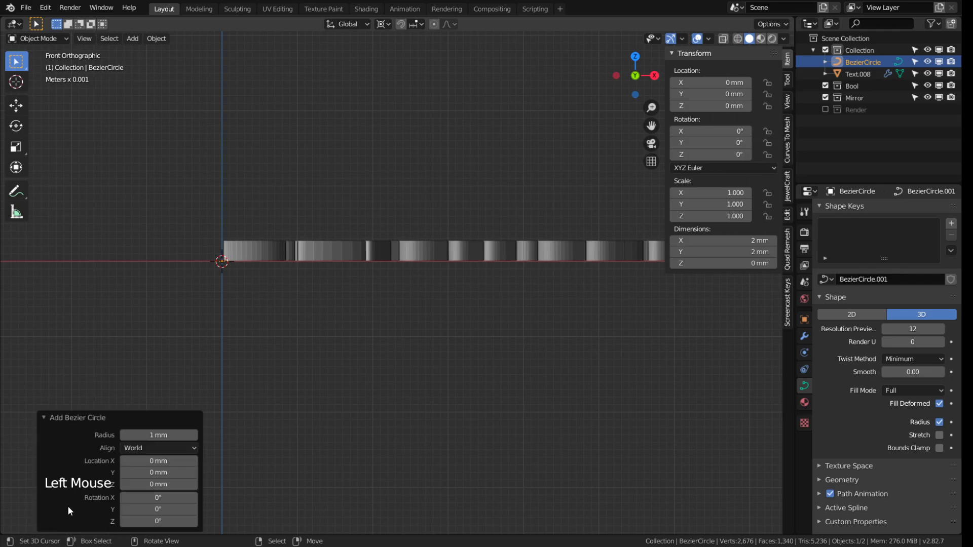
mouse_move(158, 435)
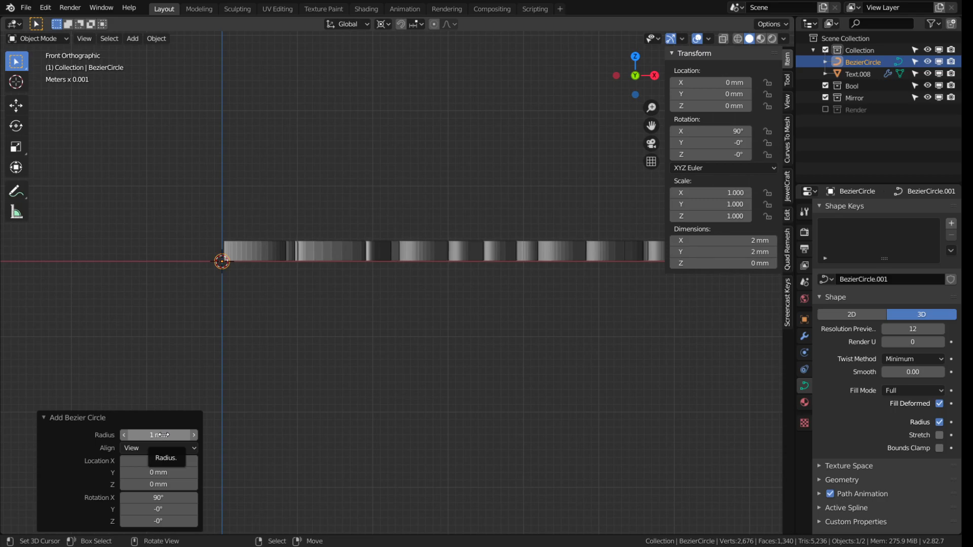
click(158, 434)
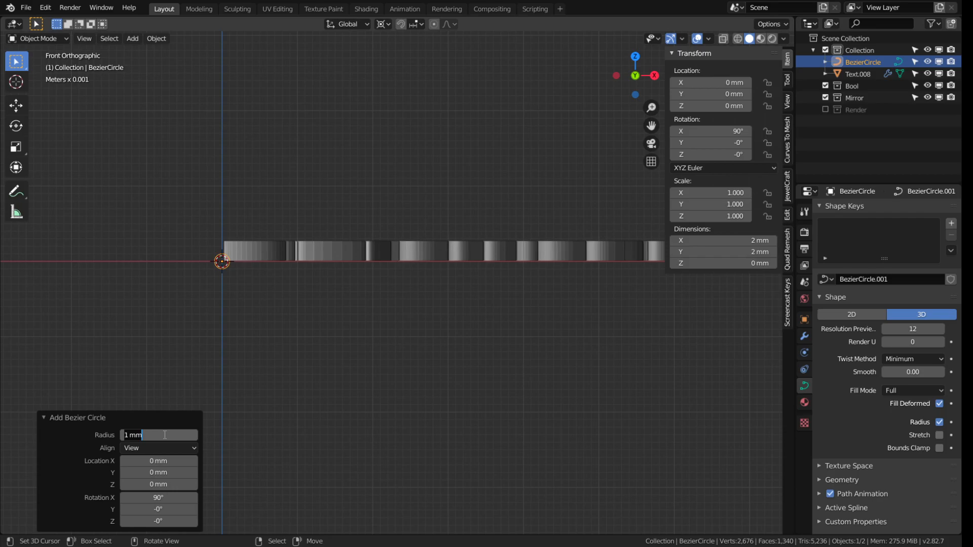
text(7.8)
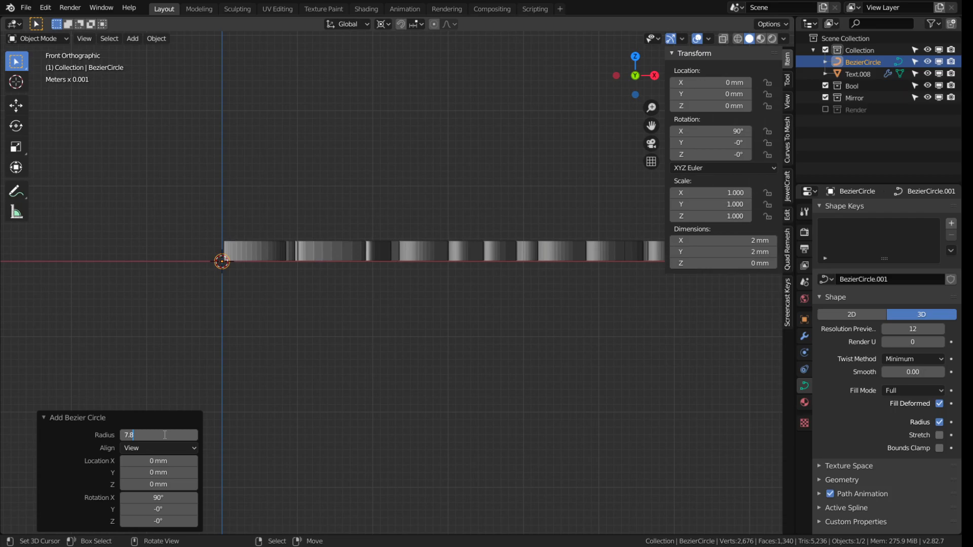
click(158, 448)
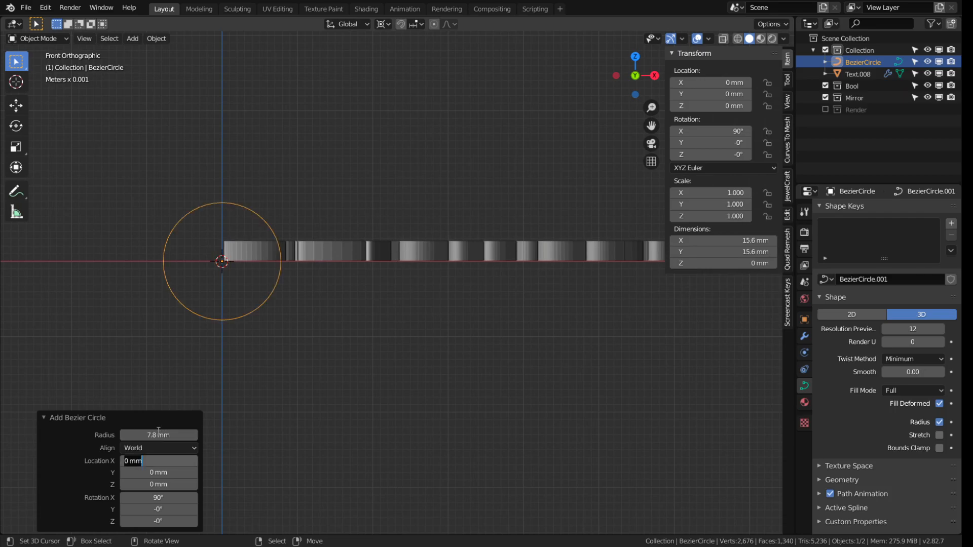
mouse_move(951, 235)
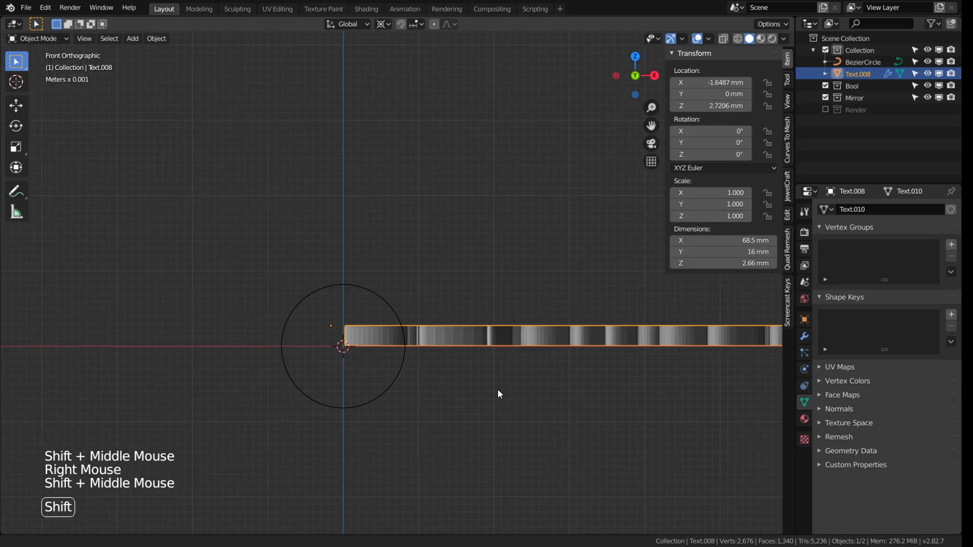
Give the lettering a Curve modifier targeting BezierCircle so it bends into a ring
drag(496, 395, 594, 340)
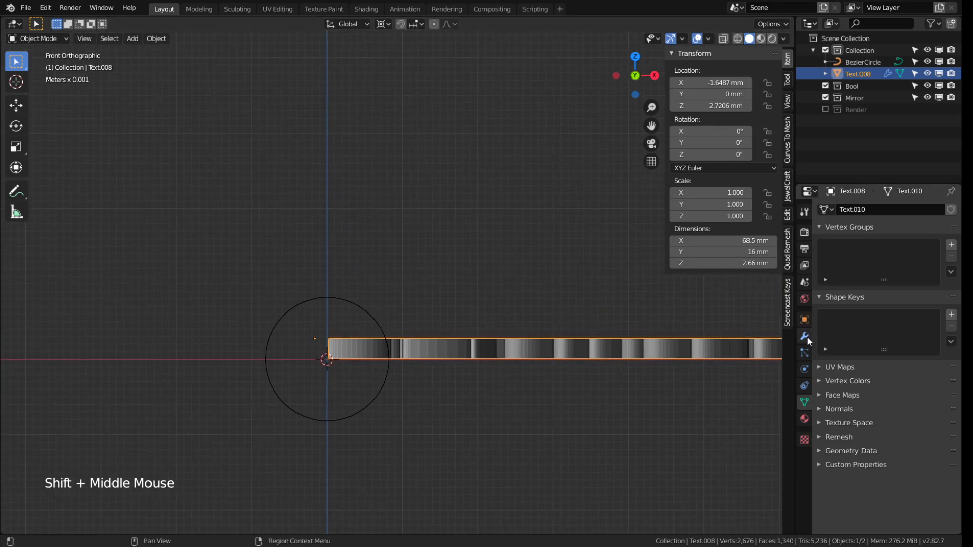
mouse_move(803, 336)
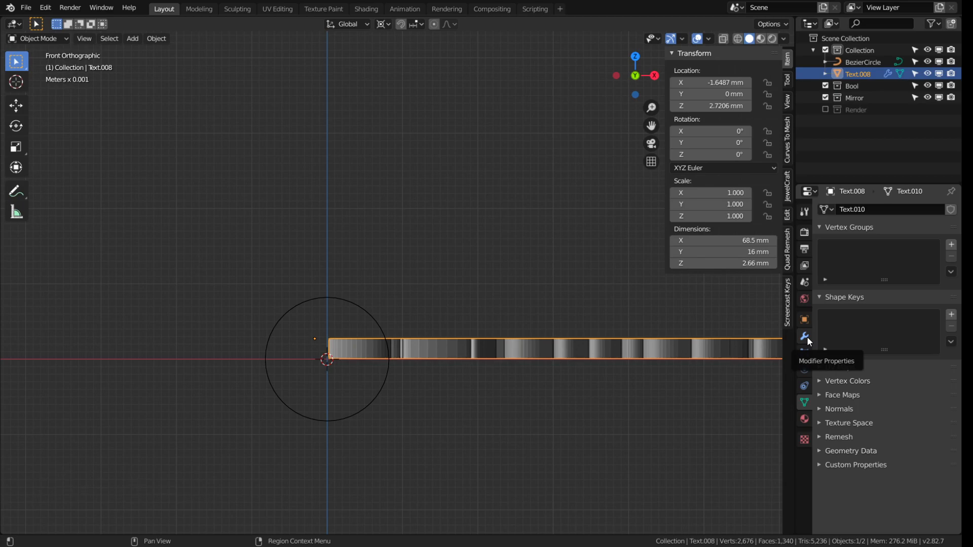
click(804, 336)
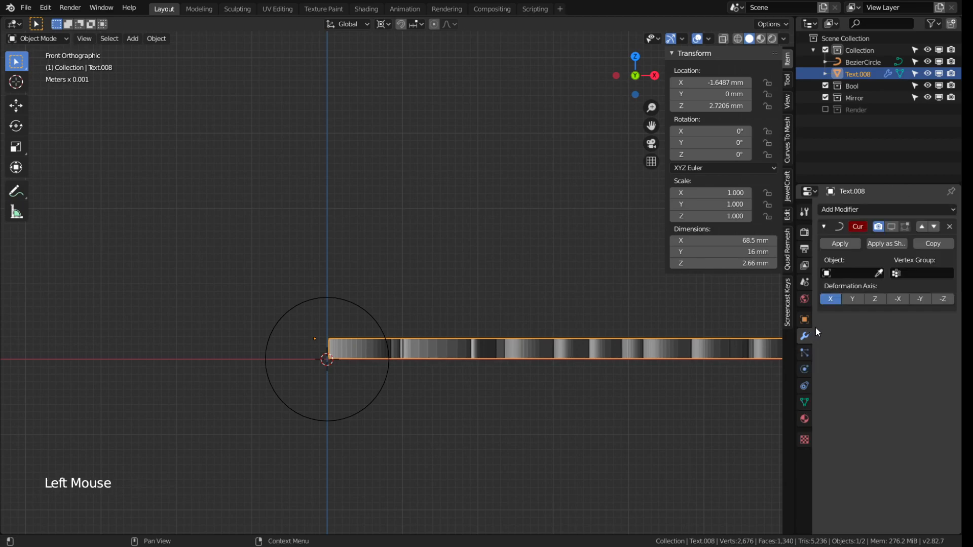
mouse_move(852, 272)
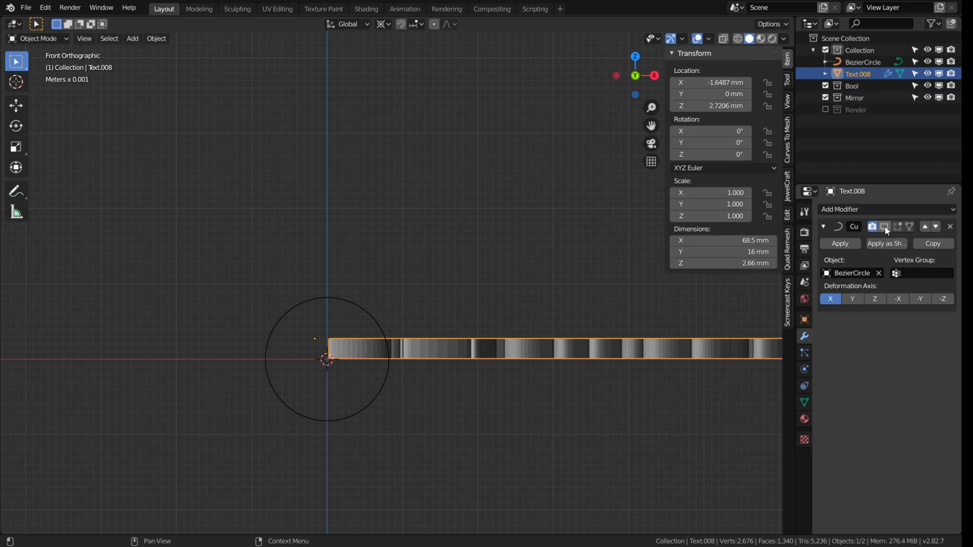
click(884, 226)
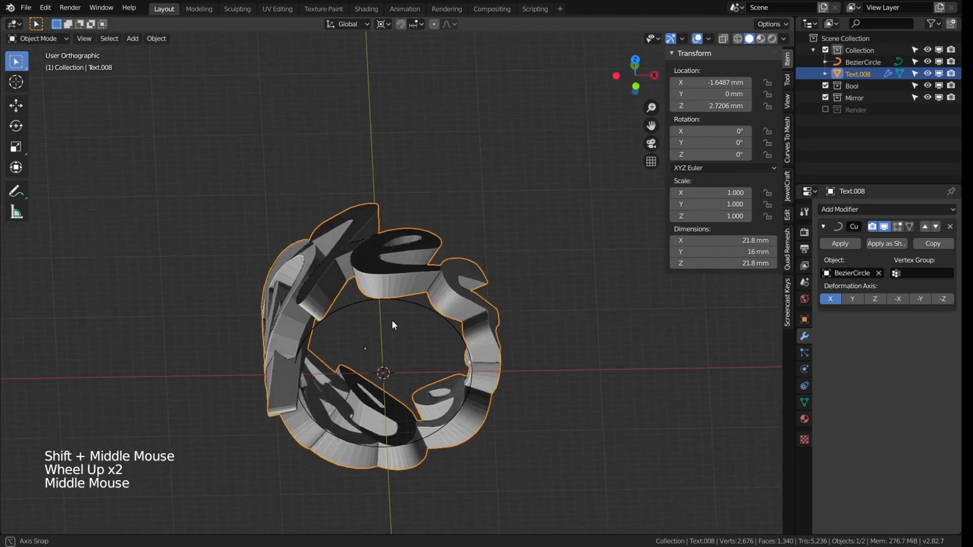
Scale the lettering ring to 0.755 and hide the Curve bend to show it flat again
drag(392, 326, 414, 352)
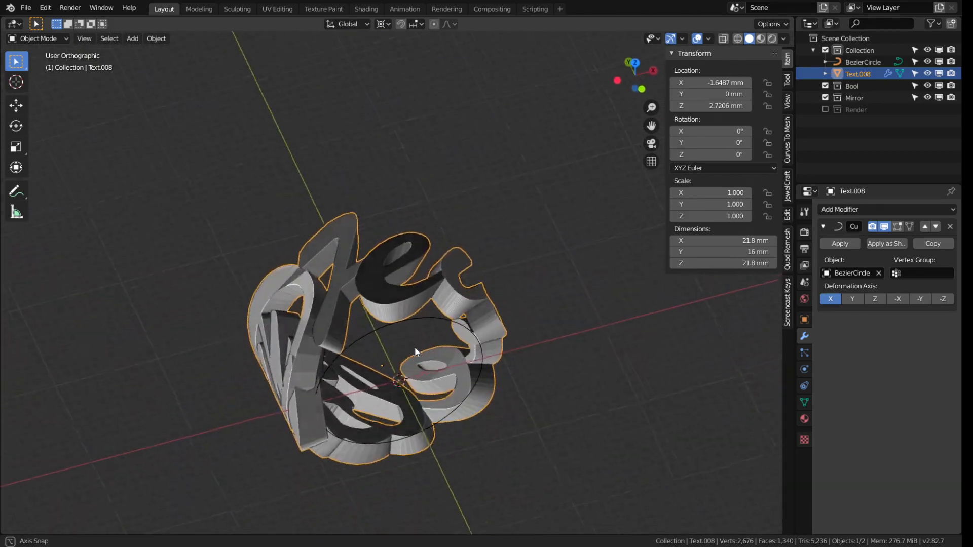
key(s)
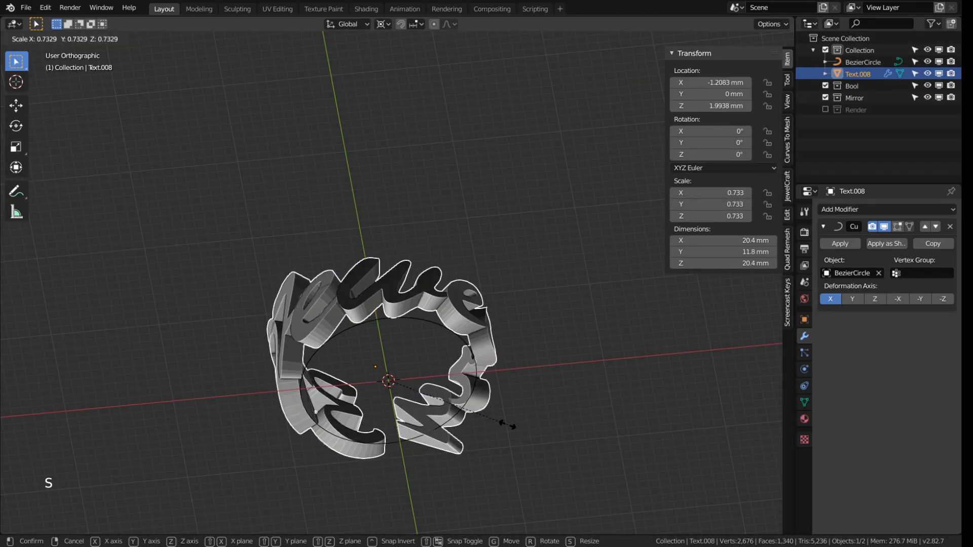
click(407, 389)
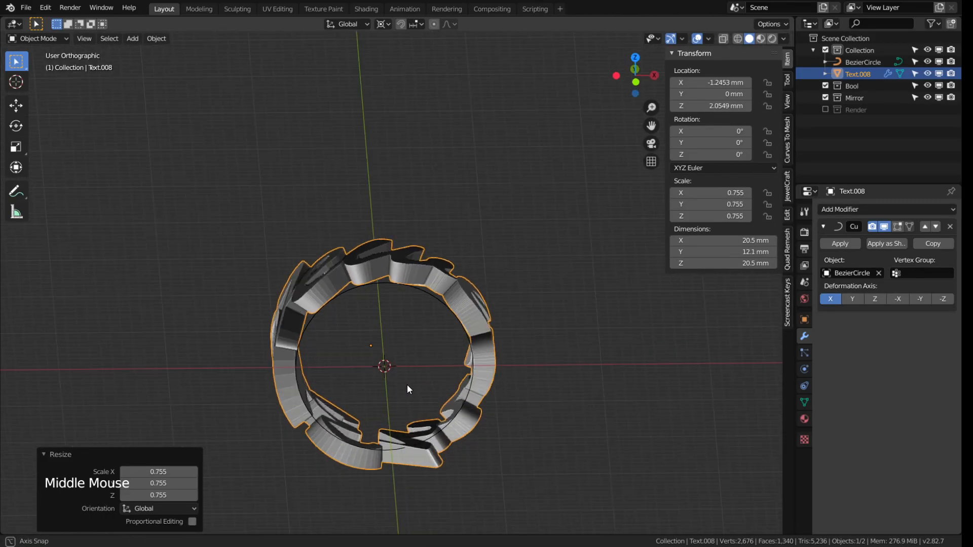
click(886, 226)
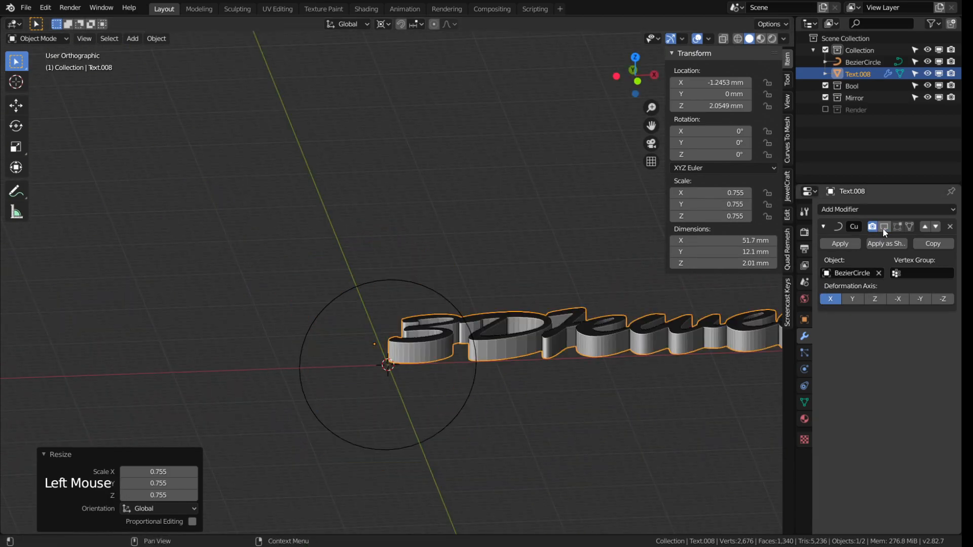
key(Tab)
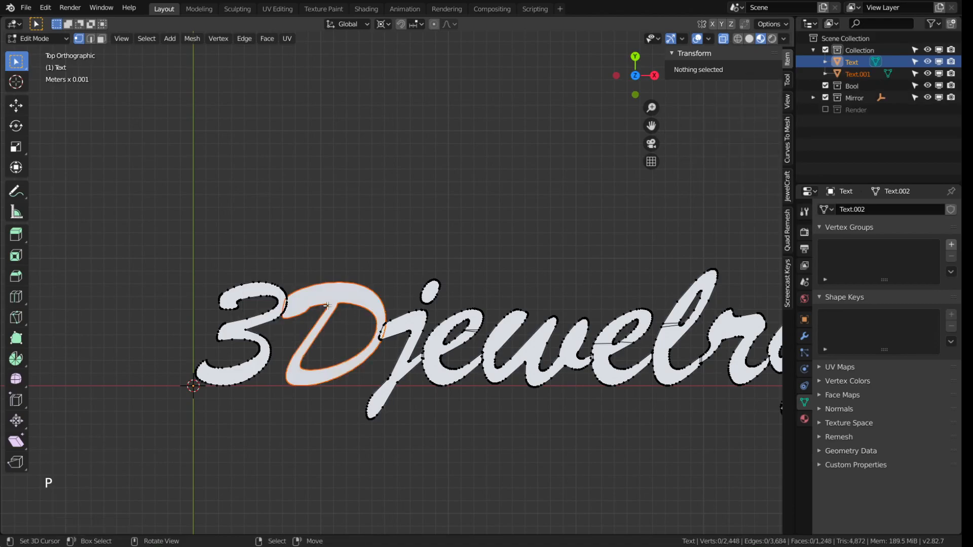
Separate selected letter groups into their own objects, Text through Text.009
key(Tab)
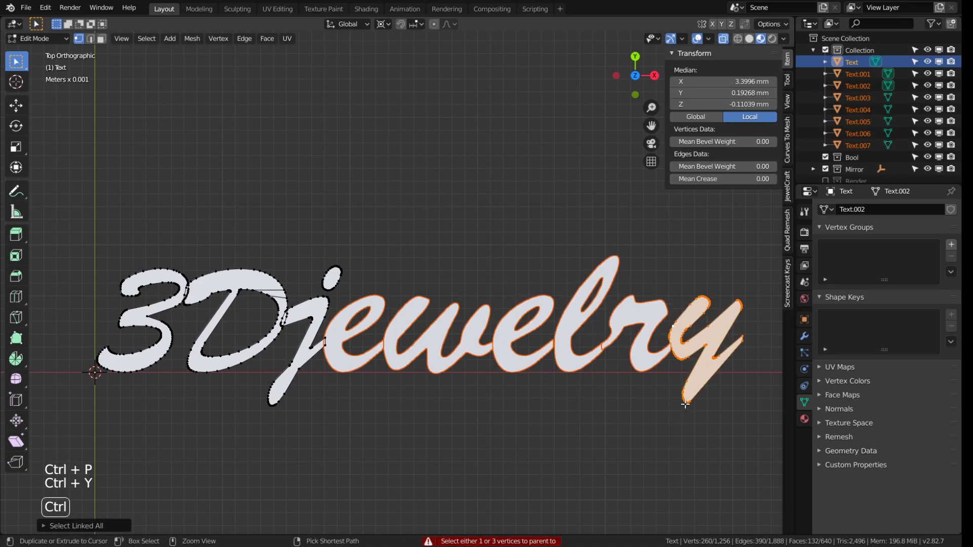
key(p)
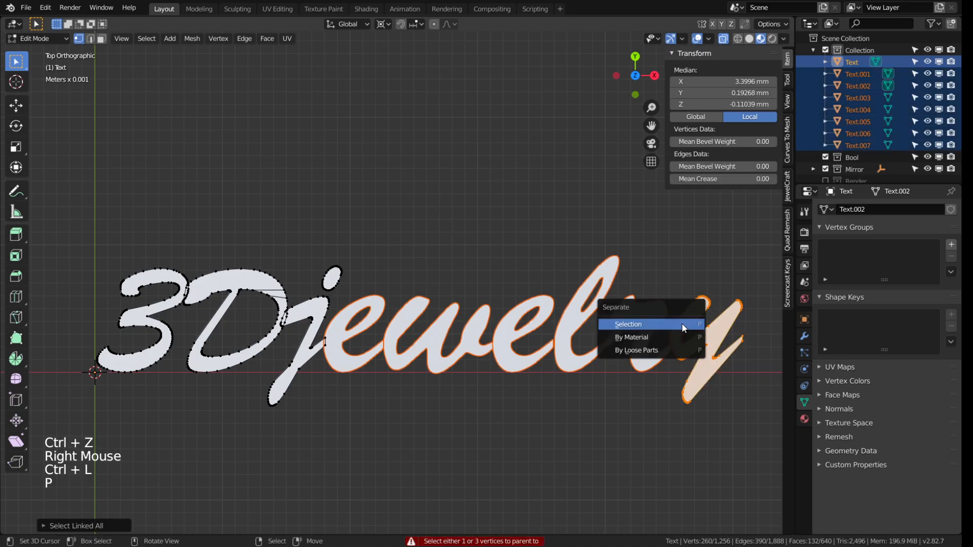
click(627, 325)
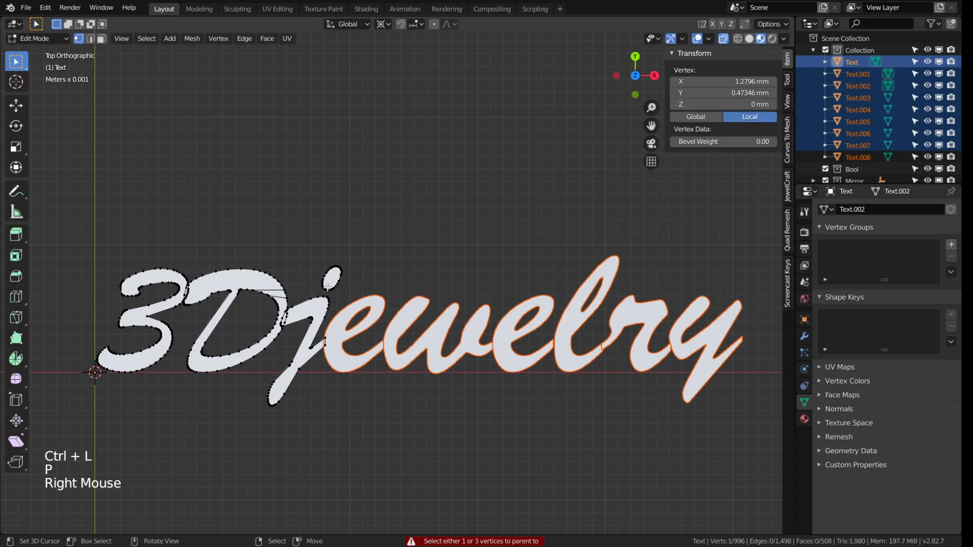
click(332, 285)
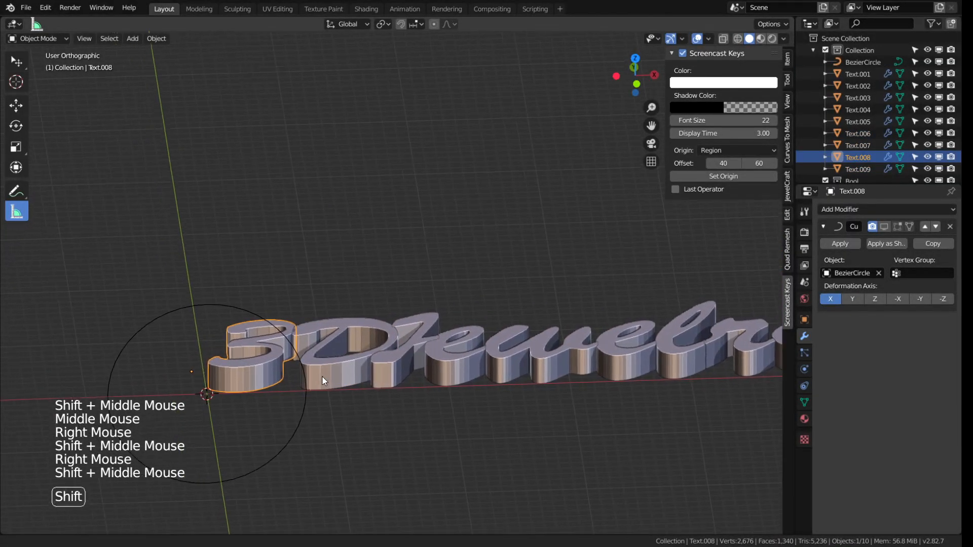
In front view, box-select edge vertices of a letter piece and move them into line
key(KP_1)
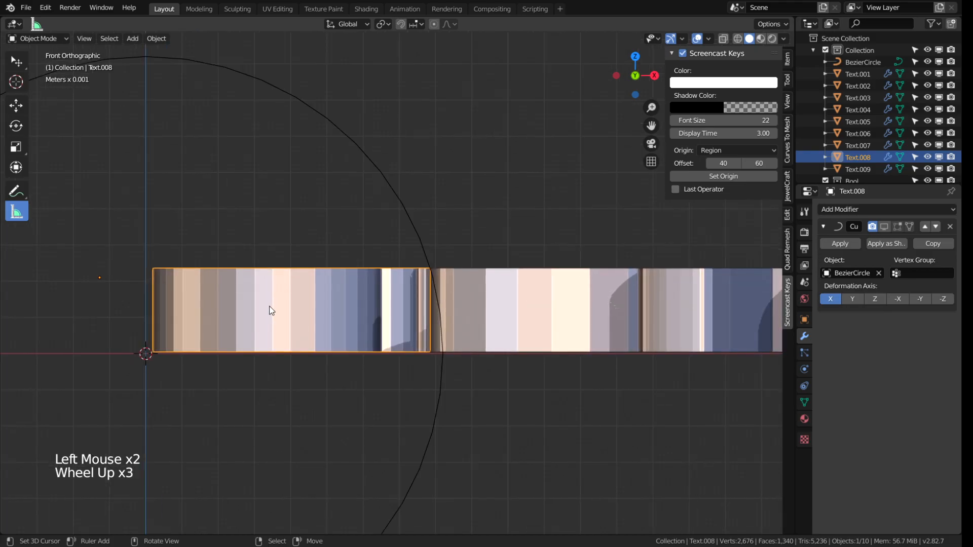
key(Tab)
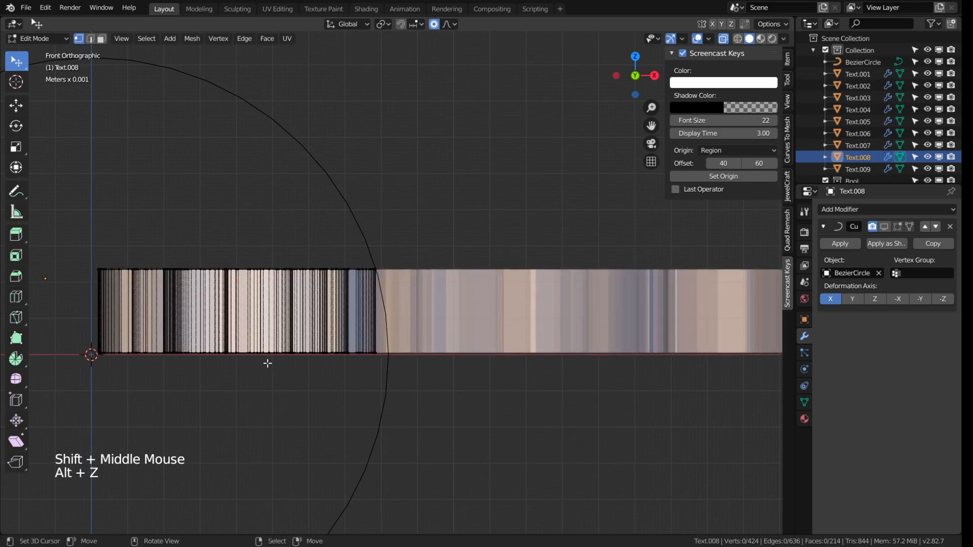
key(b)
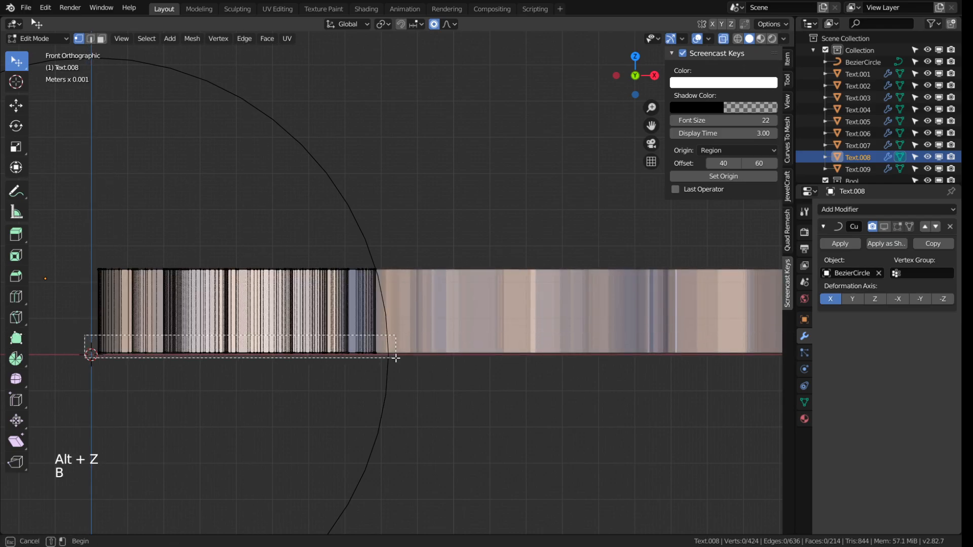
key(g)
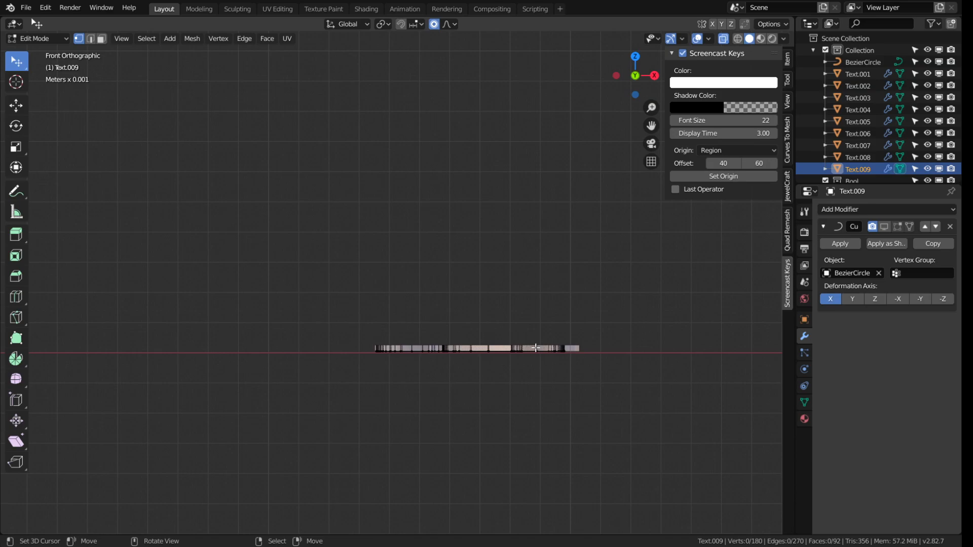
Move edge vertices of further letter pieces, most recently Text.001, along the strip
key(alt+b)
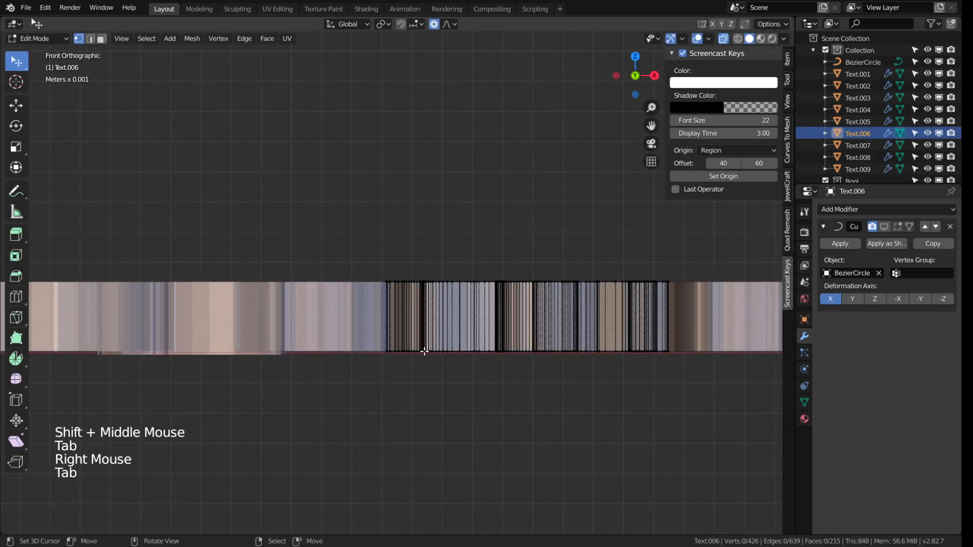
key(g)
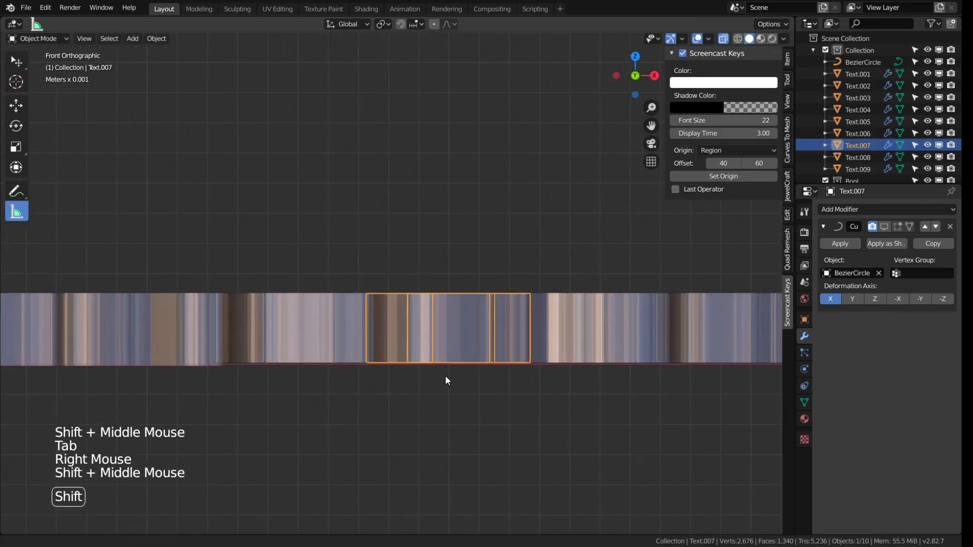
key(Tab)
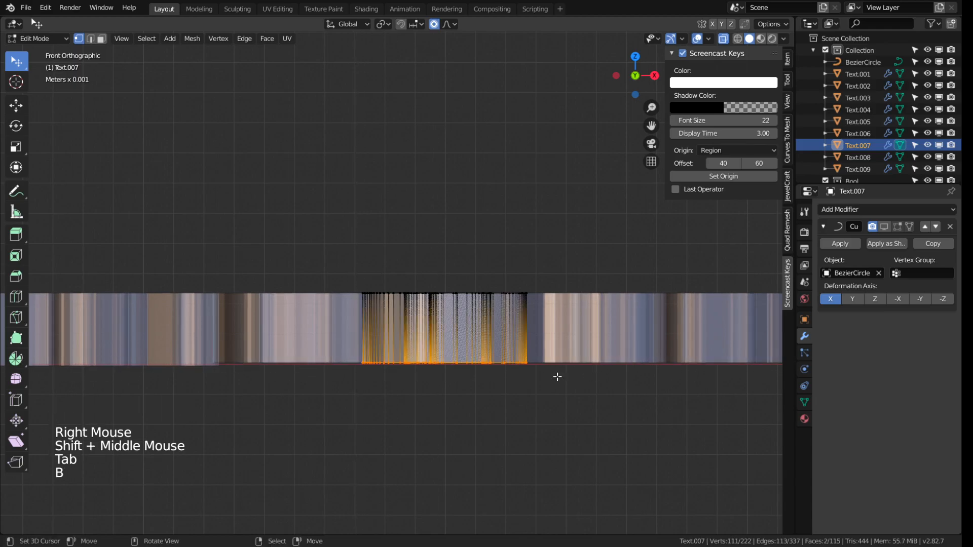
key(g)
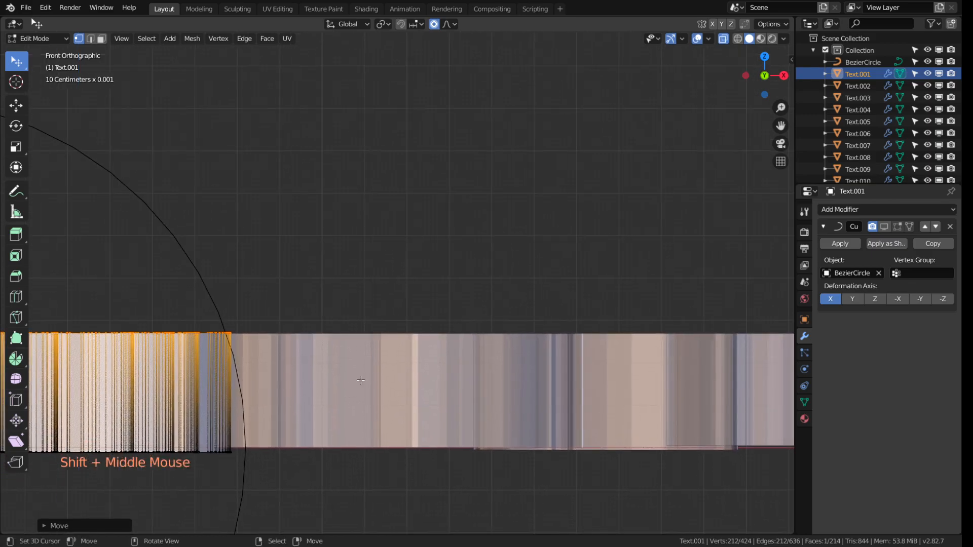
Adjust the overlap vertices of the J piece and the next letter piece in Edit Mode
key(Tab)
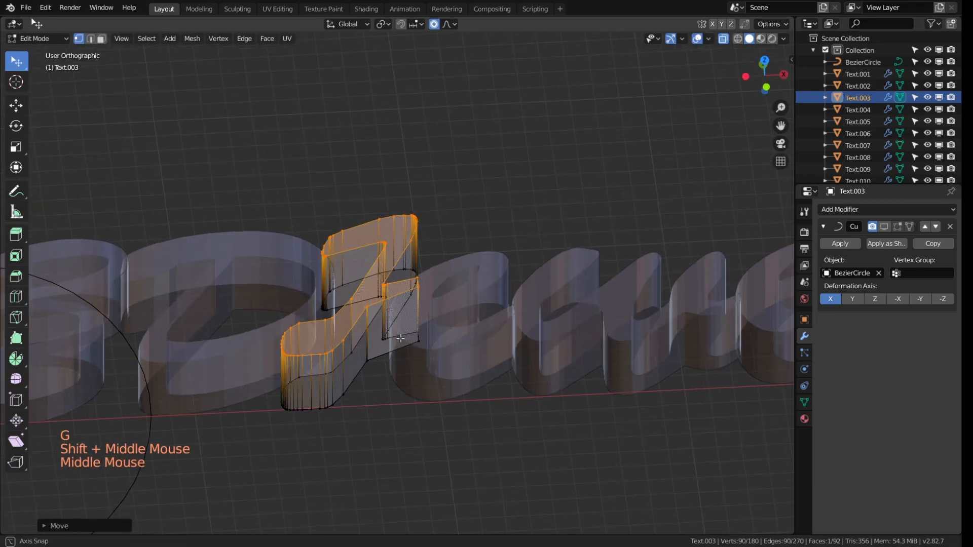
key(Tab)
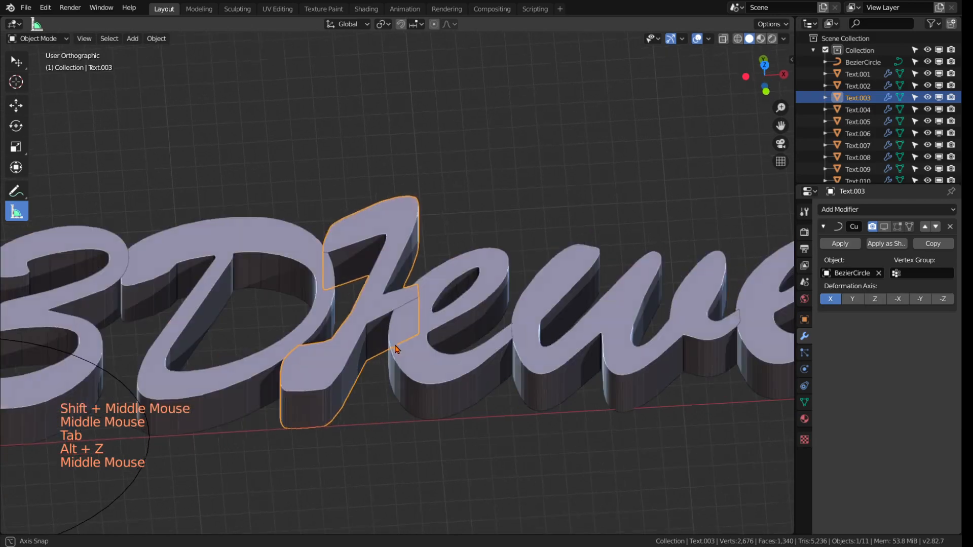
key(Tab)
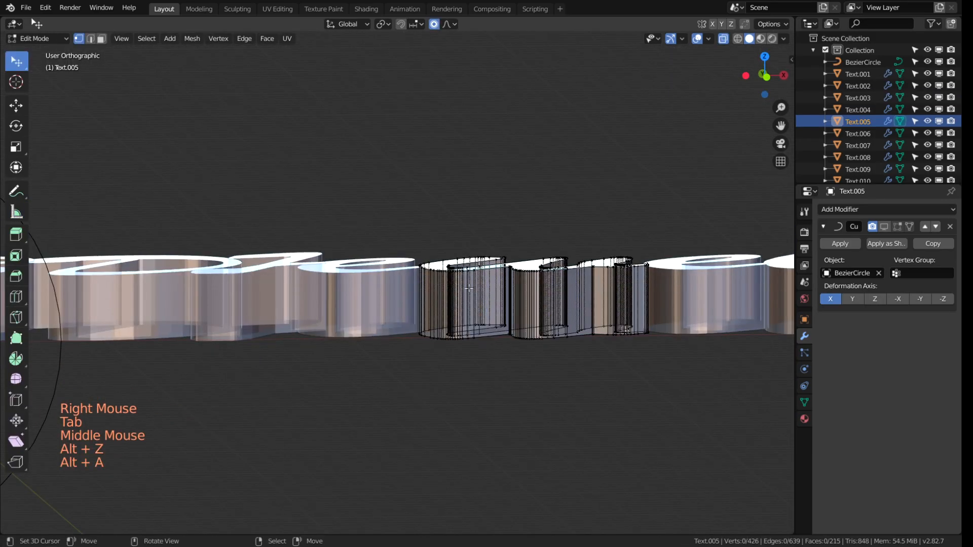
key(g)
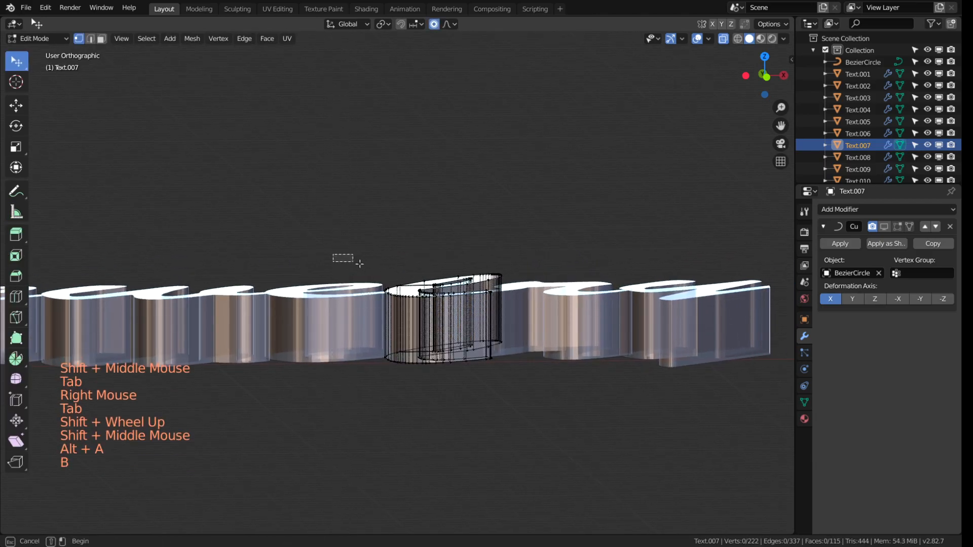
Finish reshaping the remaining letter pieces, leave X-ray display, and select Text.001
key(g)
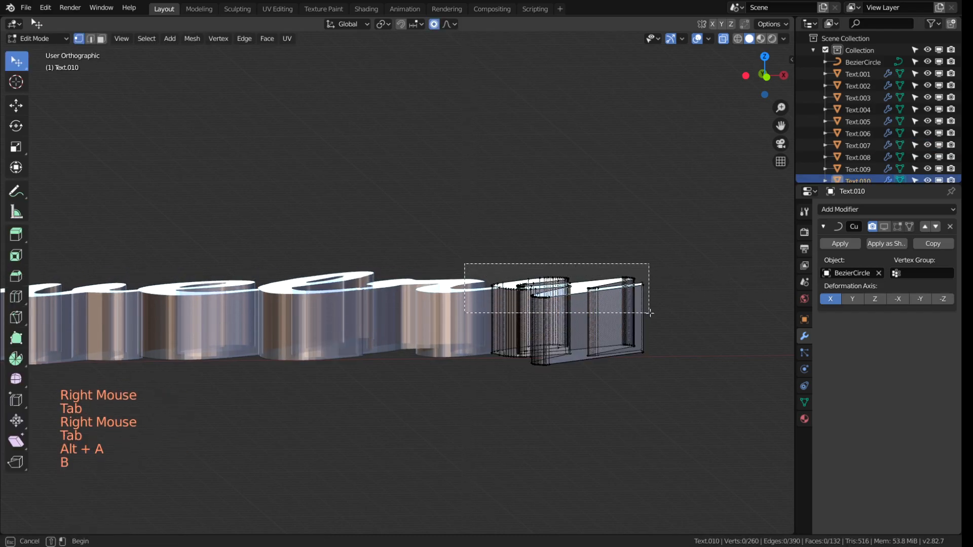
key(g)
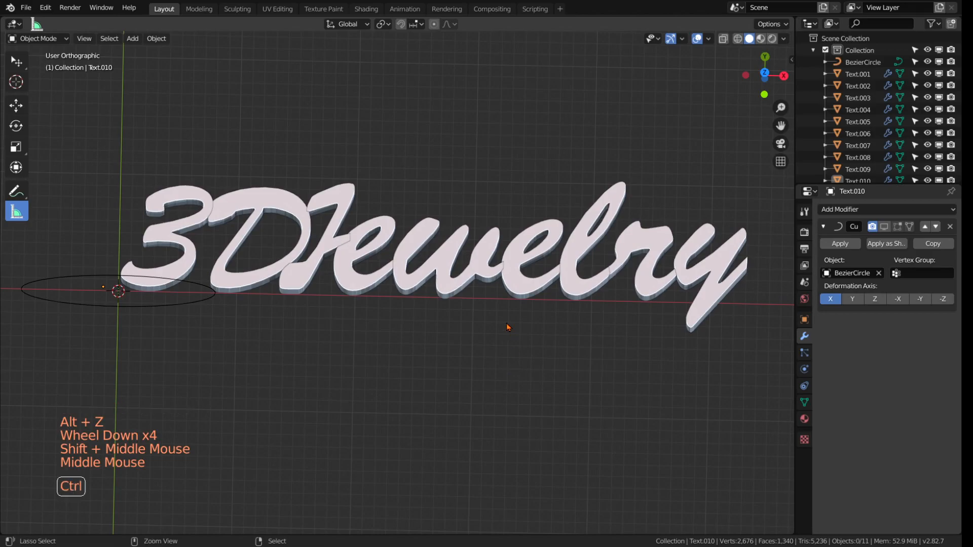
click(25, 8)
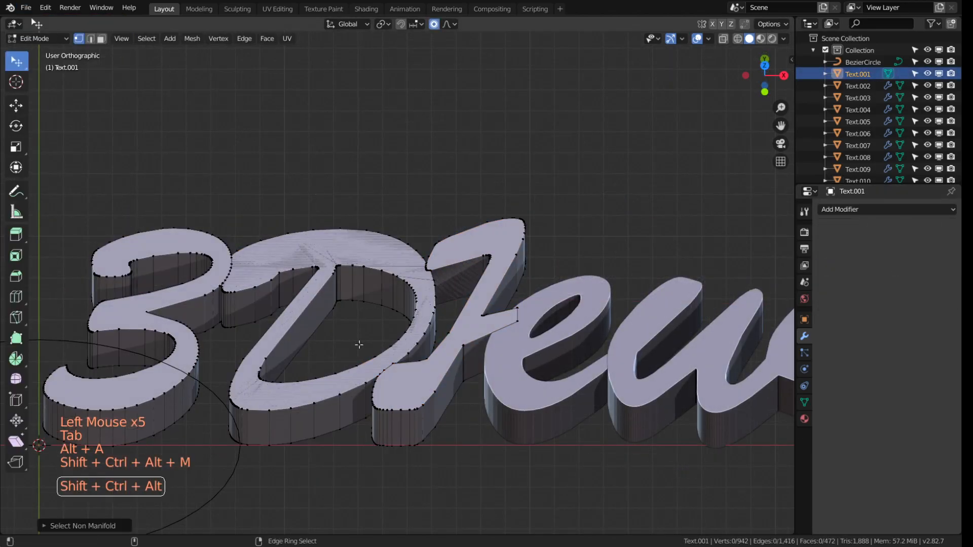
Add a Union Boolean on Text.001 merging in Text.007 via the eyedropper
key(Tab)
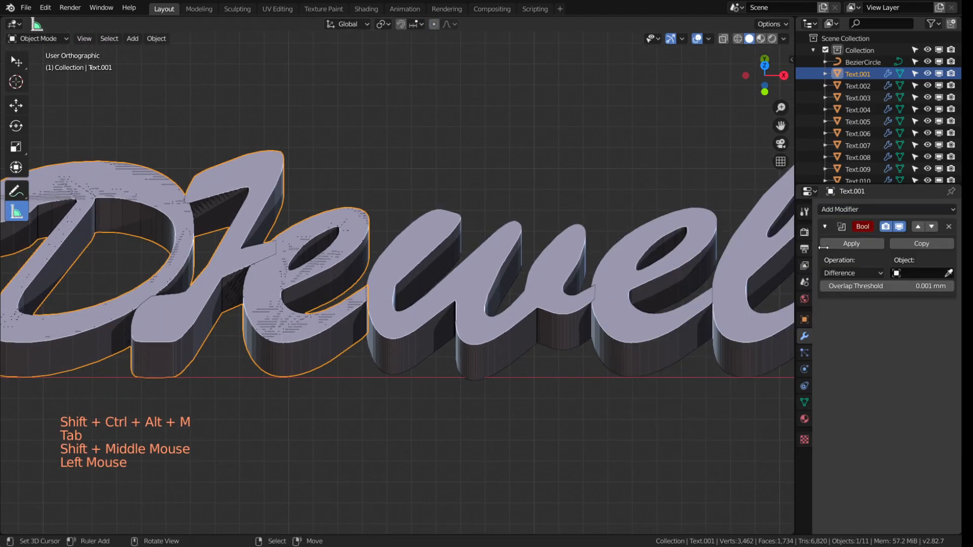
click(850, 243)
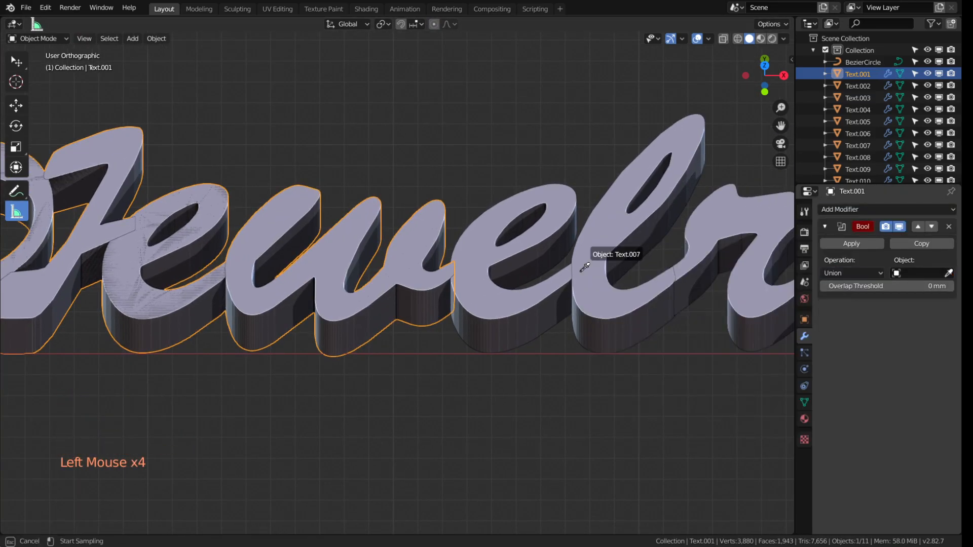
click(852, 273)
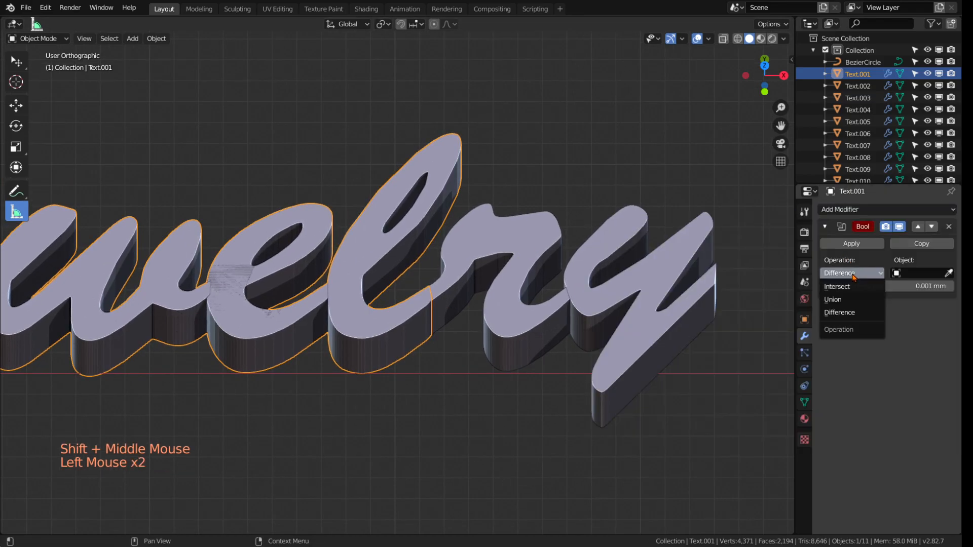
click(832, 299)
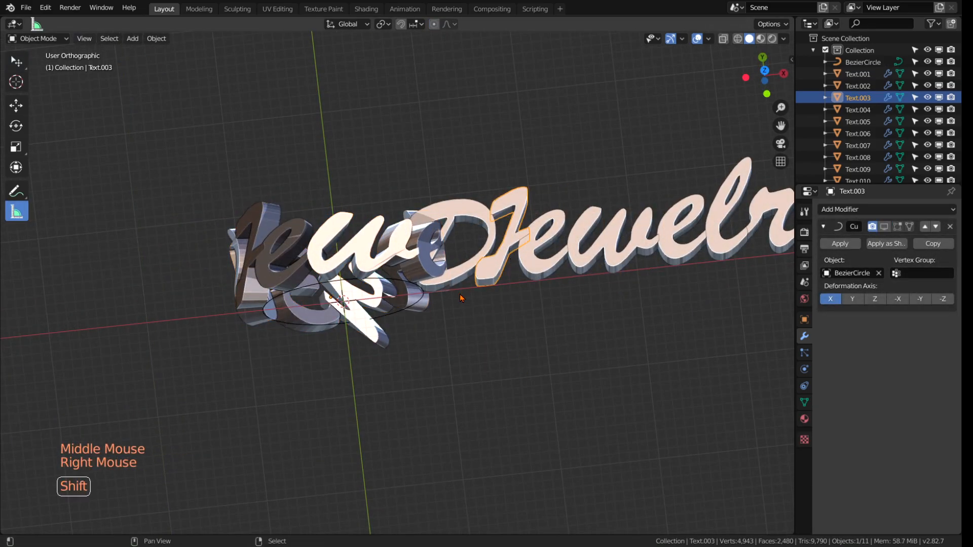
key(g)
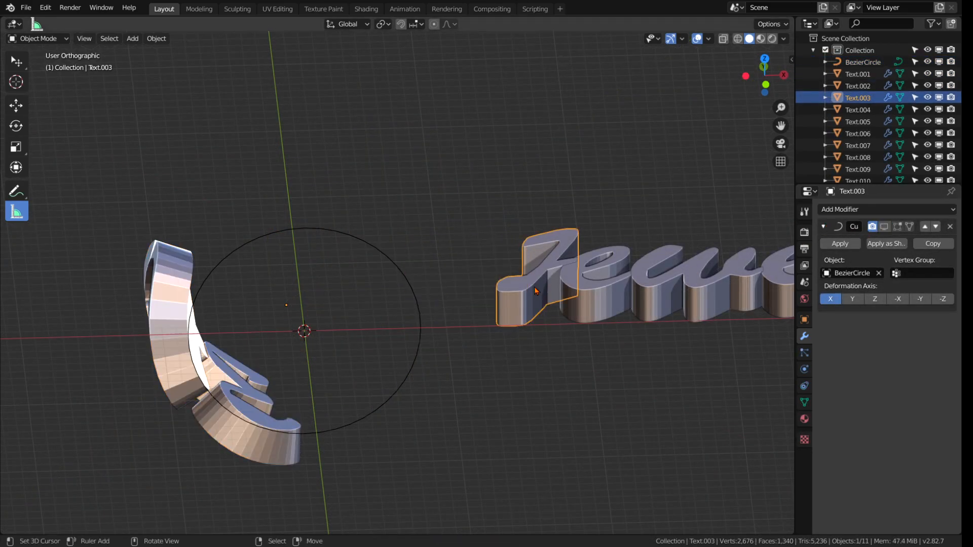
Enable the Curve bend on the letter pieces, check the ring, and apply the bend permanently
click(857, 109)
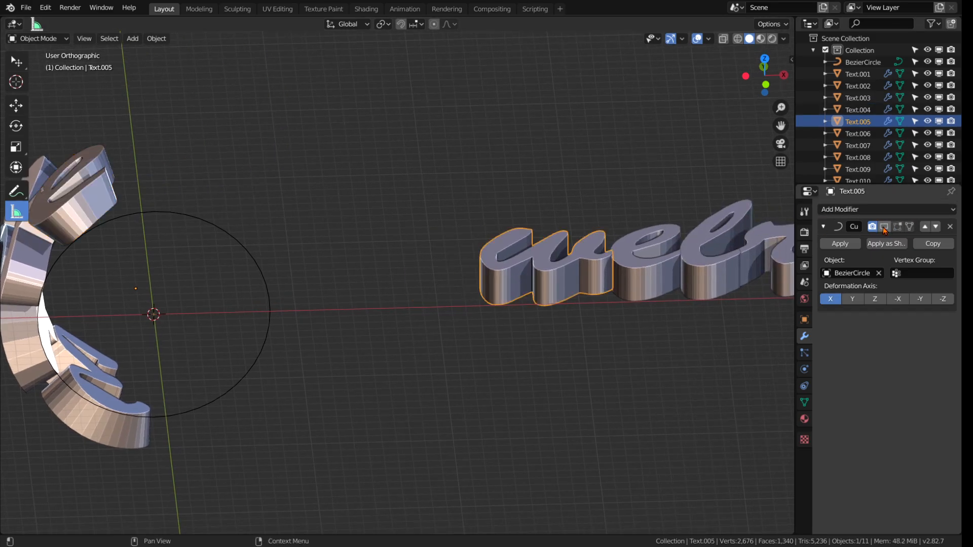
click(707, 275)
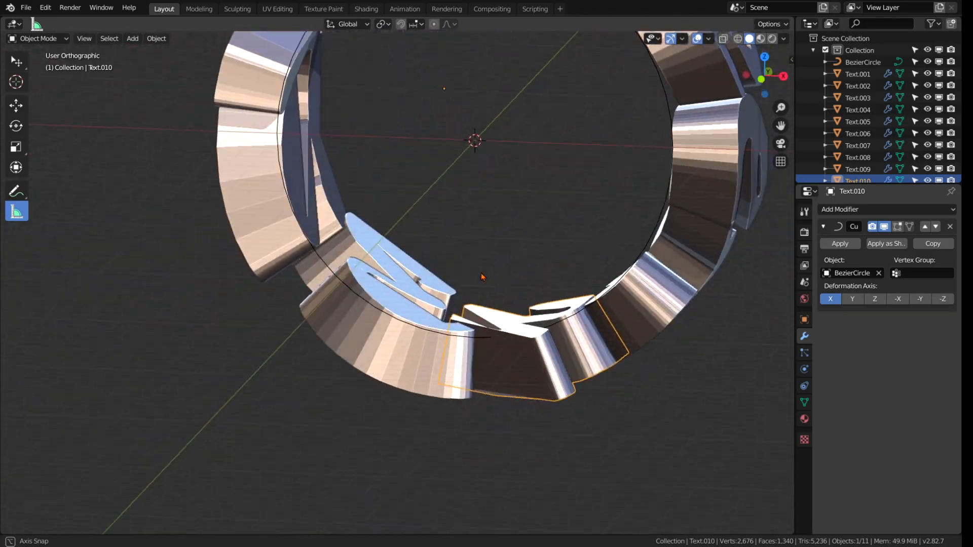
drag(485, 276, 506, 427)
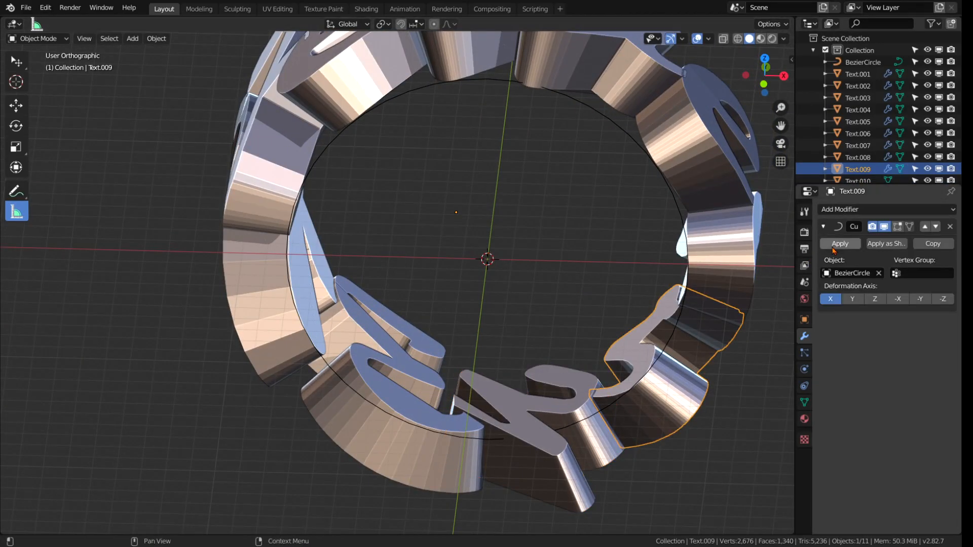
click(858, 133)
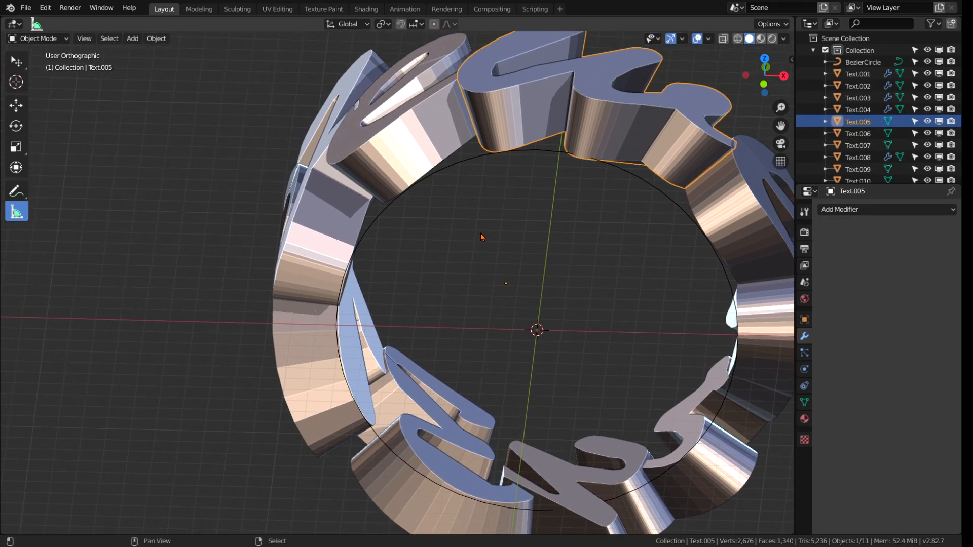
click(858, 74)
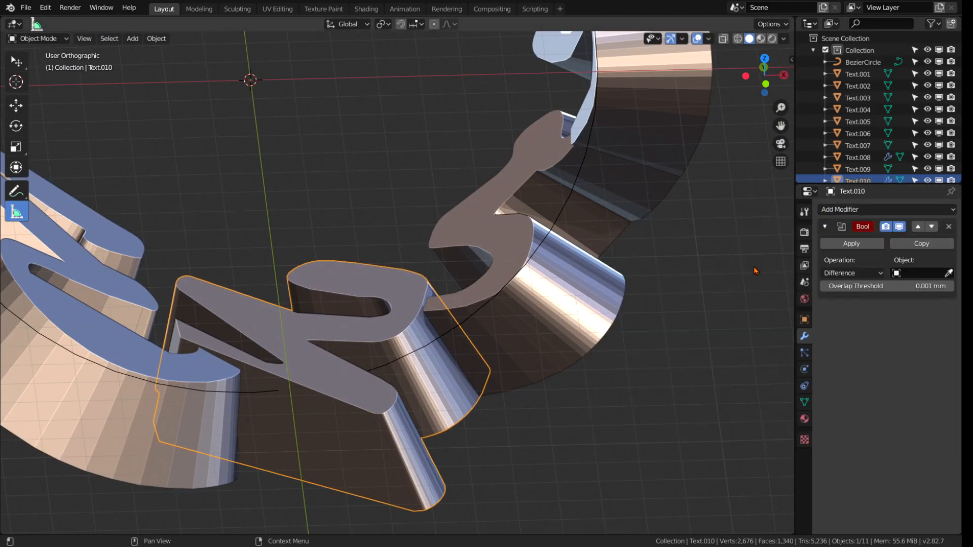
Union Text.009 and Text.001 into Text.010 with applied Boolean modifiers
click(852, 272)
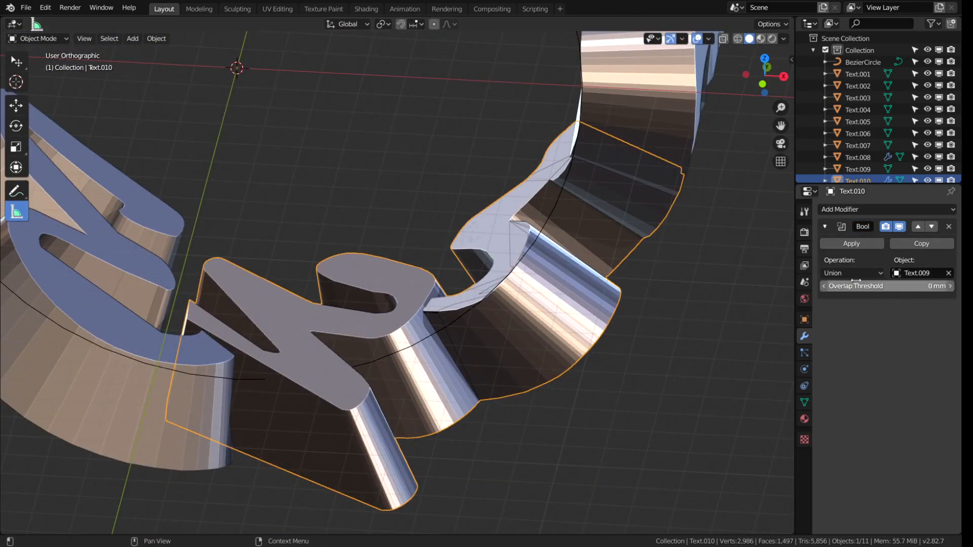
key(Tab)
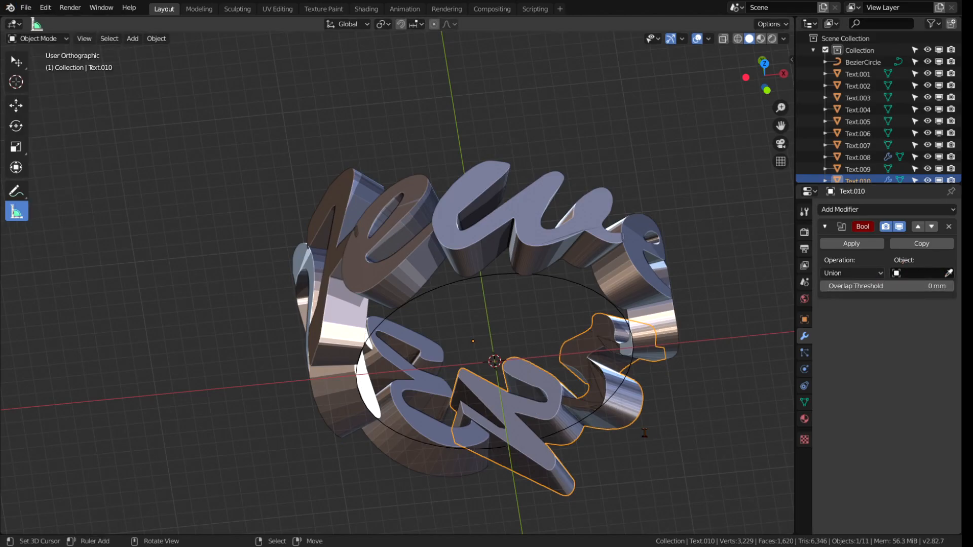
click(850, 243)
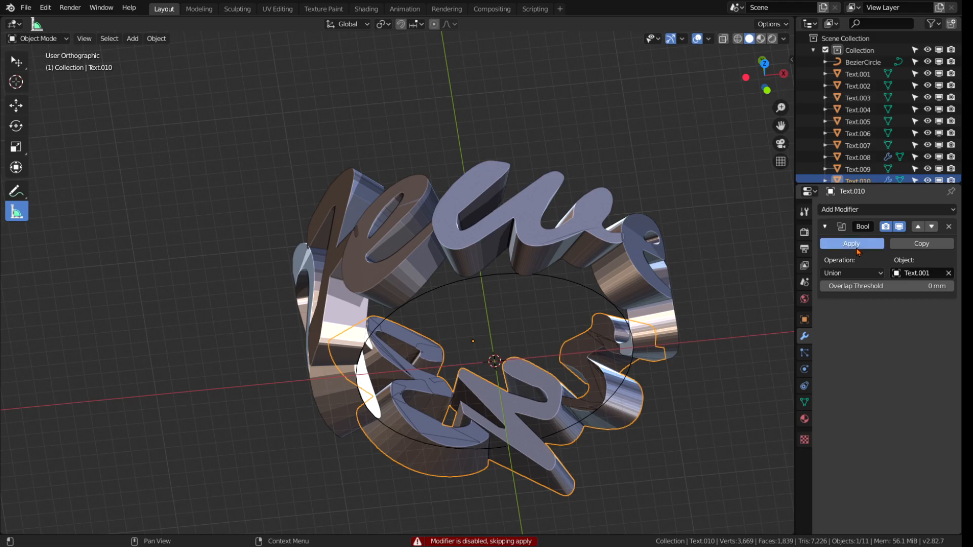
click(851, 243)
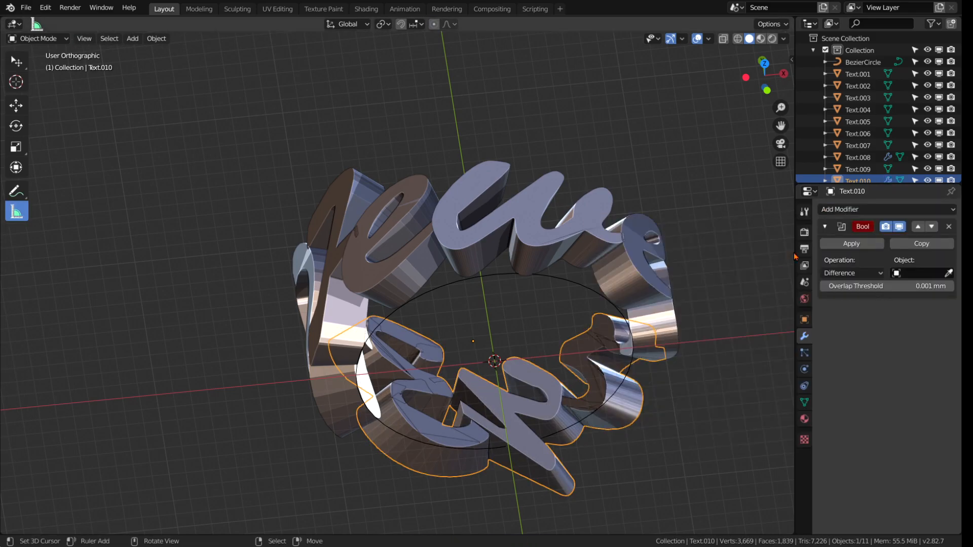
Add another Union Boolean and inspect the merged ring for non-manifold edges
click(852, 273)
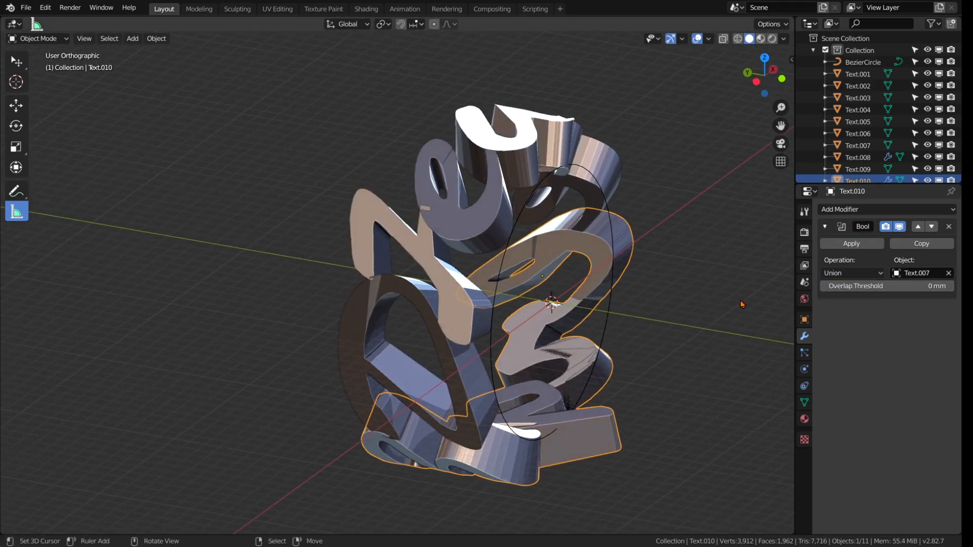
key(Tab)
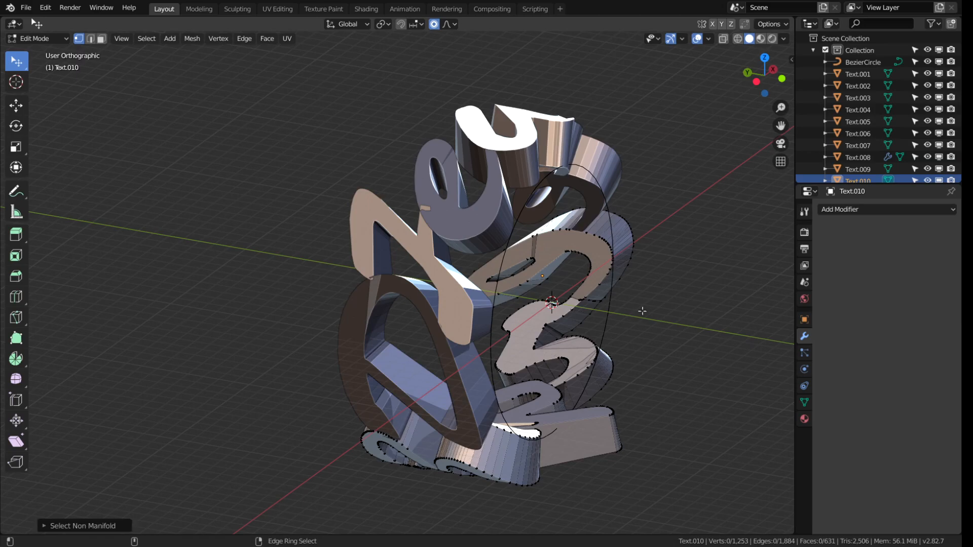
click(884, 208)
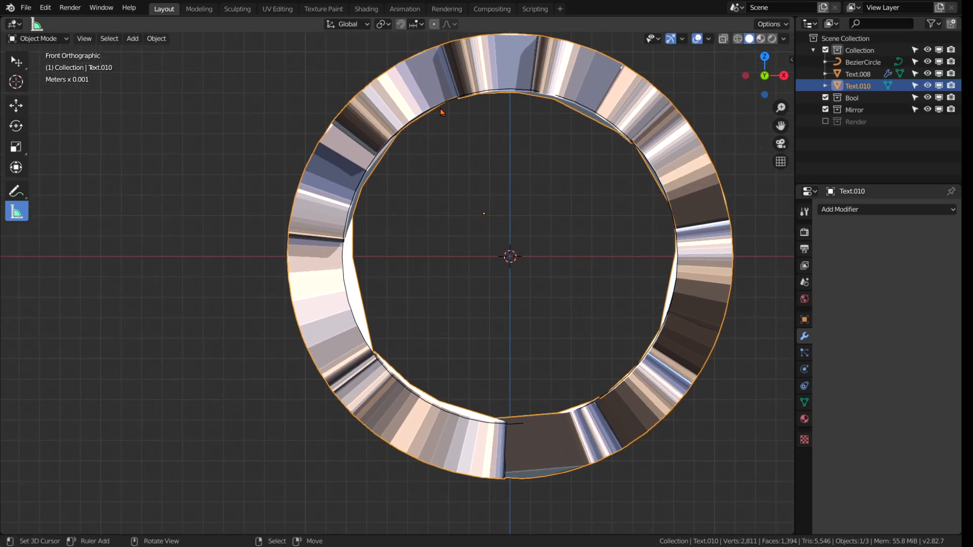
key(s)
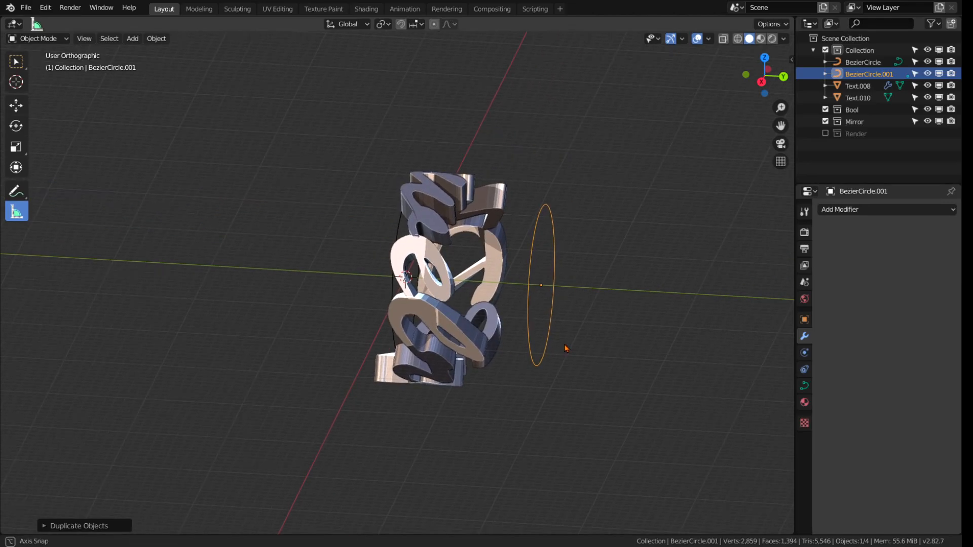
Convert the duplicate circle to mesh, extrude it into a capped cylinder, and smooth it with Subdivision Surface
click(156, 37)
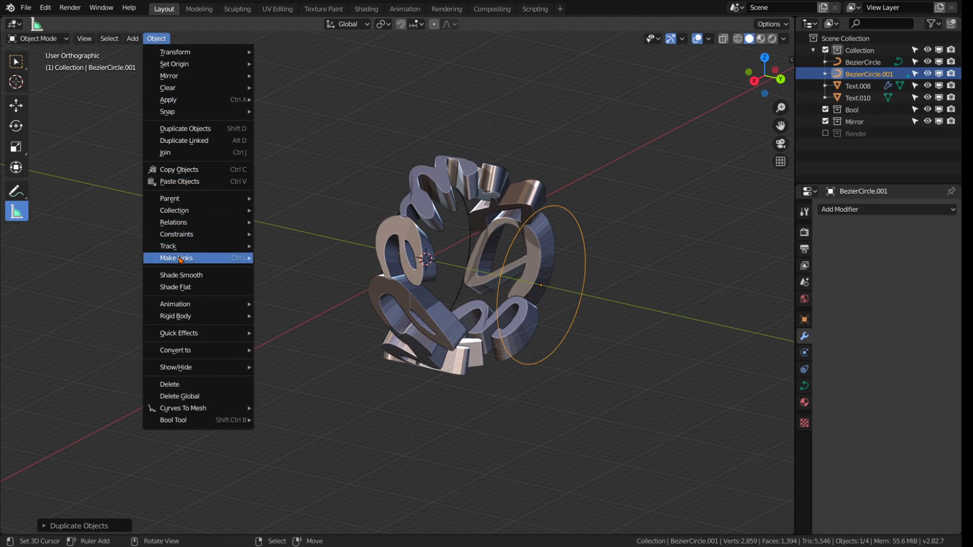
mouse_move(175, 350)
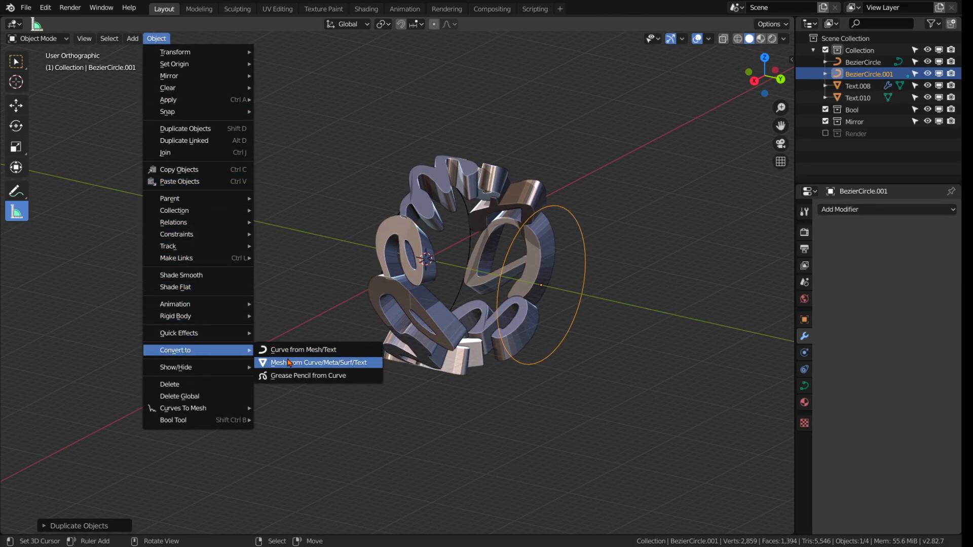
mouse_move(289, 363)
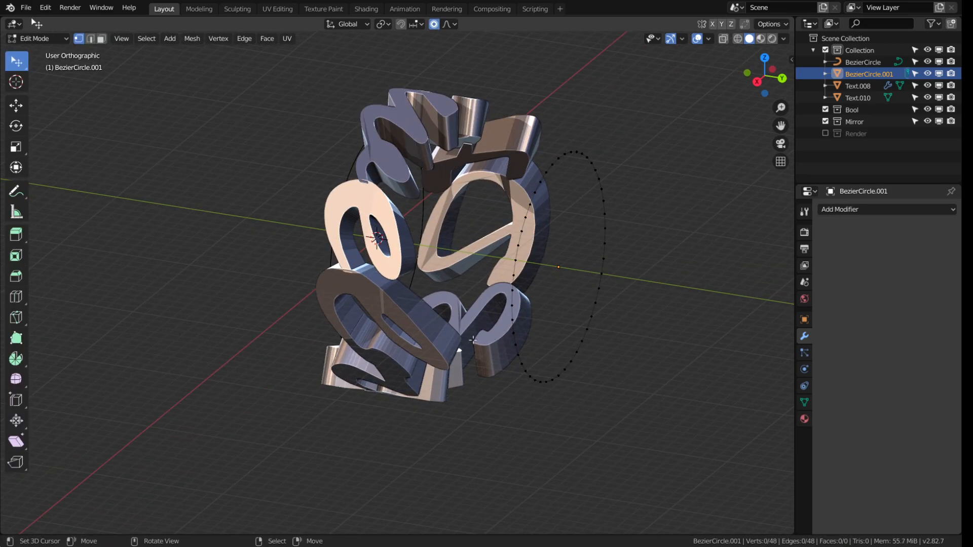
key(E)
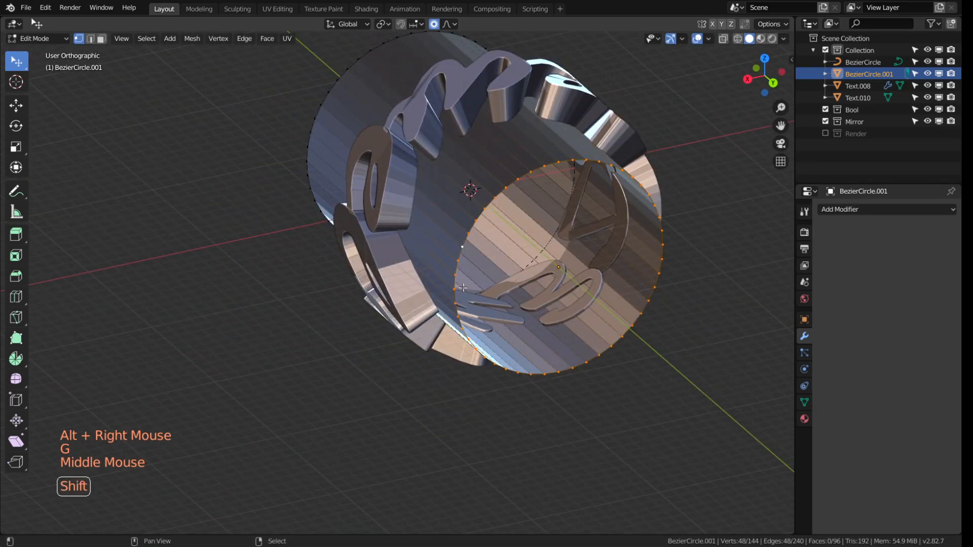
key(shift+e)
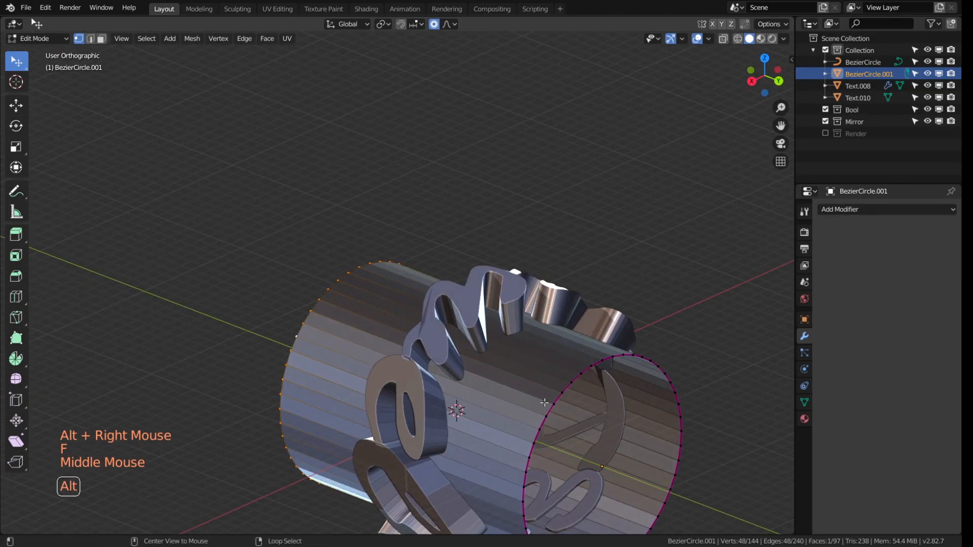
key(Tab)
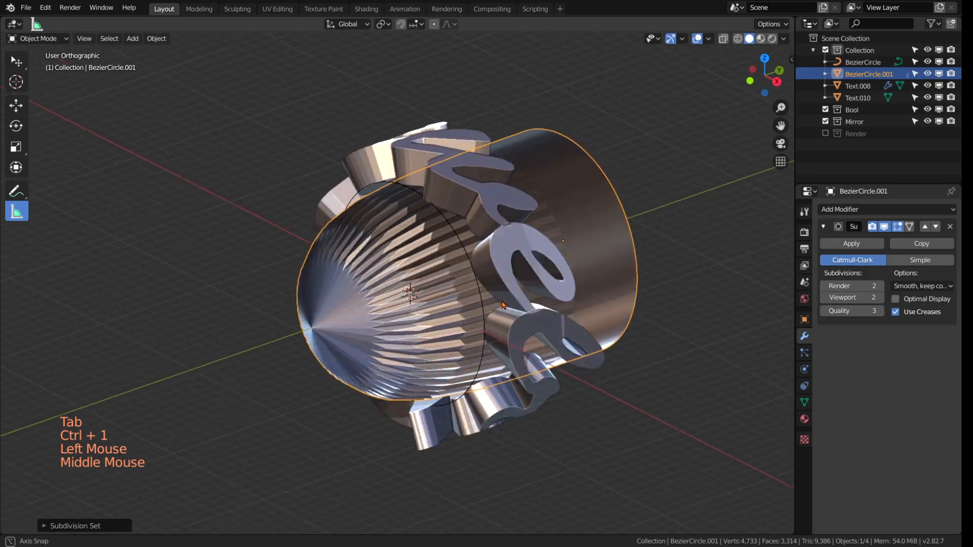
key(Tab)
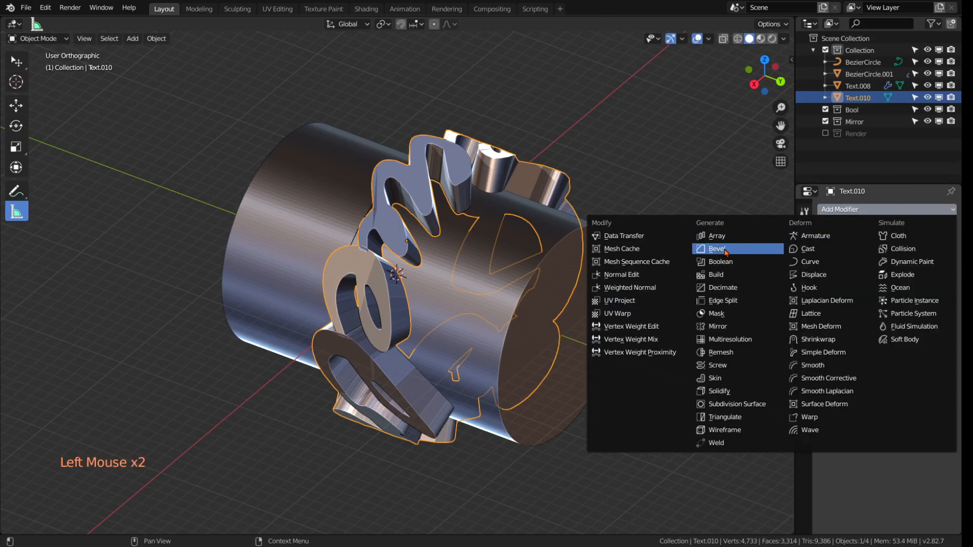
mouse_move(720, 262)
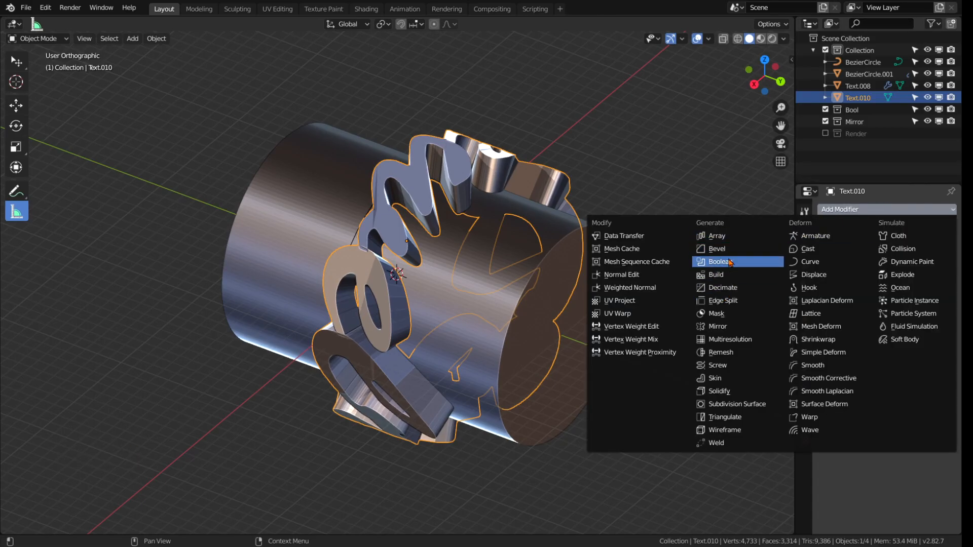
Boolean-cut Text.010 with the BezierCircle.001 cylinder and inspect its non-manifold edges
click(721, 262)
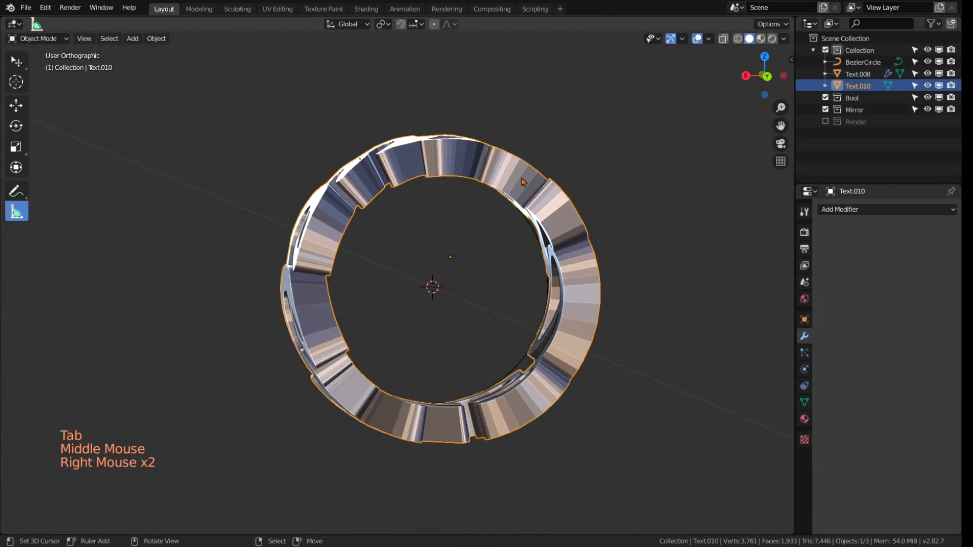
key(Tab)
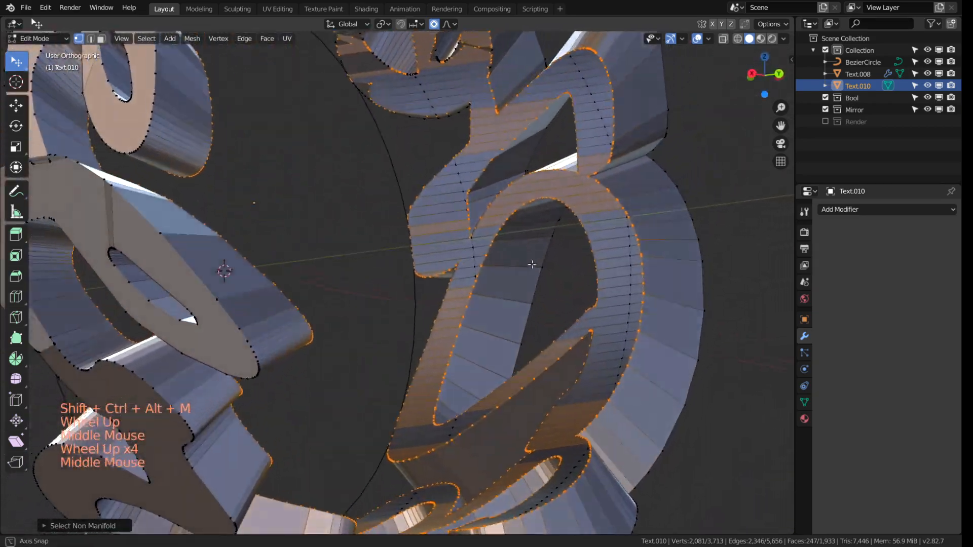
scroll(down, 3)
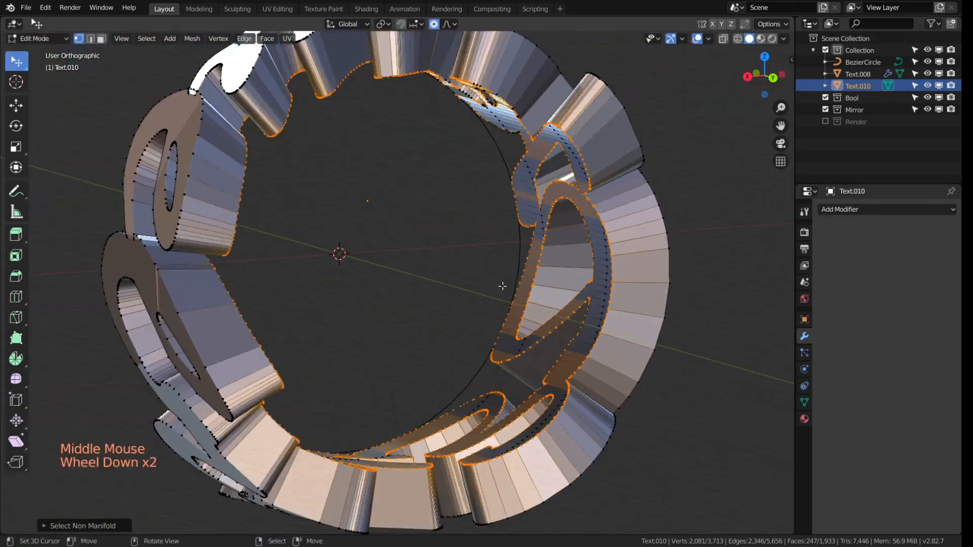
scroll(down, 3)
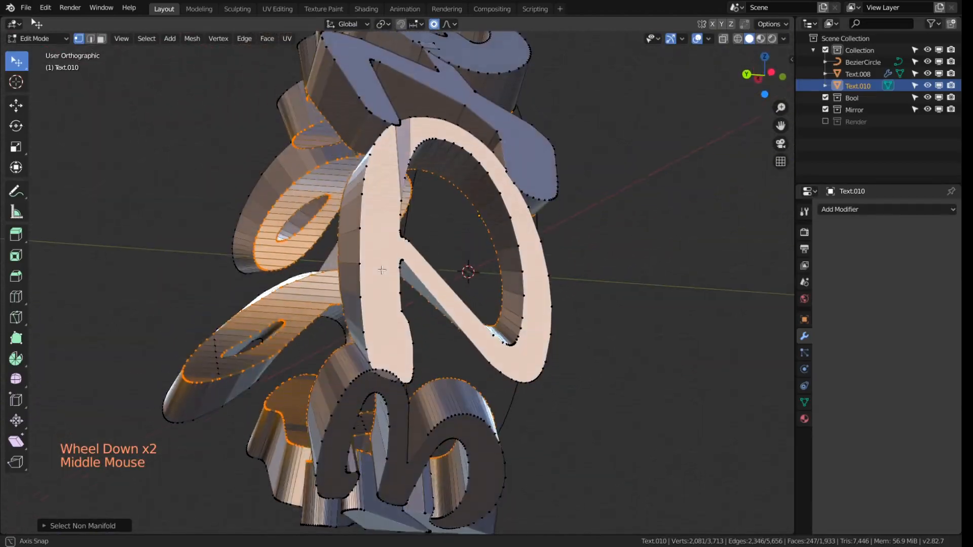
key(Tab)
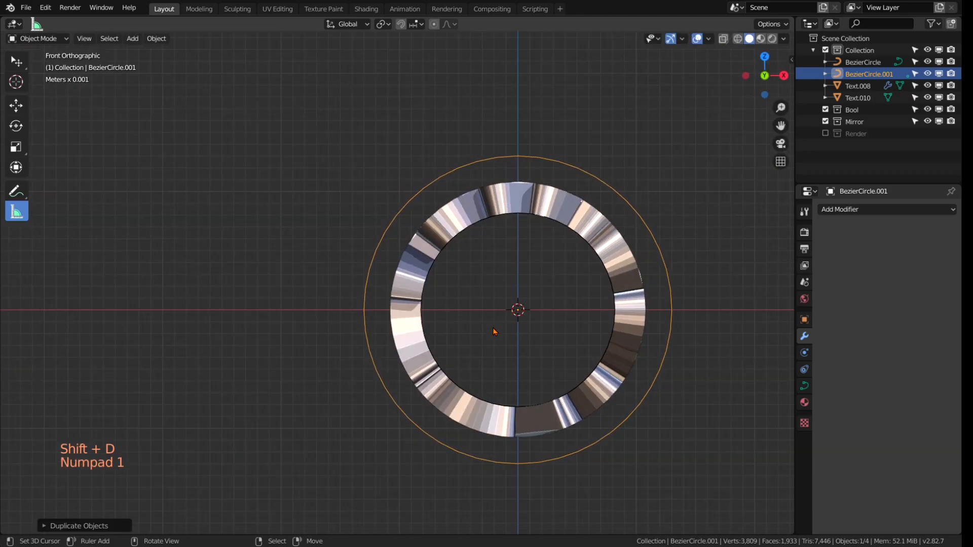
Scale up the duplicated circle, convert it to mesh, and extrude it into a sleeve around the ring
key(s)
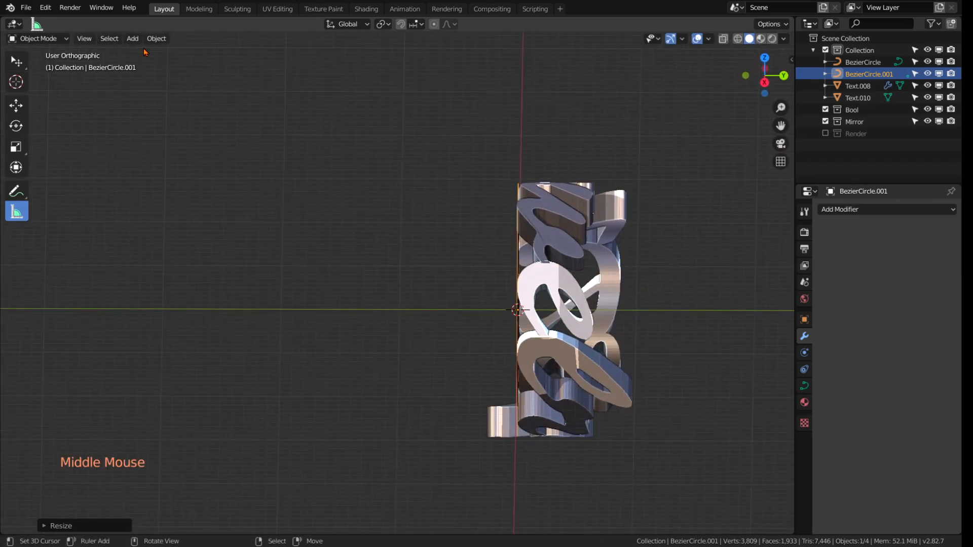
click(156, 37)
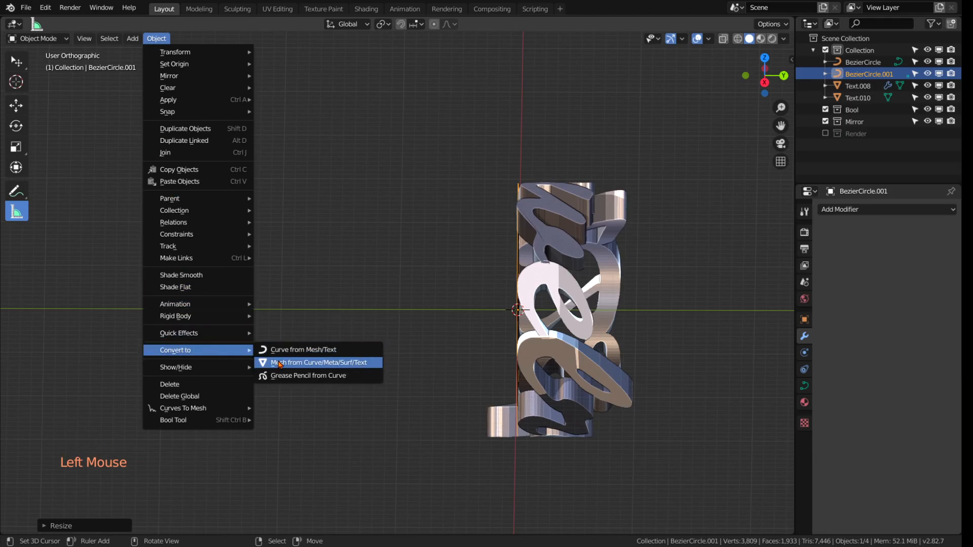
click(319, 363)
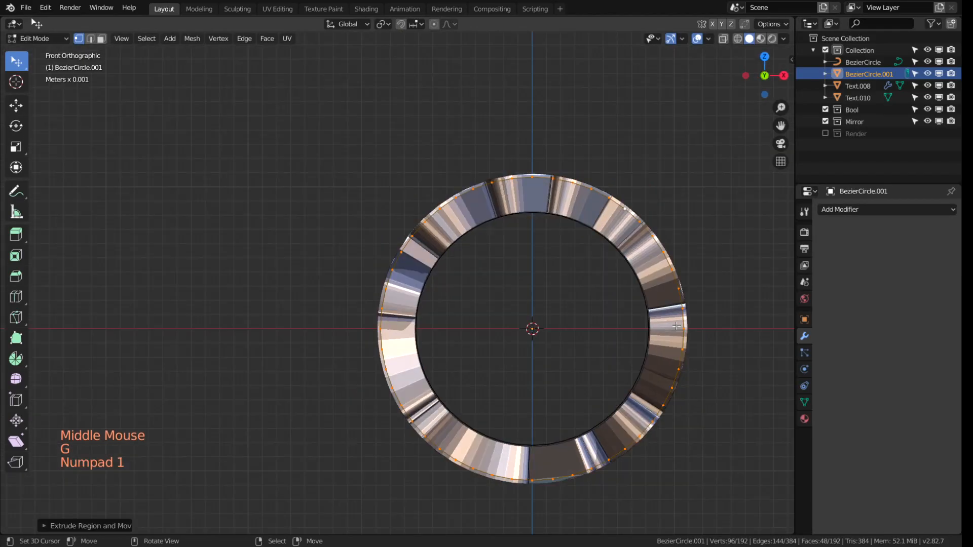
key(s)
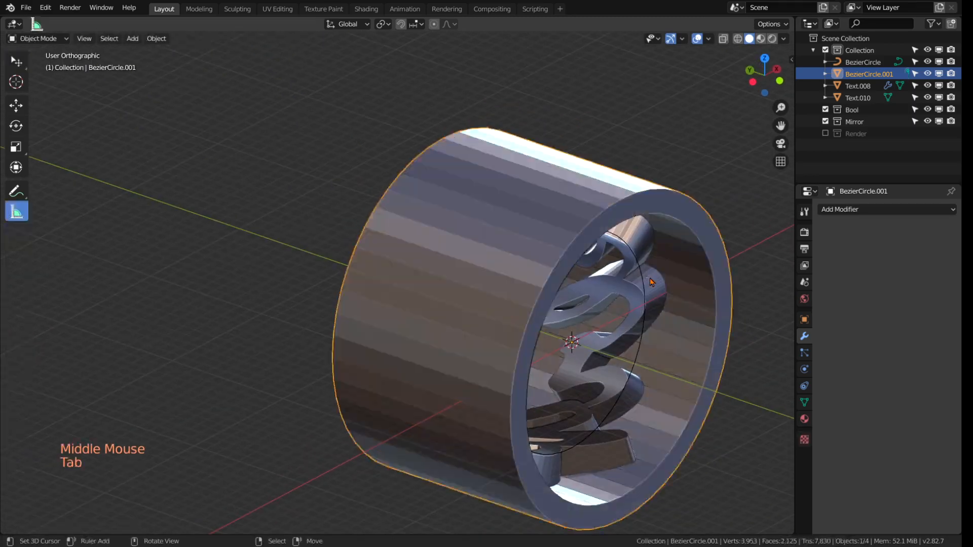
drag(652, 283, 503, 338)
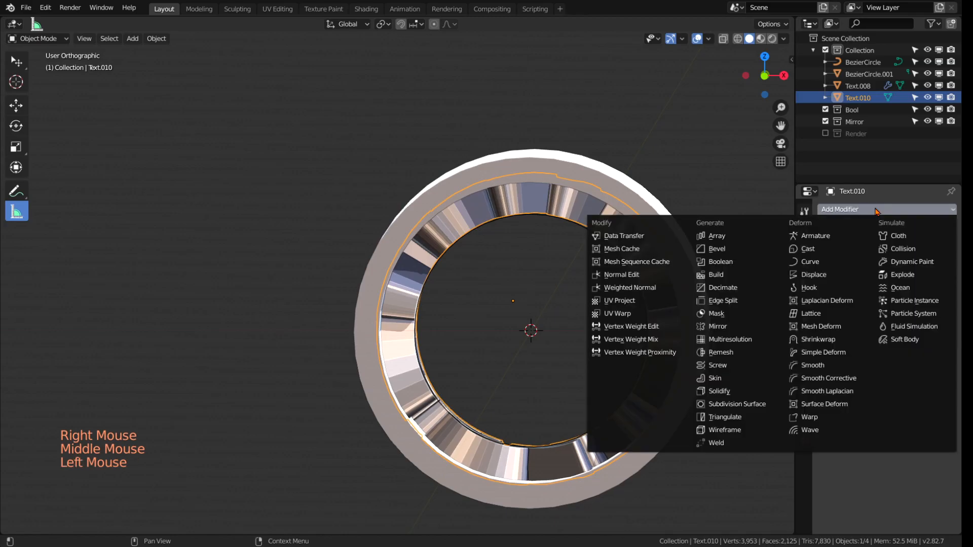
Boolean-trim Text.010's outside with the sleeve and delete the sleeve
click(721, 262)
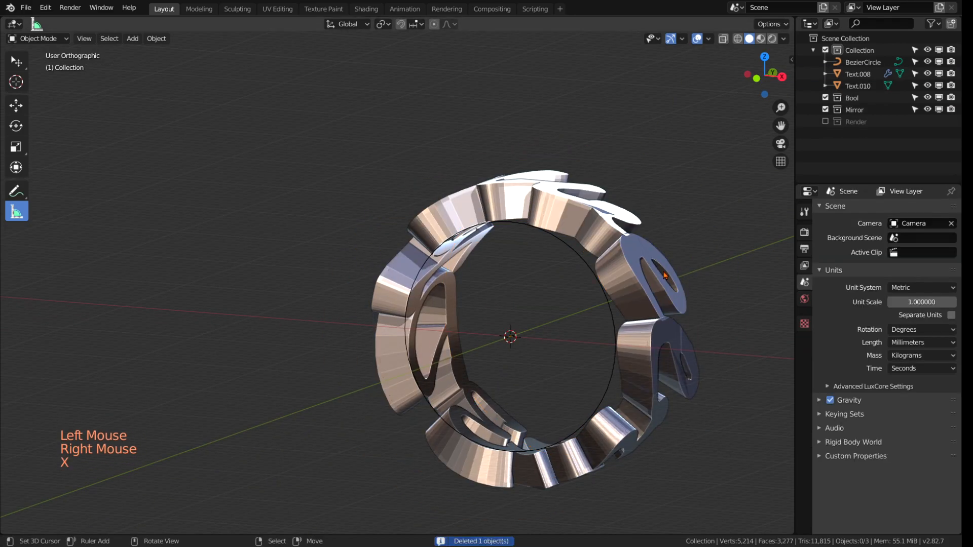
scroll(up, 3)
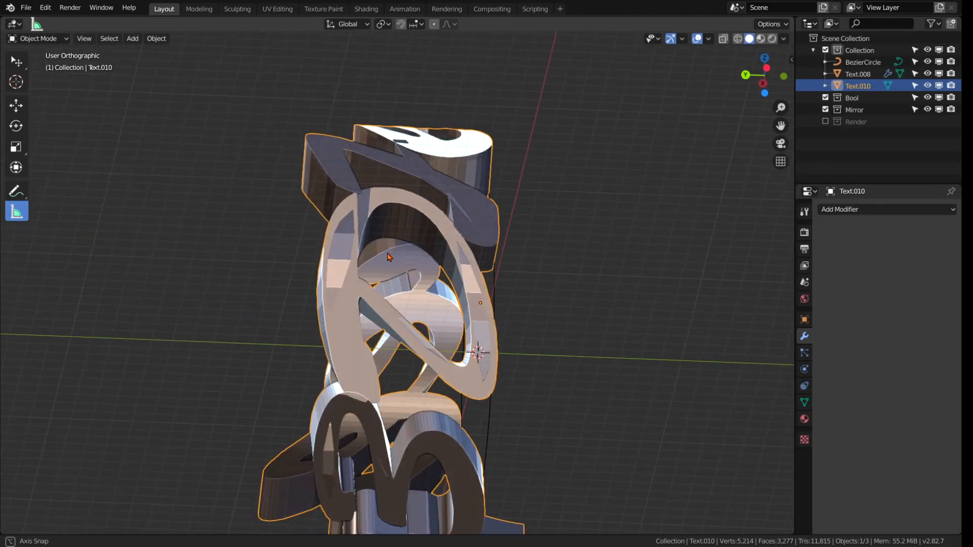
Undo an accidental move and display the sleeve BezierCircle.001 as wireframe
key(g)
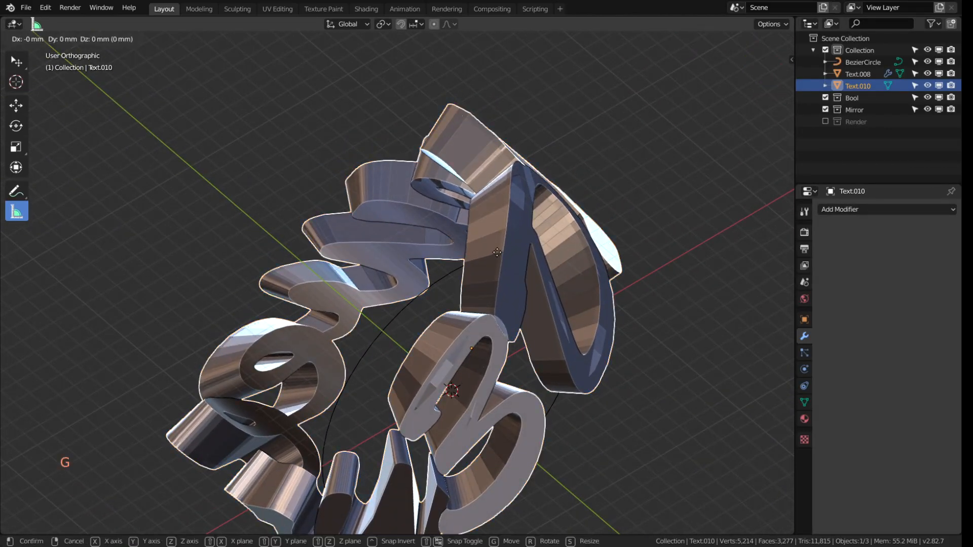
key(ctrl+z)
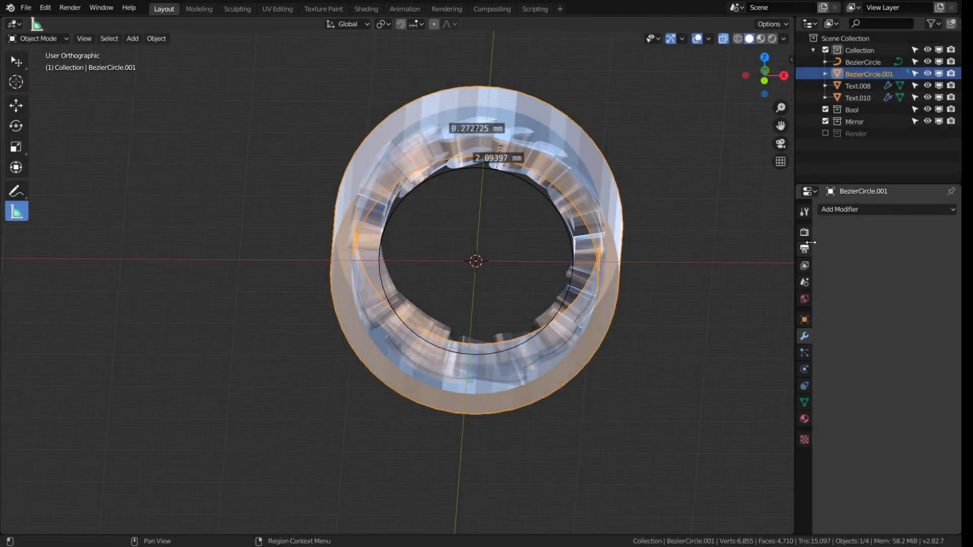
click(803, 319)
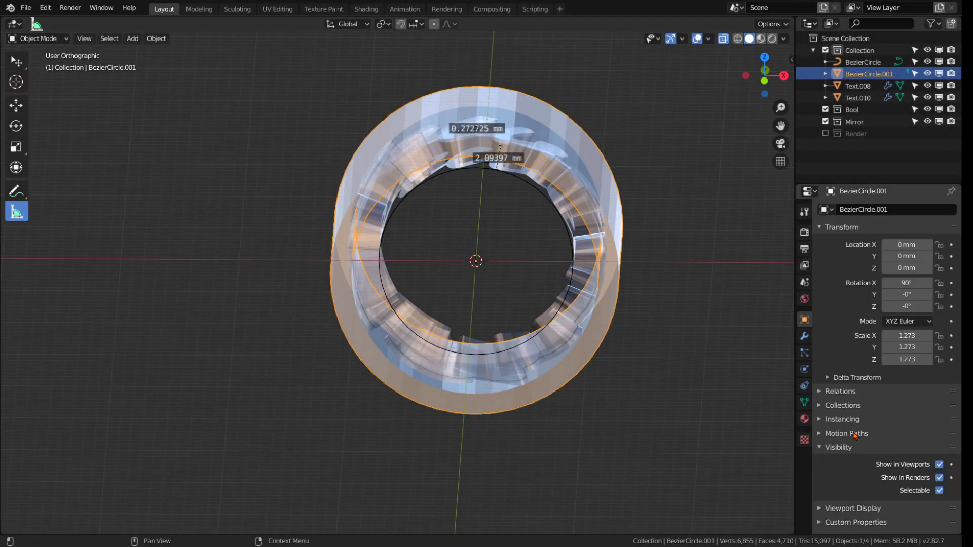
click(911, 482)
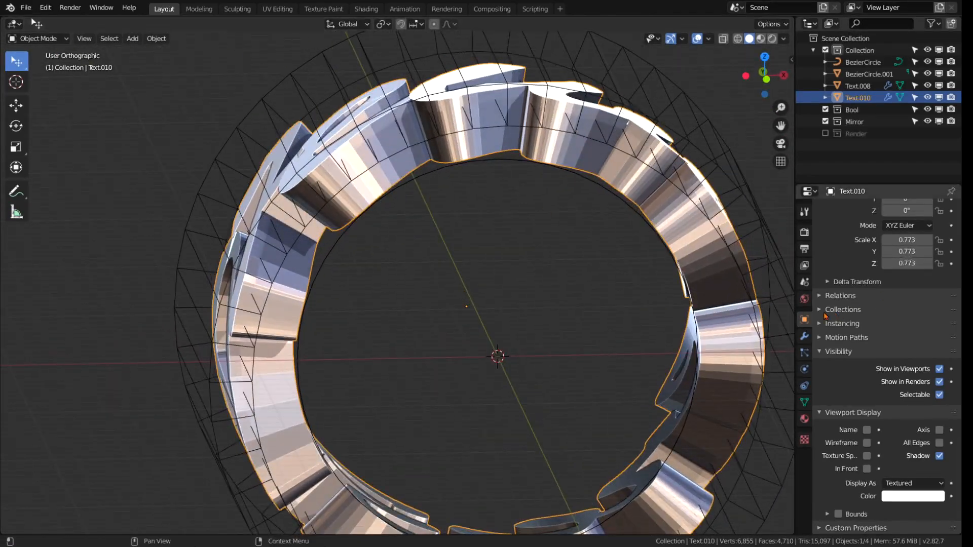
click(804, 337)
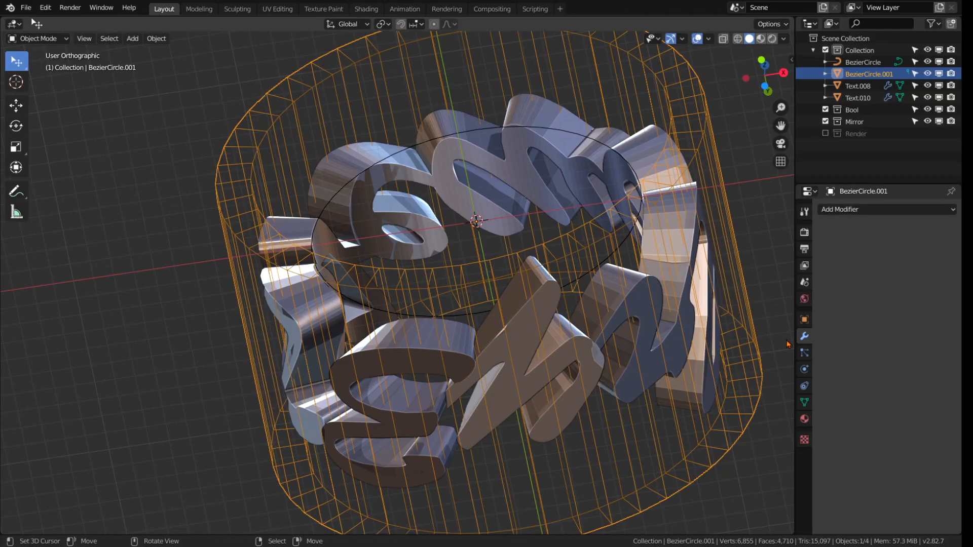
Scale the sleeve down, then add a Difference Boolean with it on Text.010 and apply it
key(s)
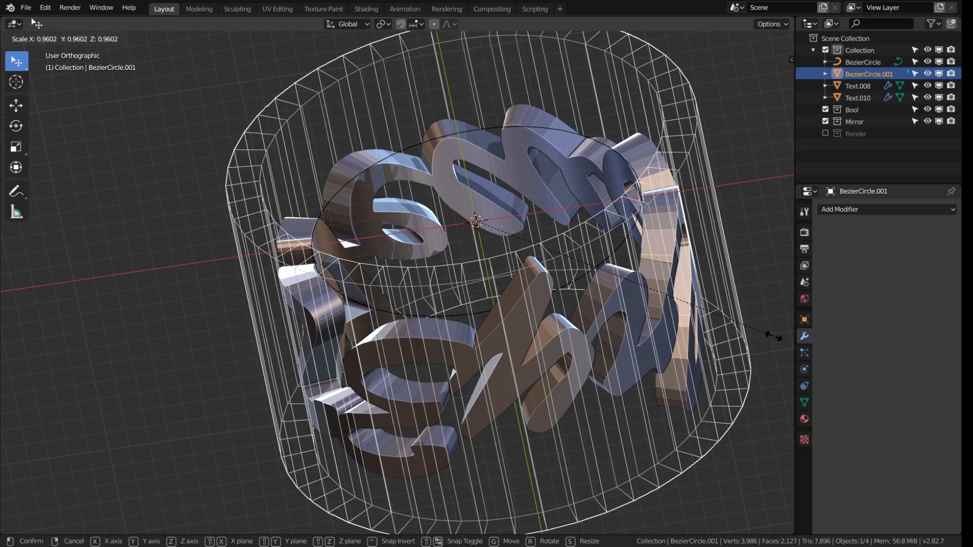
click(647, 312)
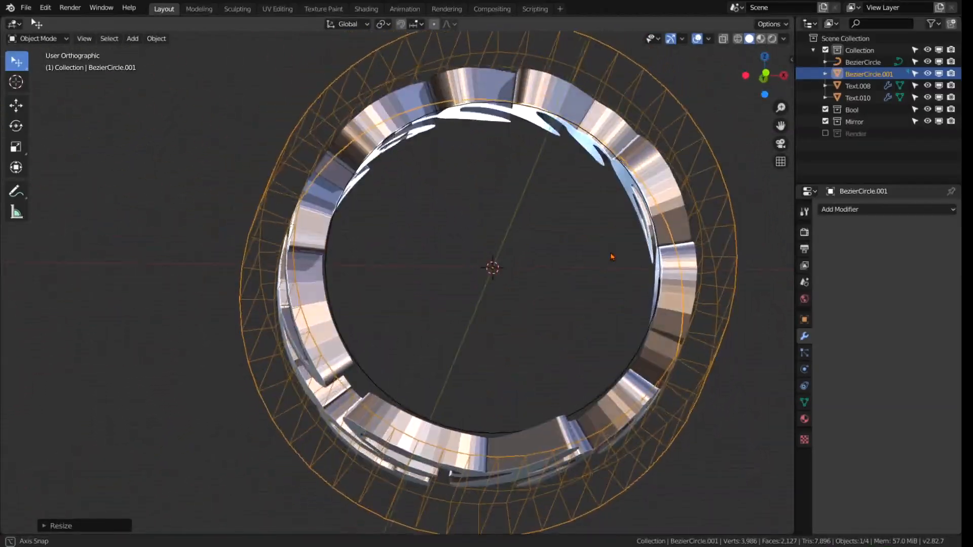
key(KP_1)
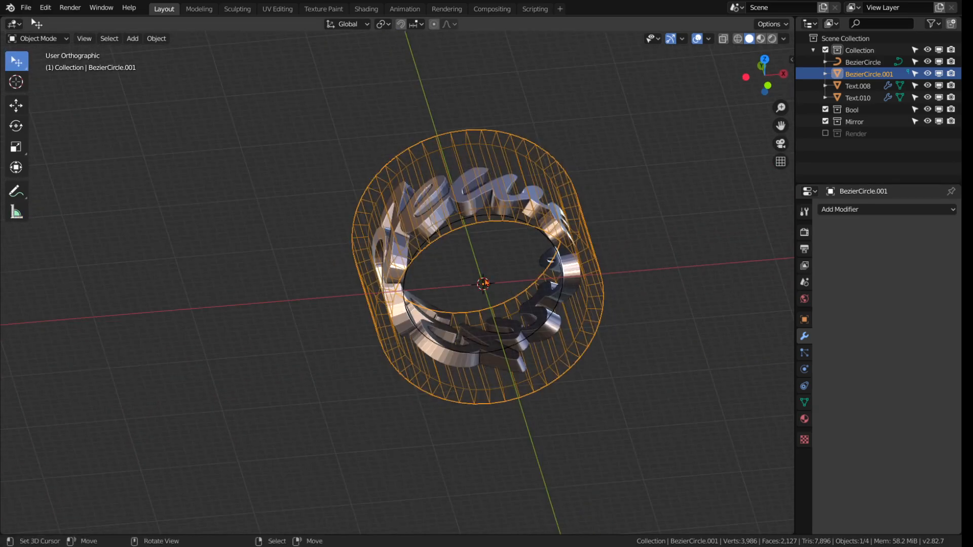
click(858, 97)
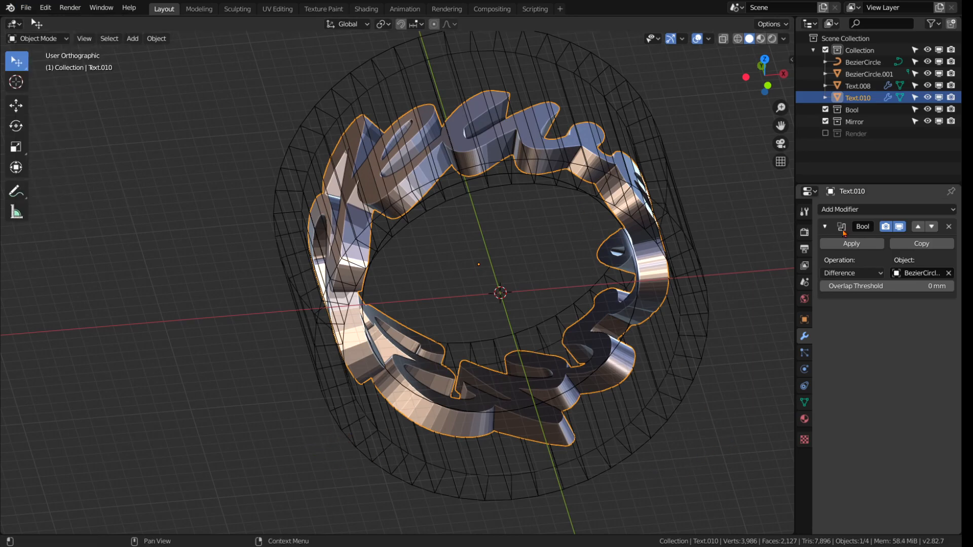
click(870, 74)
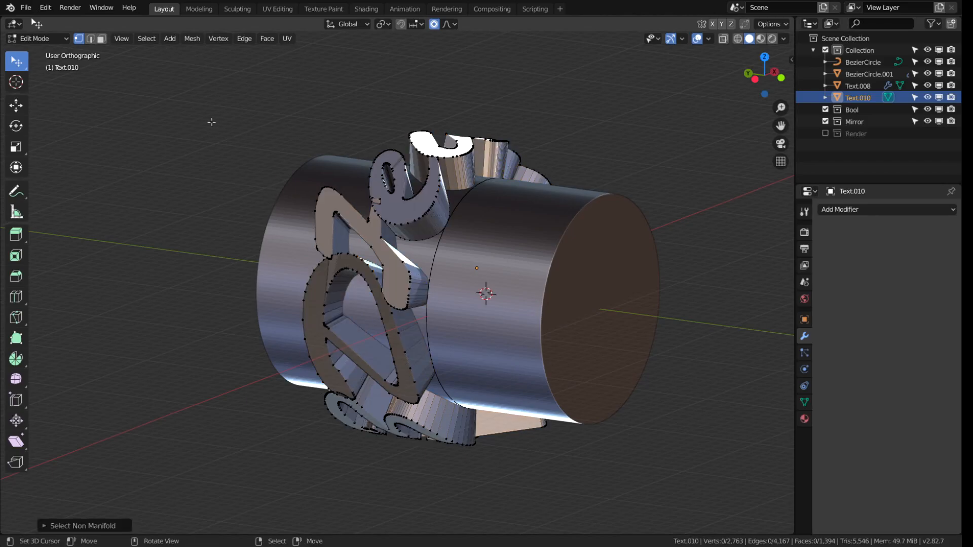
Recalculate Text.010's face normals outside in Edit Mode and return to Object Mode
click(191, 37)
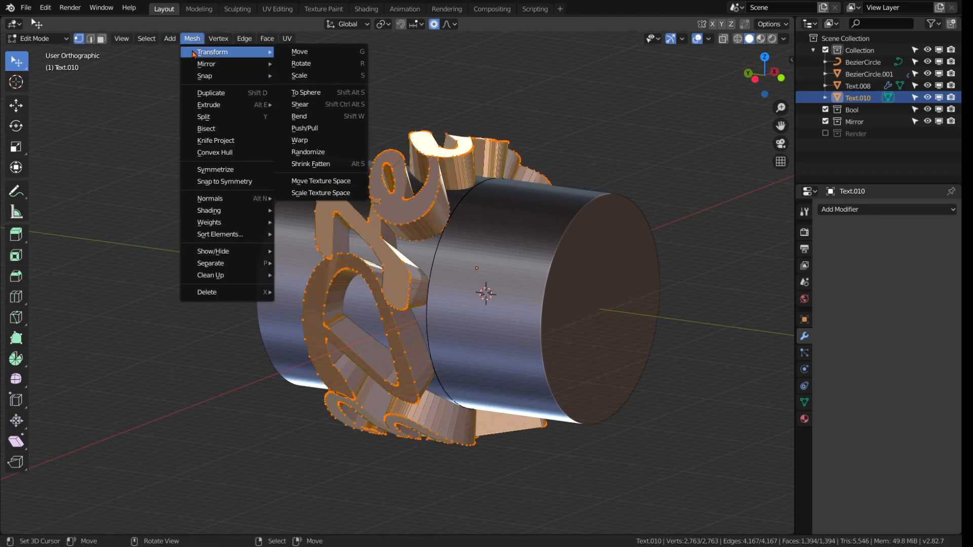
mouse_move(210, 198)
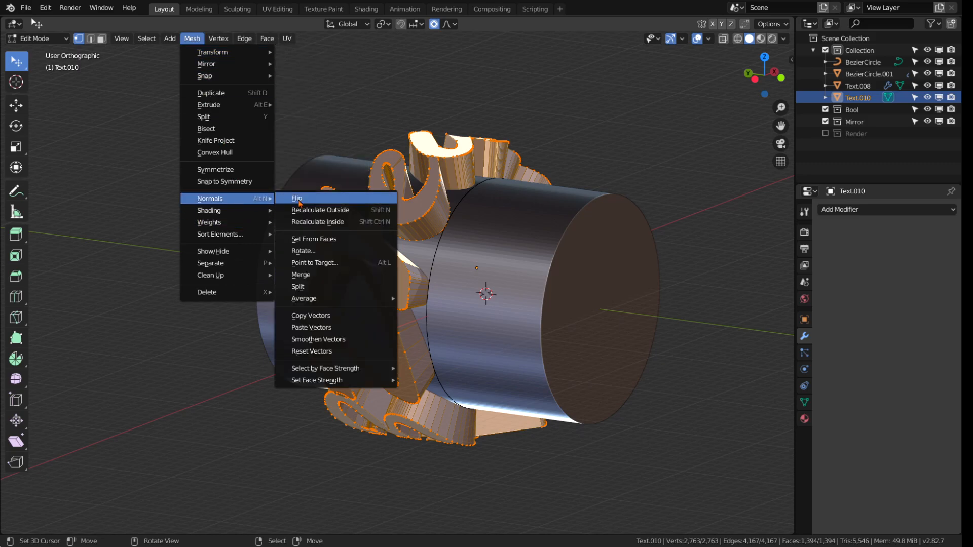
click(297, 197)
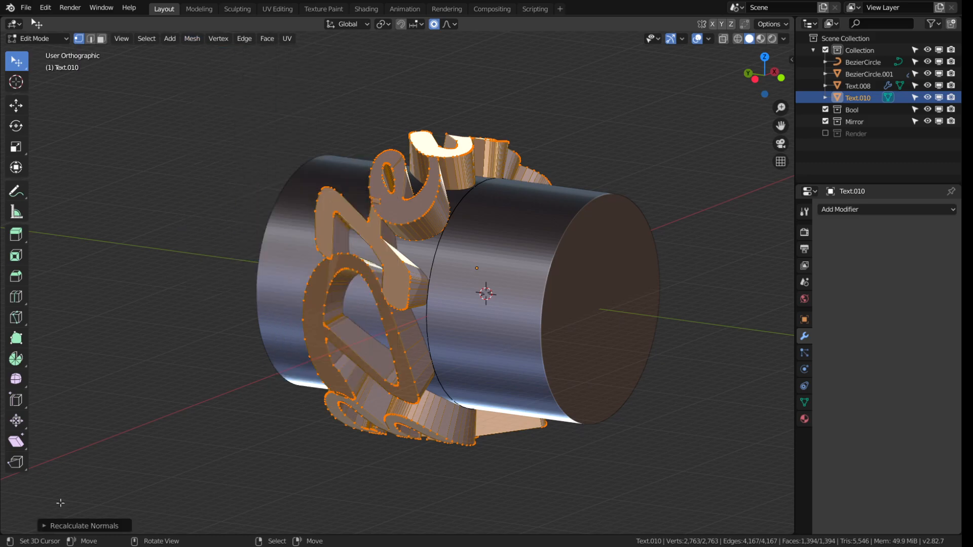
click(192, 522)
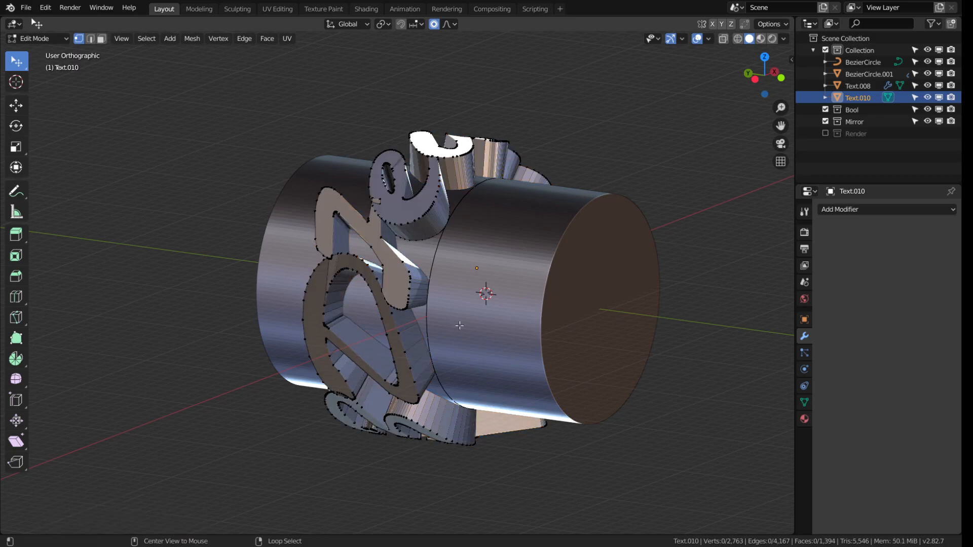
key(shift+n)
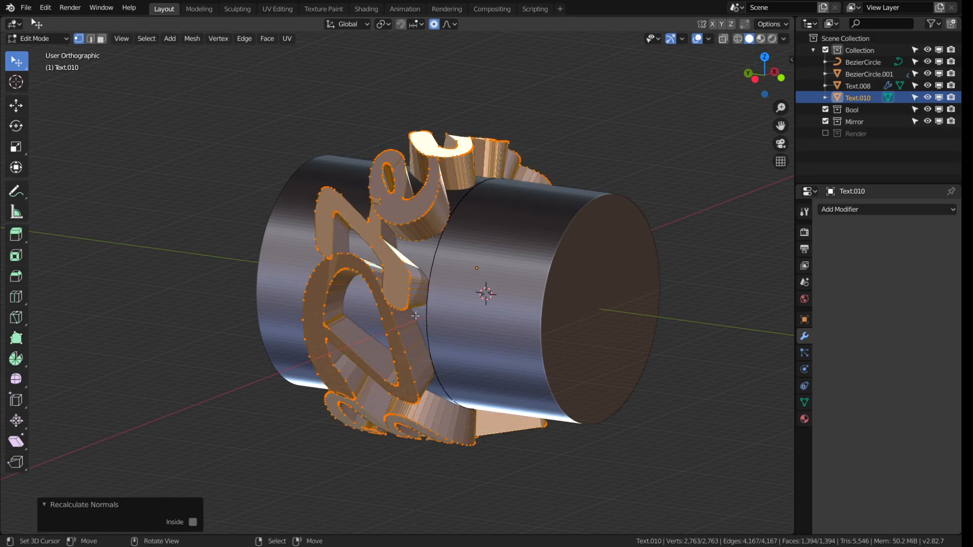
key(Tab)
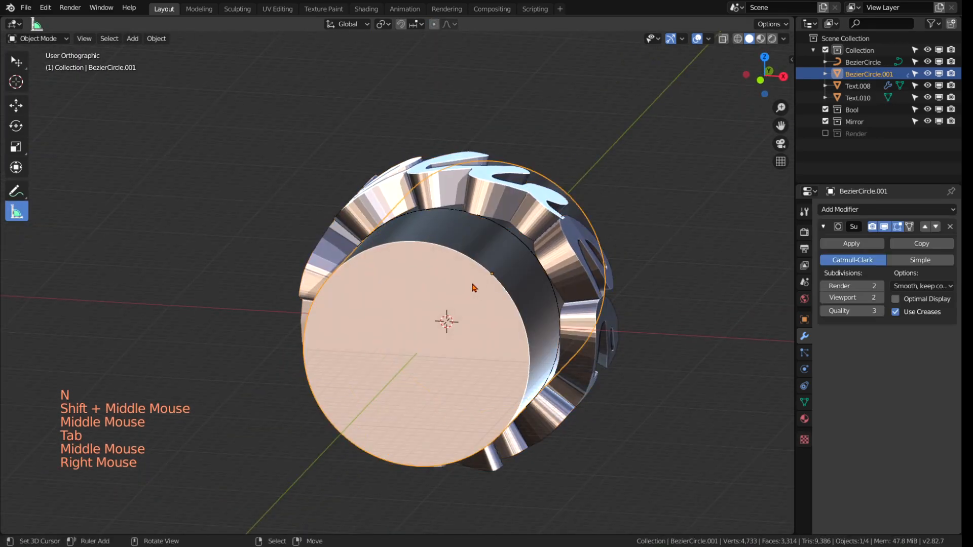
Show the cutter cylinder as Wire and merge its vertices by distance, removing 48 duplicates
click(804, 319)
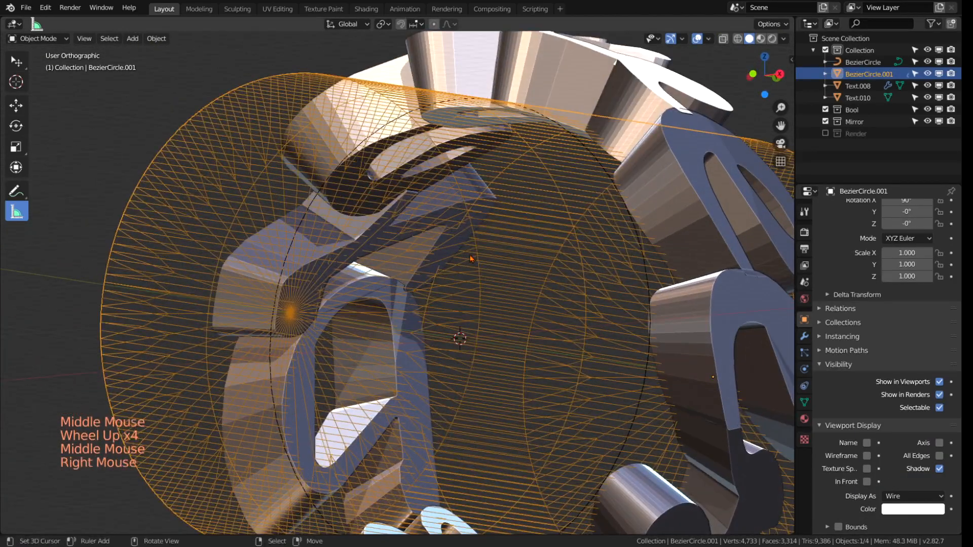
key(Tab)
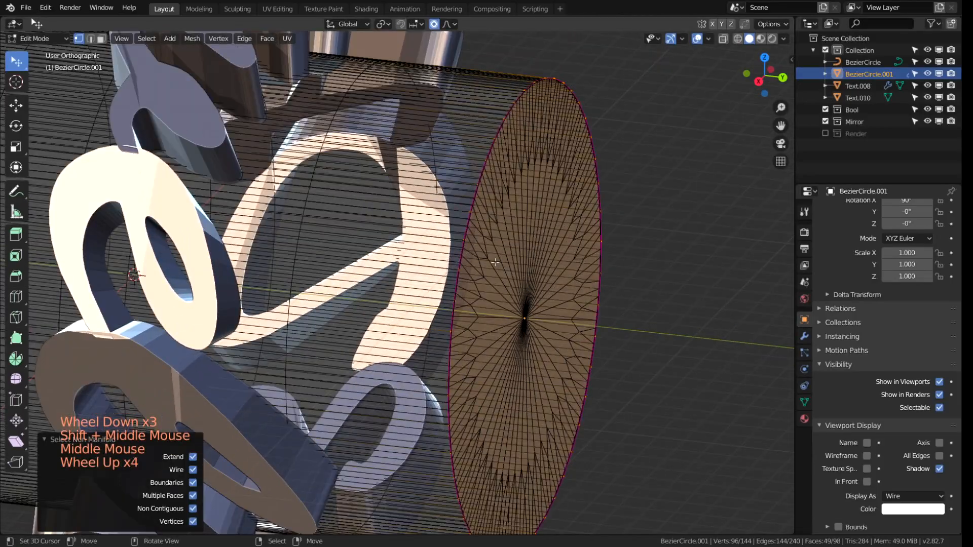
click(218, 37)
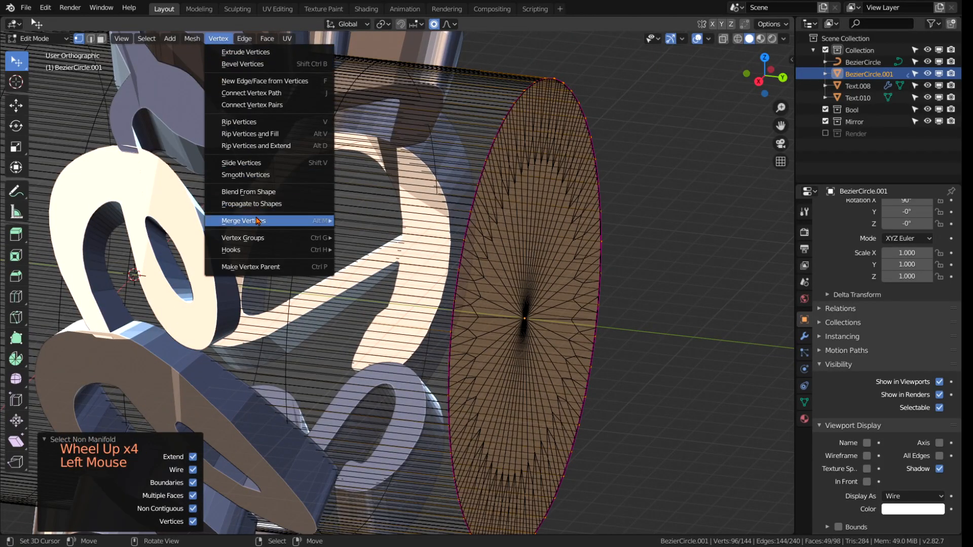
mouse_move(244, 220)
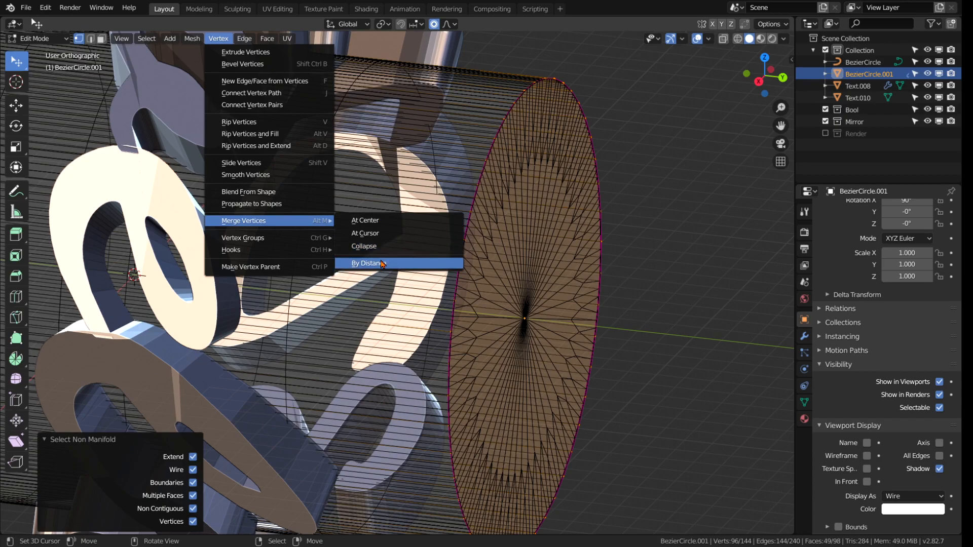
click(370, 262)
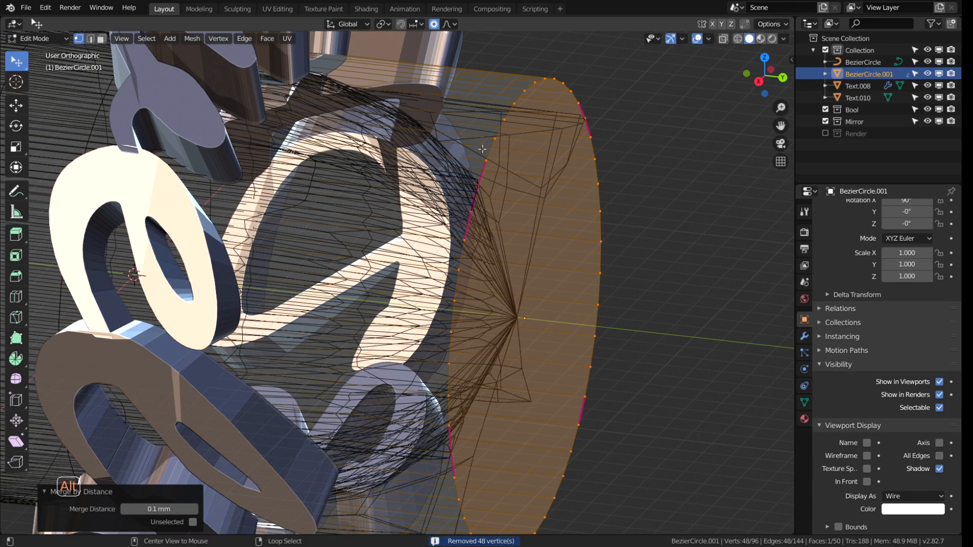
key(shift+e)
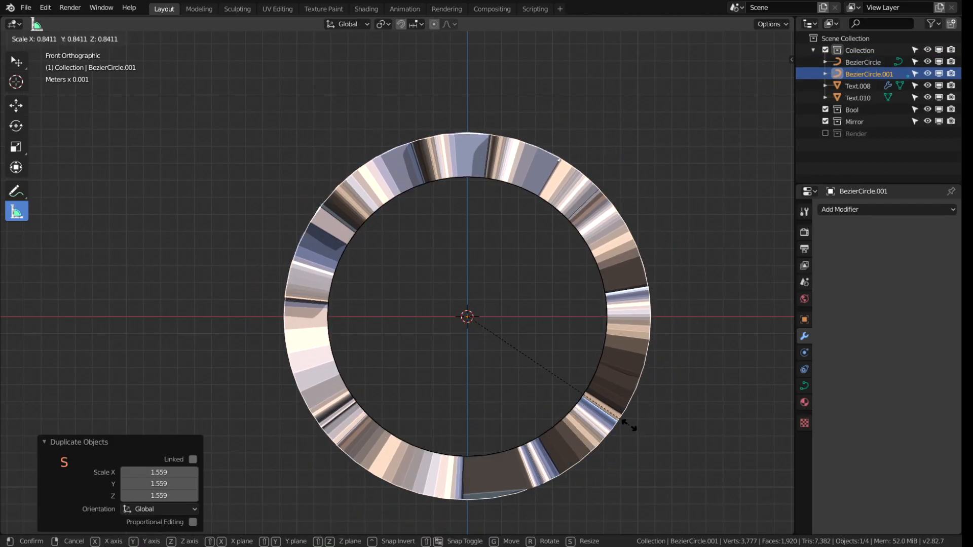
Shrink the duplicated circle and extrude it into a tube cutter for the ring's inner surface
key(Tab)
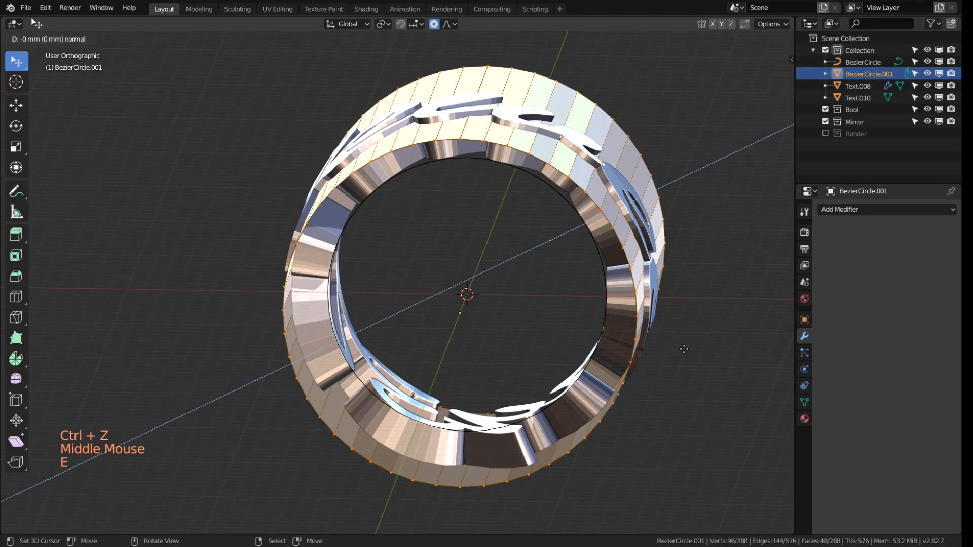
key(Tab)
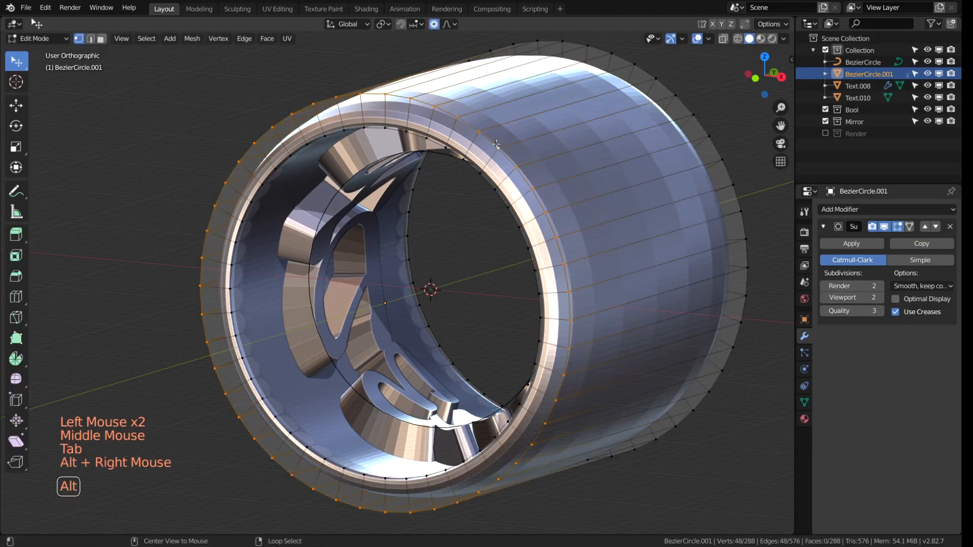
key(Tab)
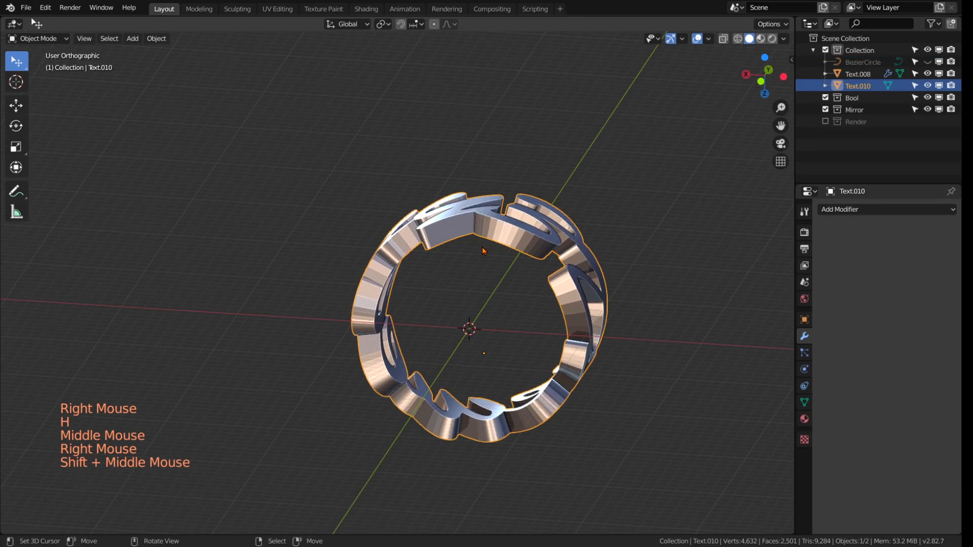
Export the finished lettering ring Text.010 as an STL file
click(26, 8)
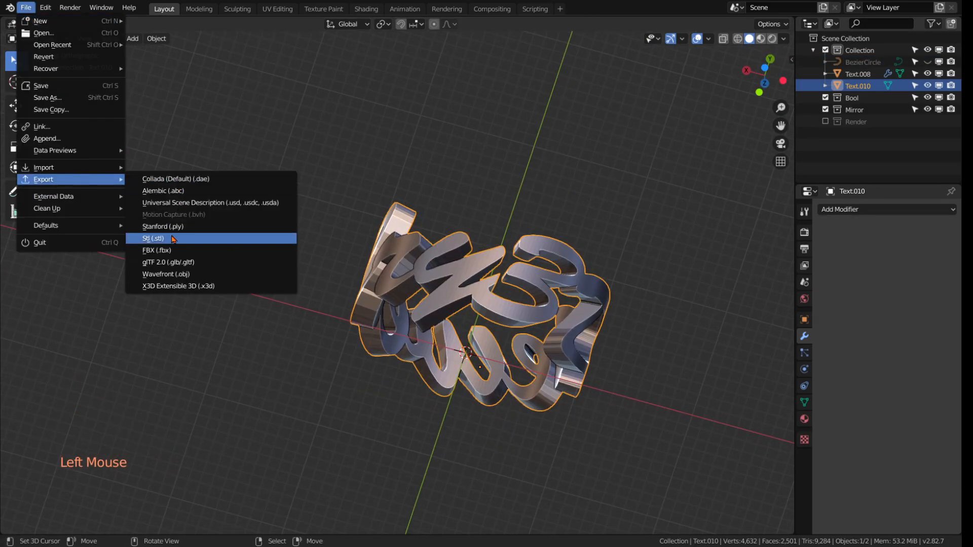
click(152, 238)
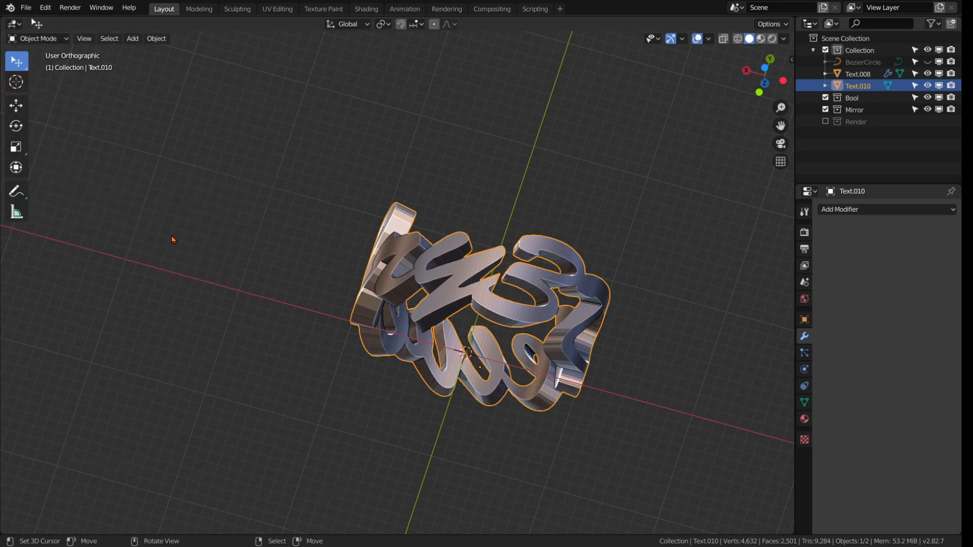
mouse_move(358, 429)
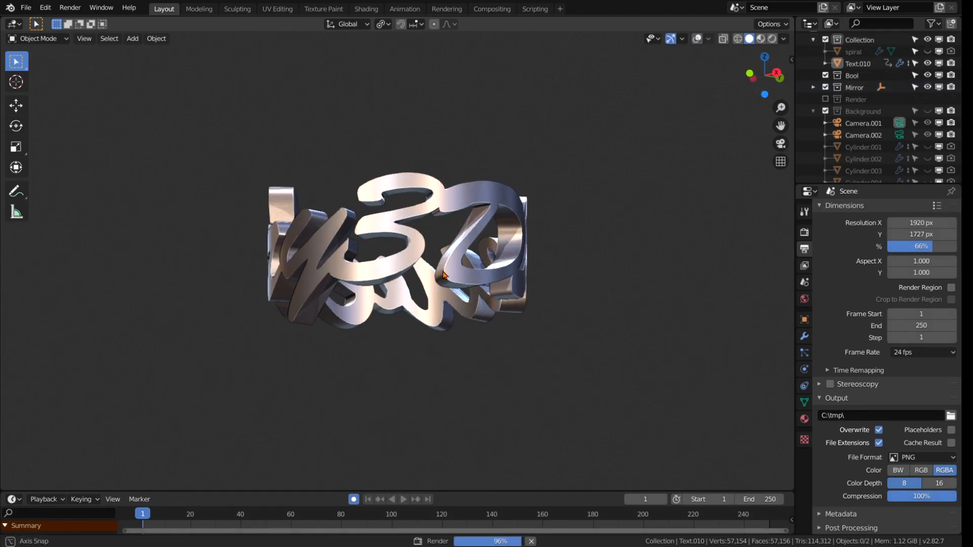
Orbit the rendered ring in the presentation scene to view another side
drag(444, 276, 319, 336)
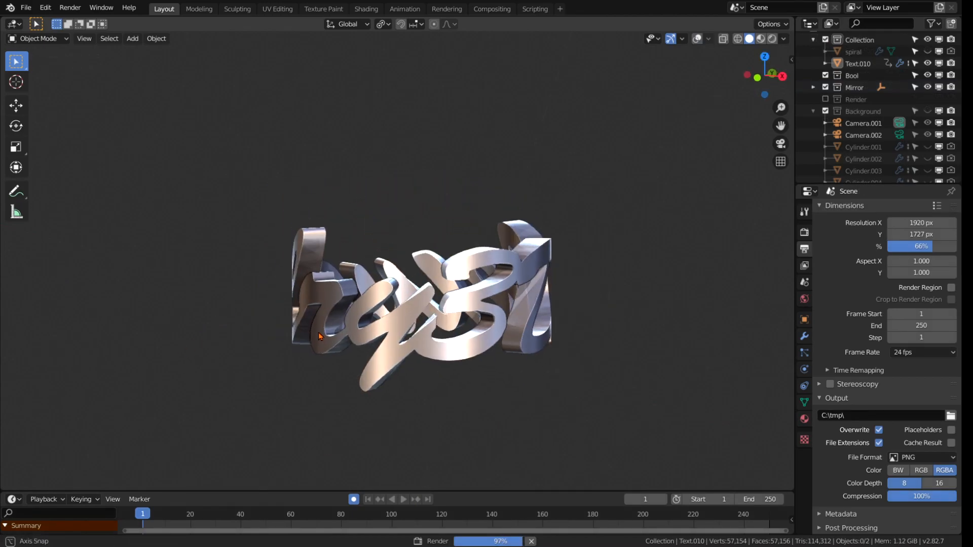